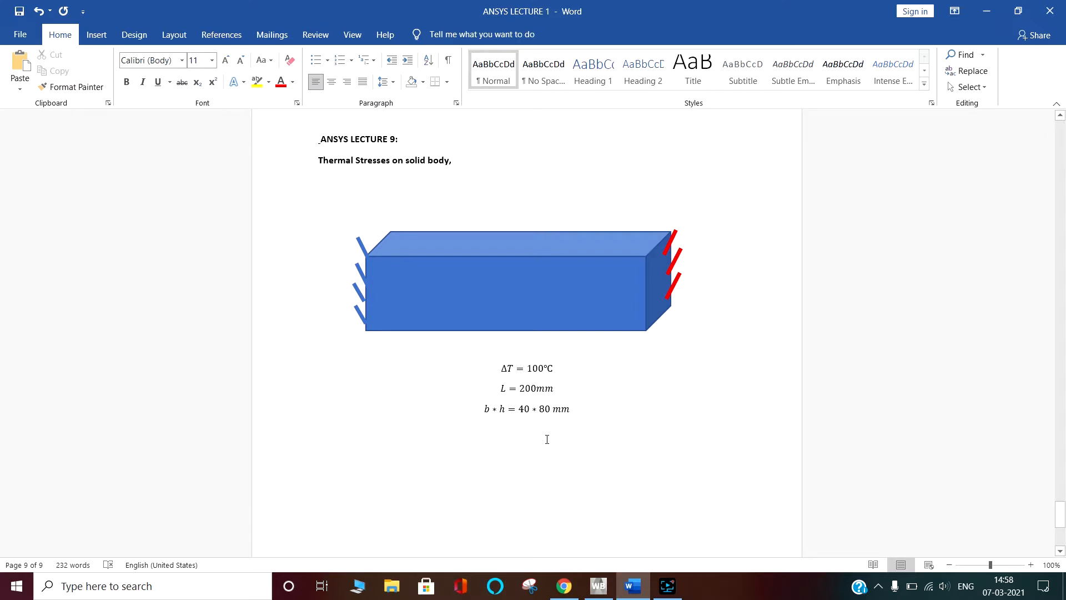
- Add a Static Structural system to the project schematic and name it Thermal Stresses
left_click(322, 428)
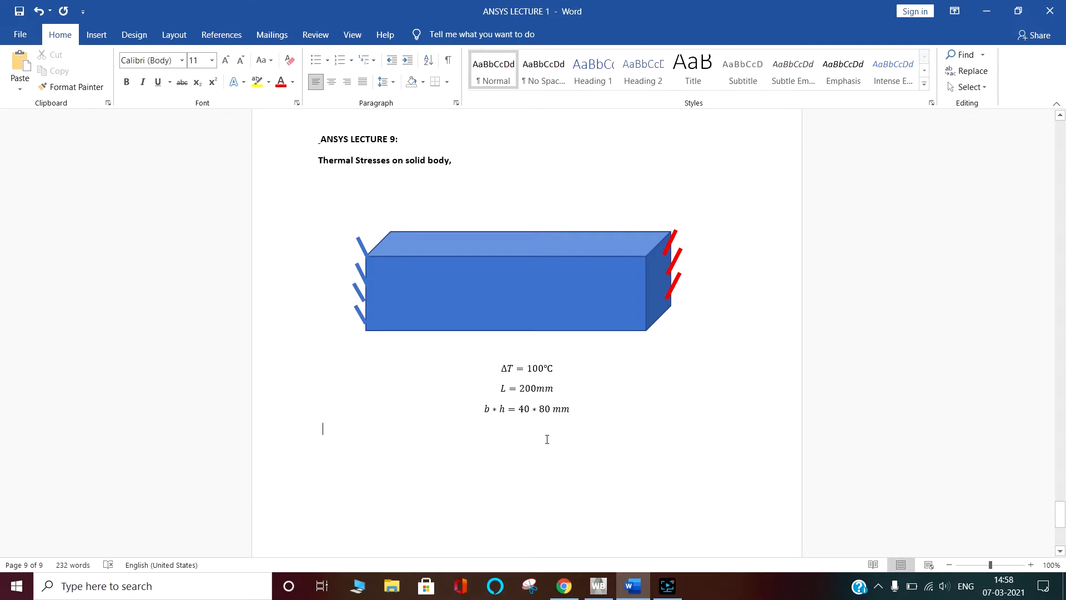
mouse_move(548, 438)
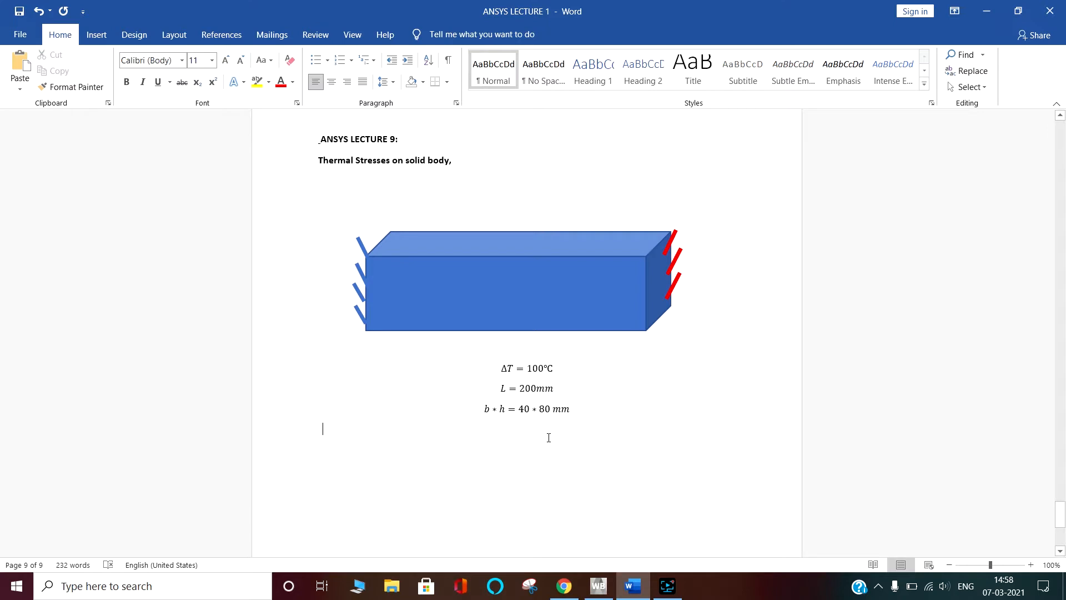
mouse_move(551, 441)
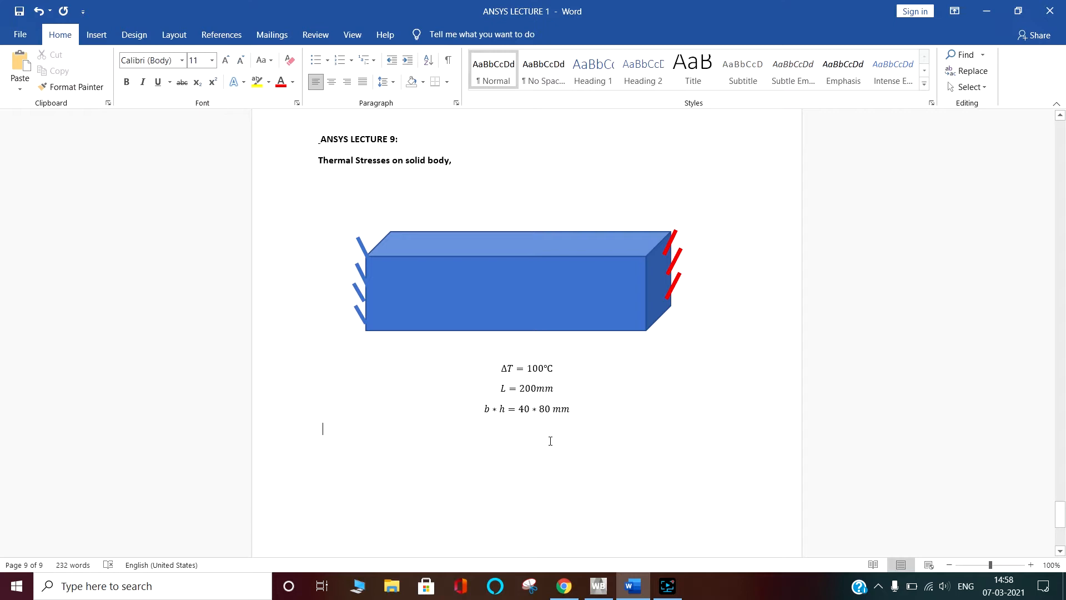
mouse_move(561, 298)
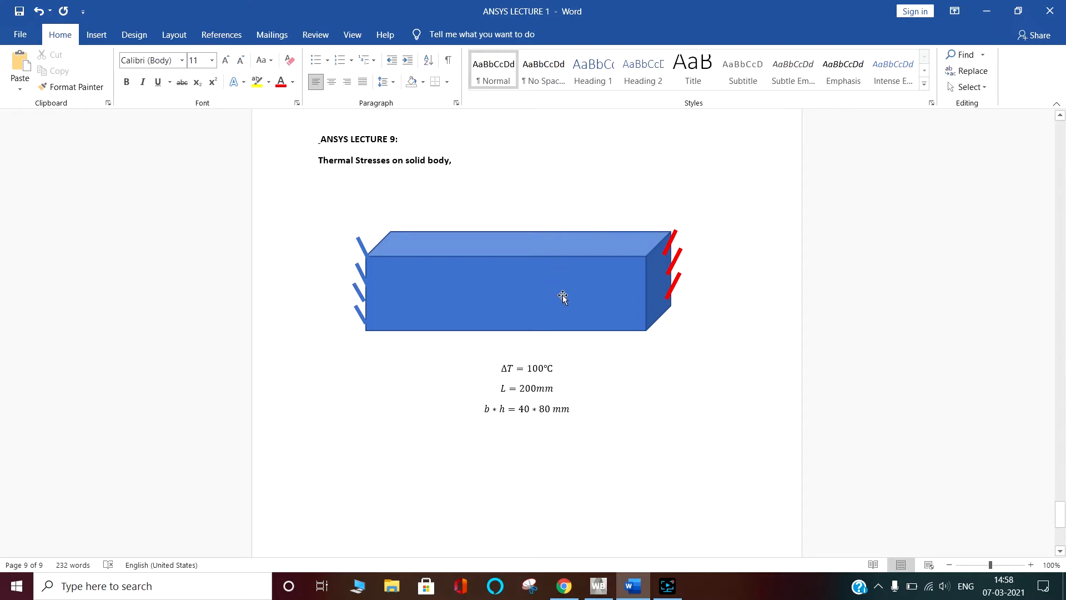
mouse_move(653, 119)
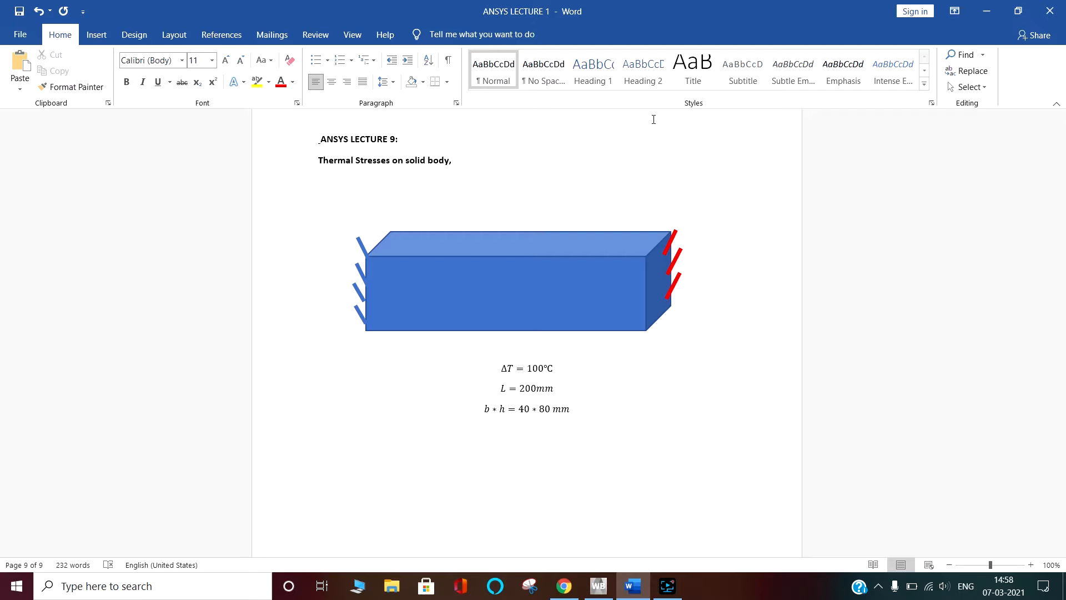
mouse_move(562, 191)
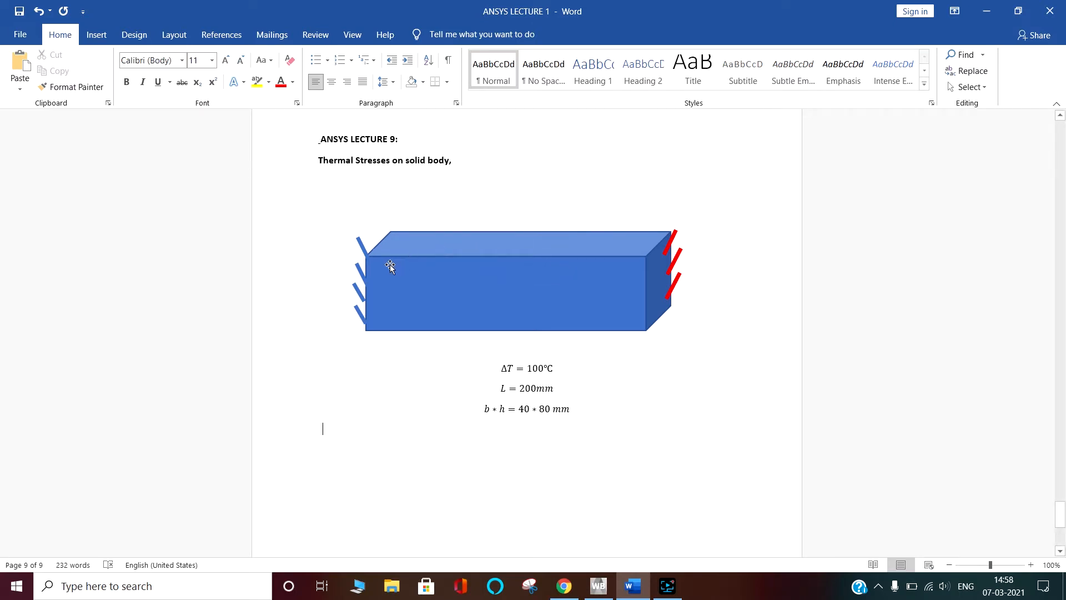
mouse_move(453, 279)
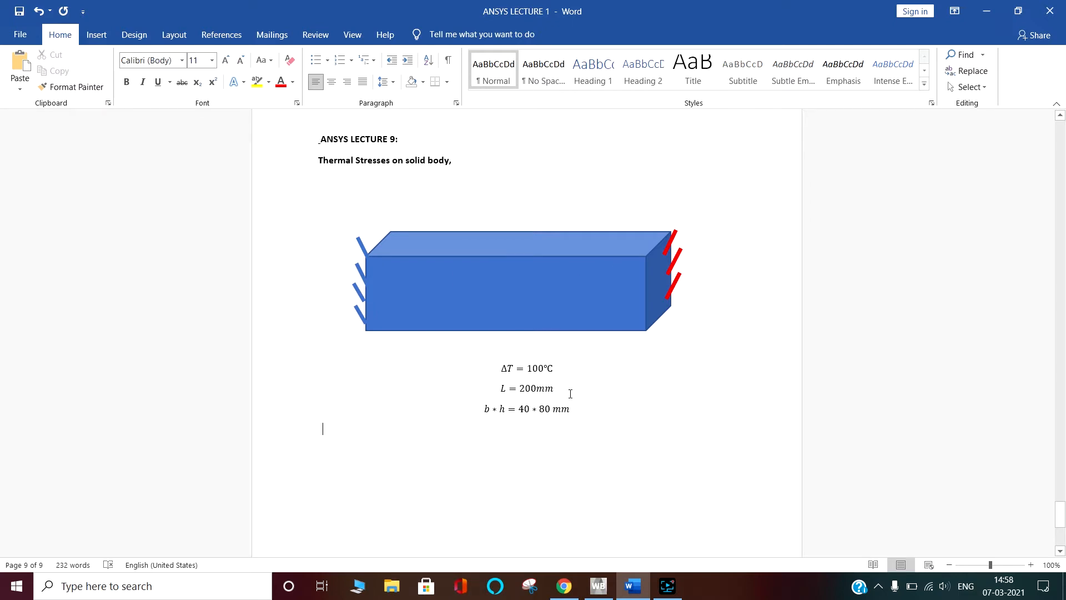
mouse_move(667, 249)
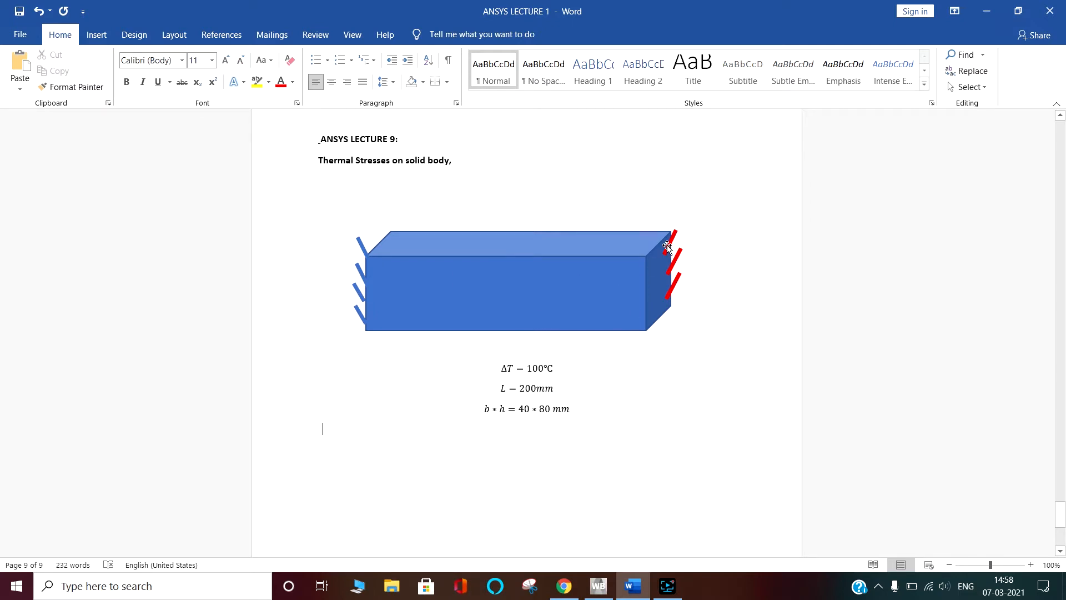
mouse_move(652, 253)
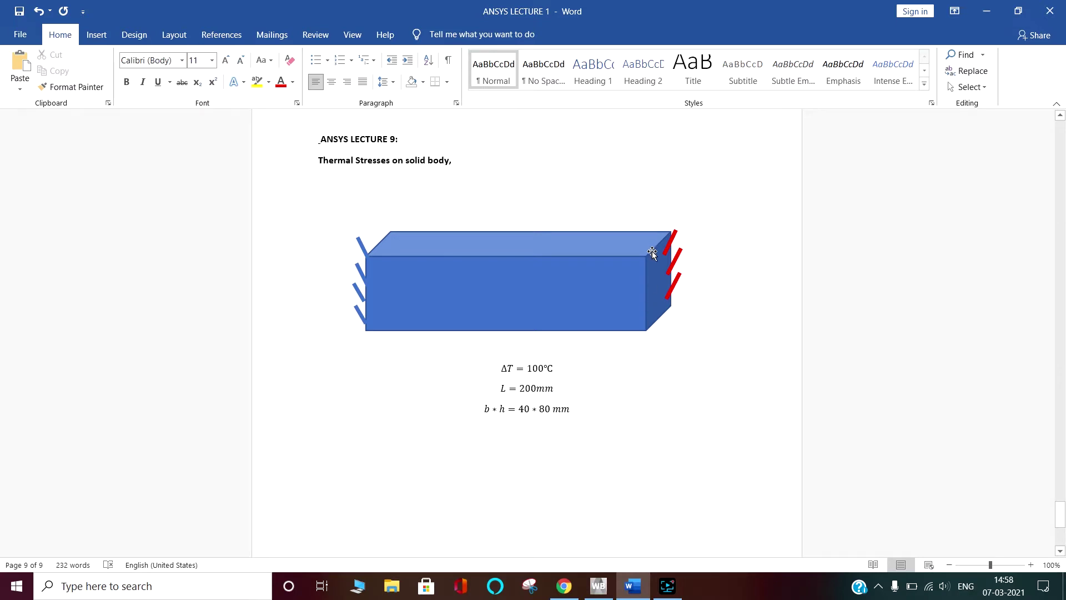
mouse_move(440, 297)
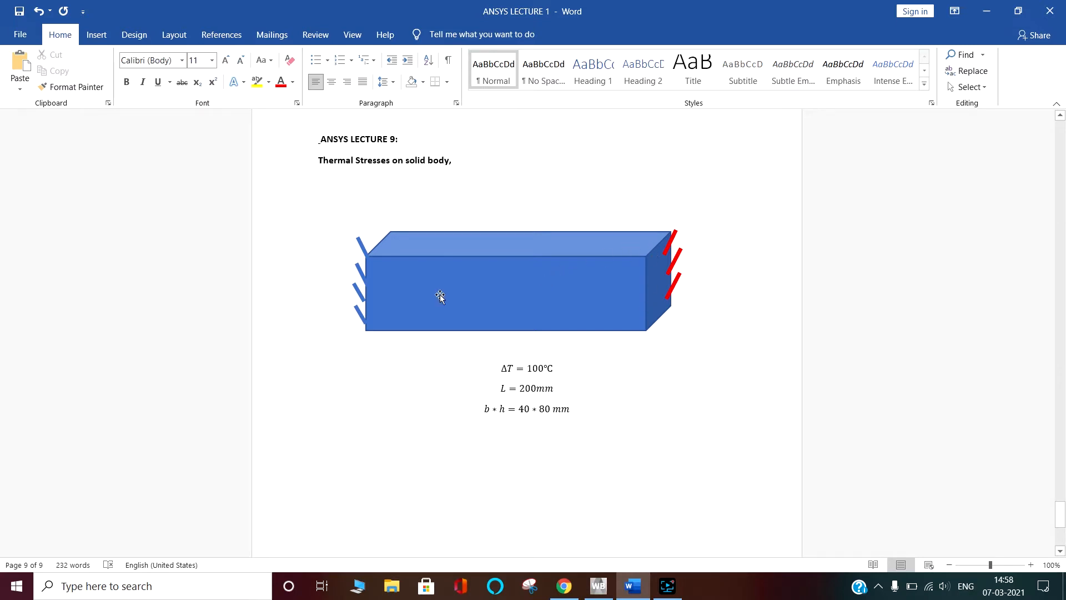
mouse_move(457, 255)
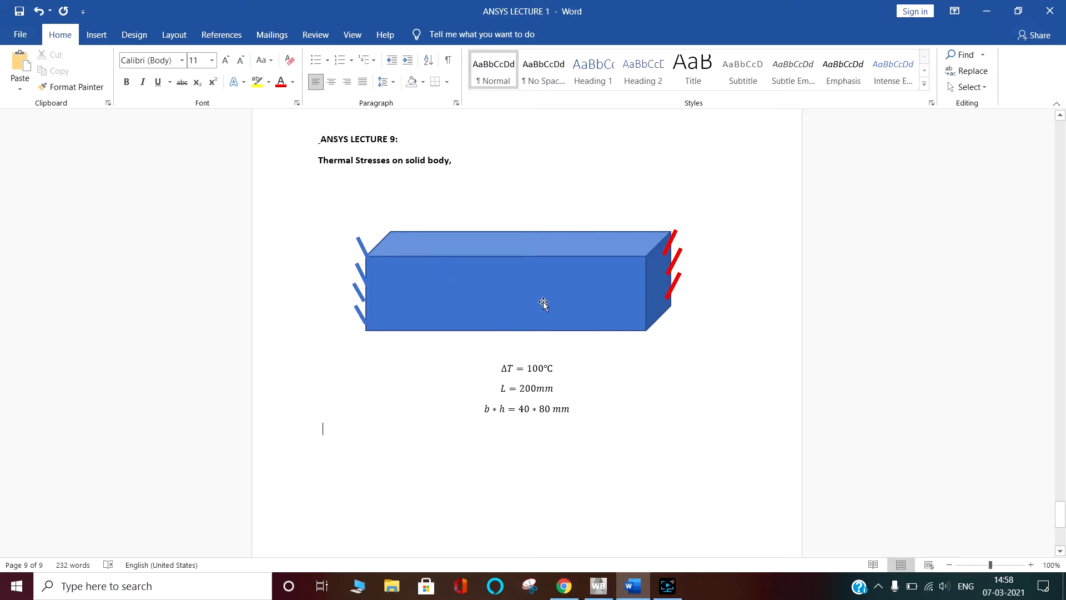
mouse_move(724, 205)
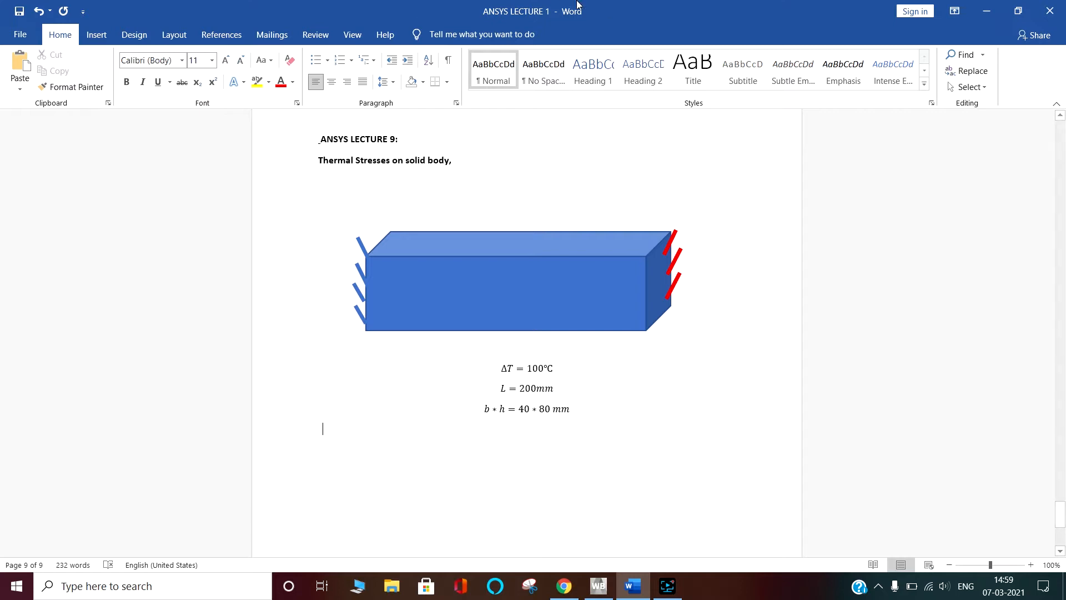
mouse_move(587, 382)
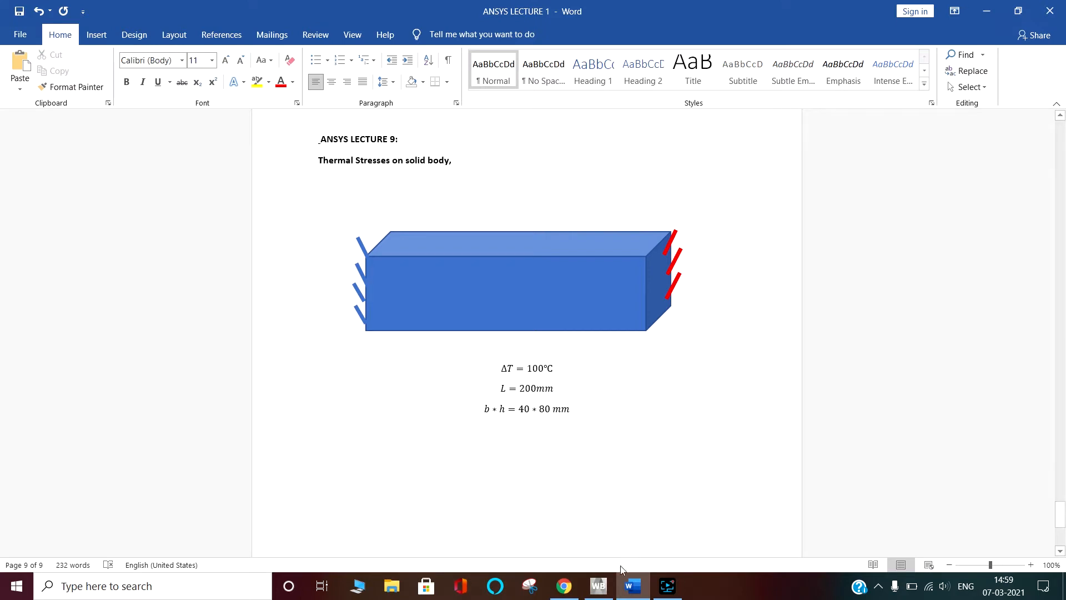
mouse_move(597, 586)
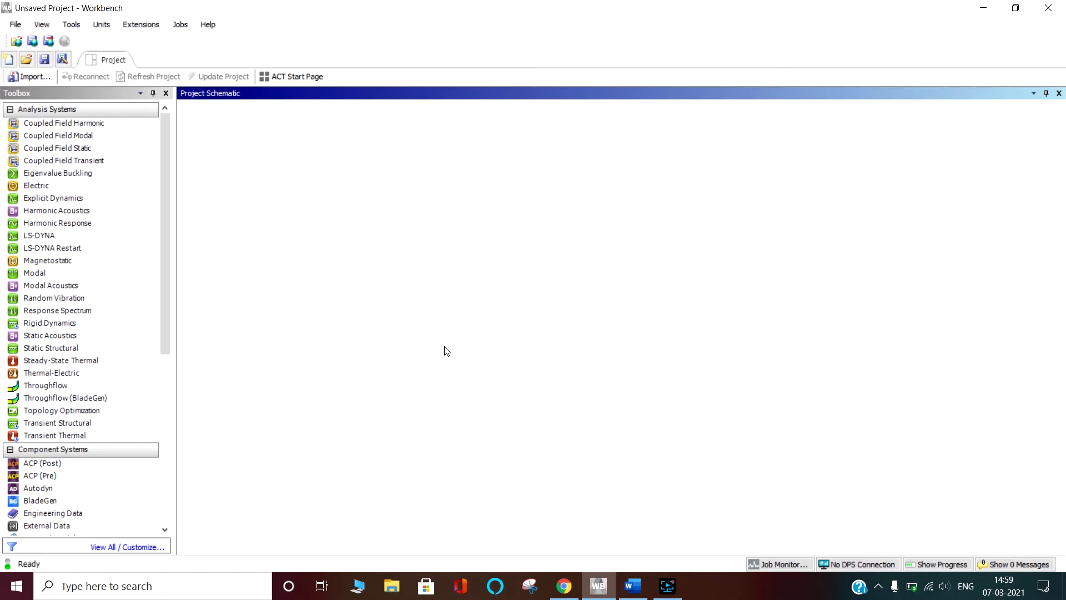
left_click(44, 385)
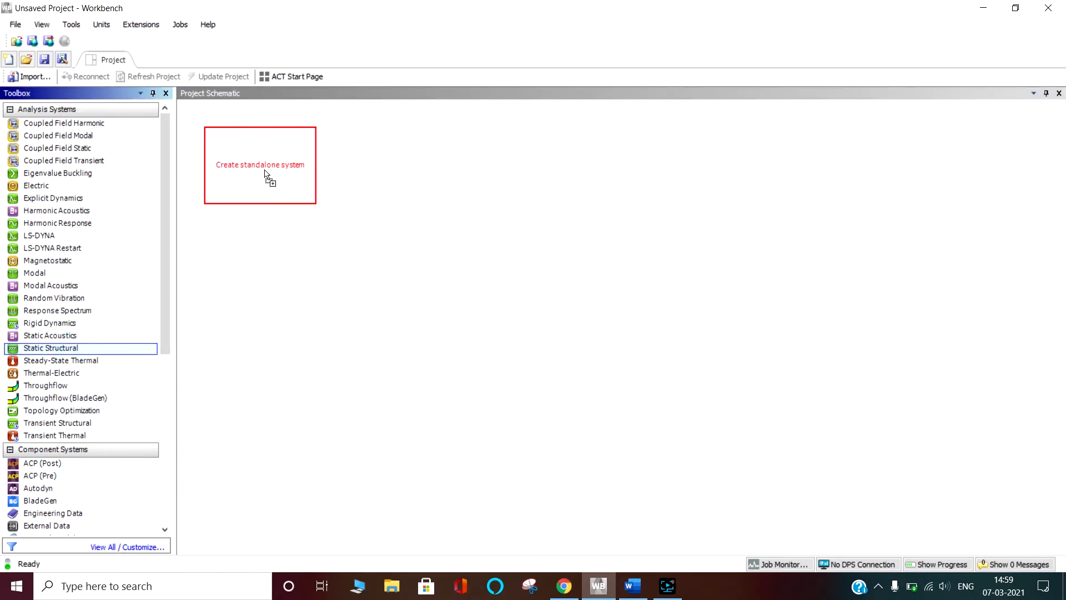
left_click(265, 169)
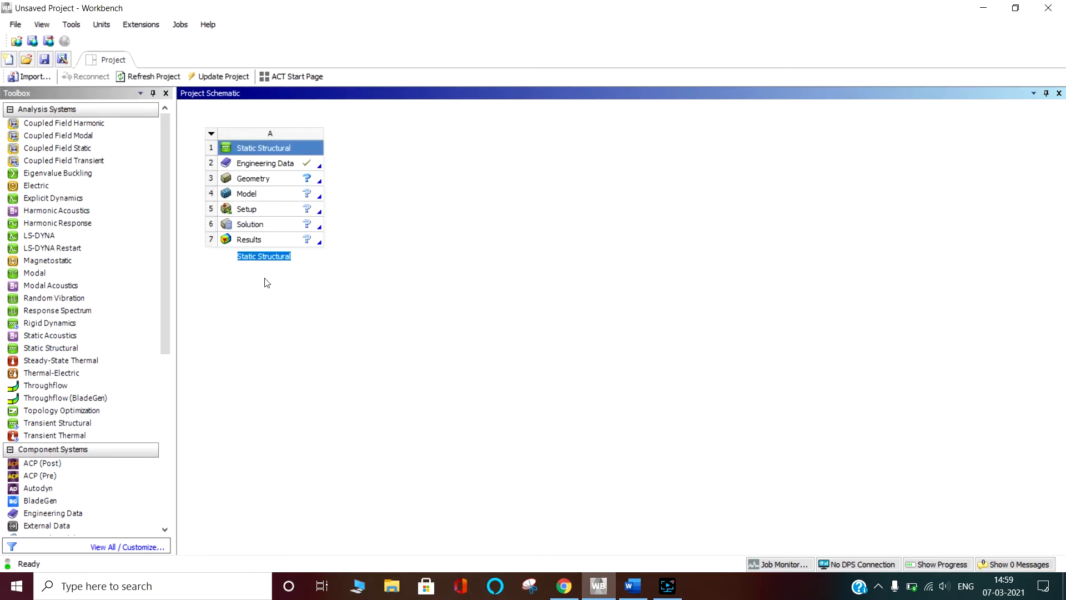
type("Ther")
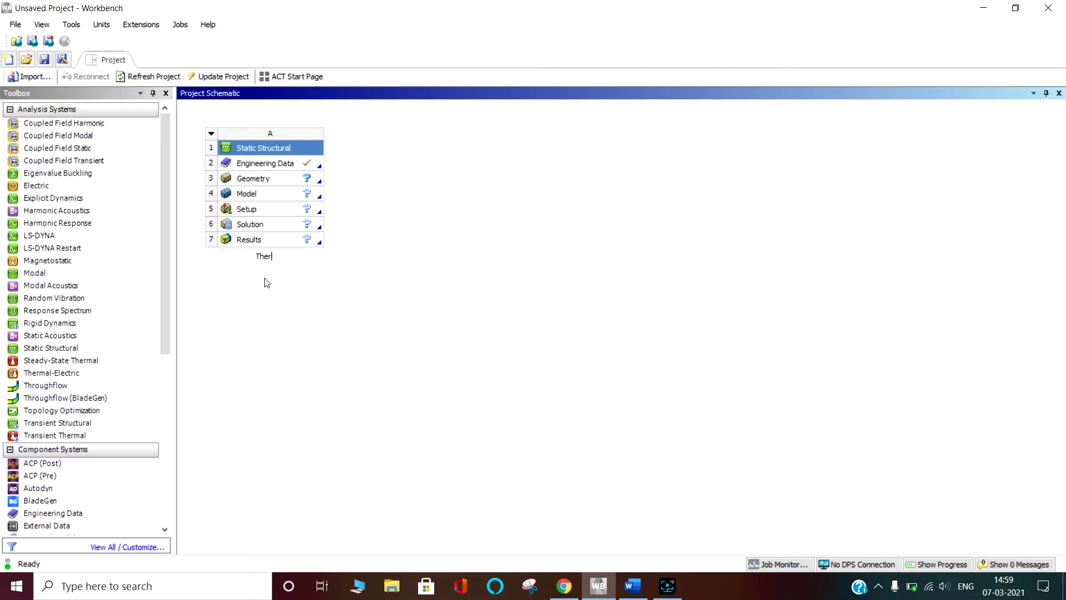
type("mal Stresses")
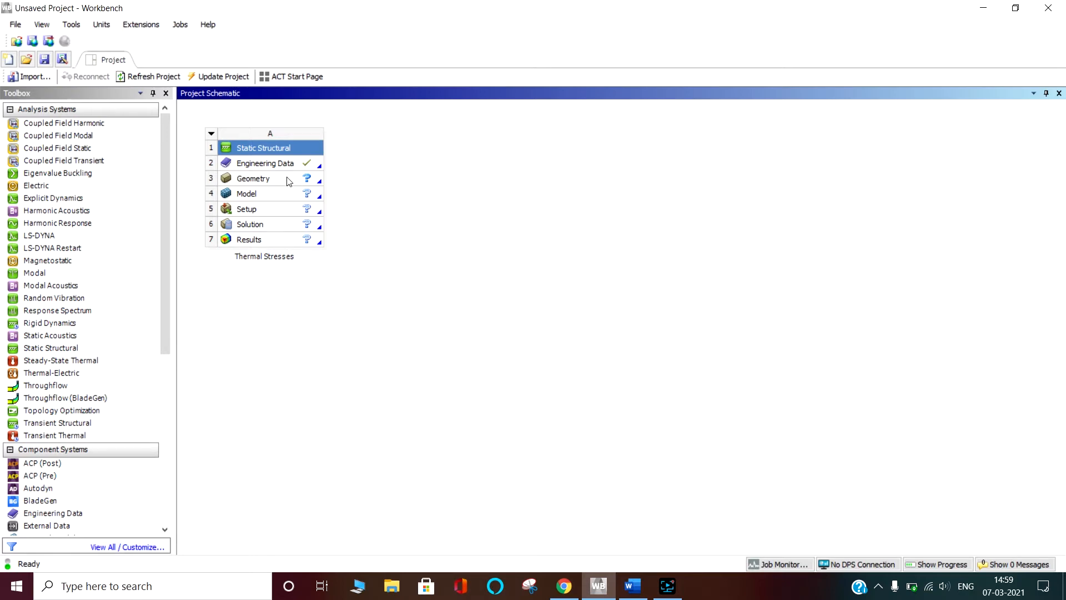
- Confirm Structural Steel in Engineering Data and return to the project schematic
left_click(264, 163)
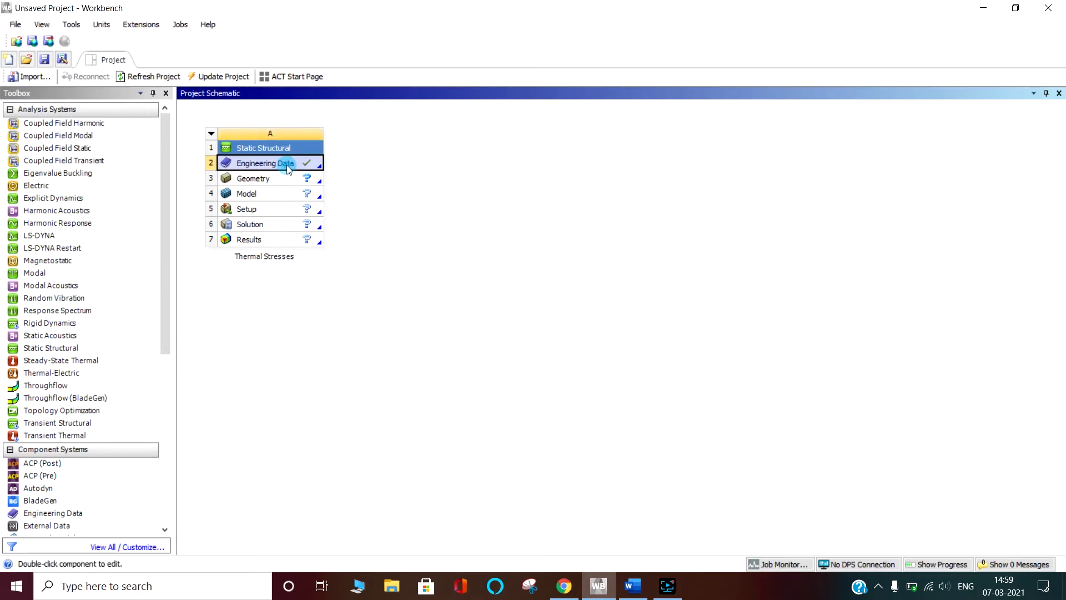
double_click(270, 162)
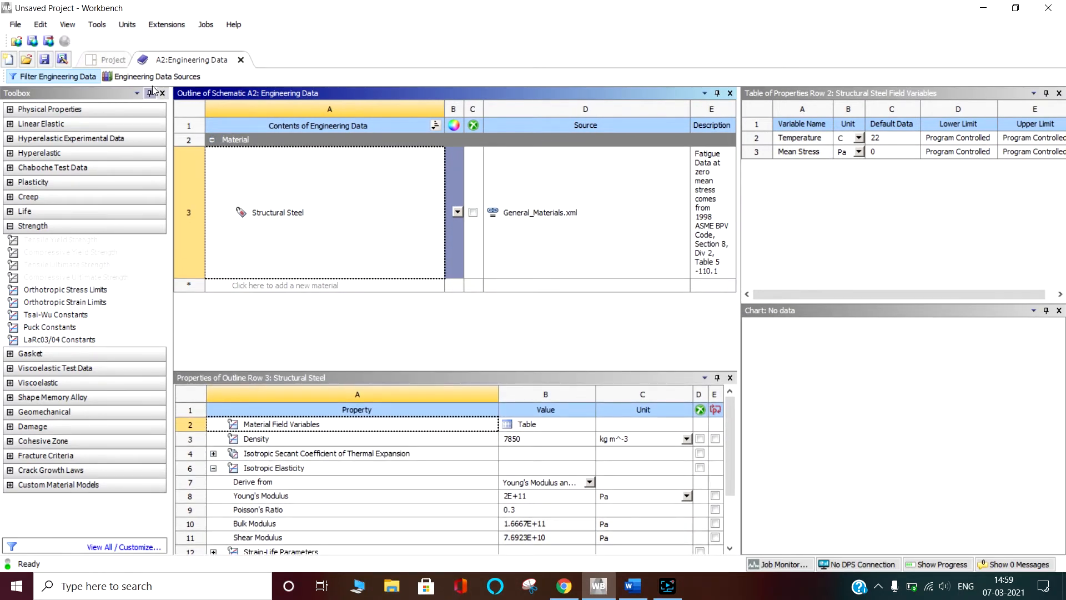
mouse_move(143, 78)
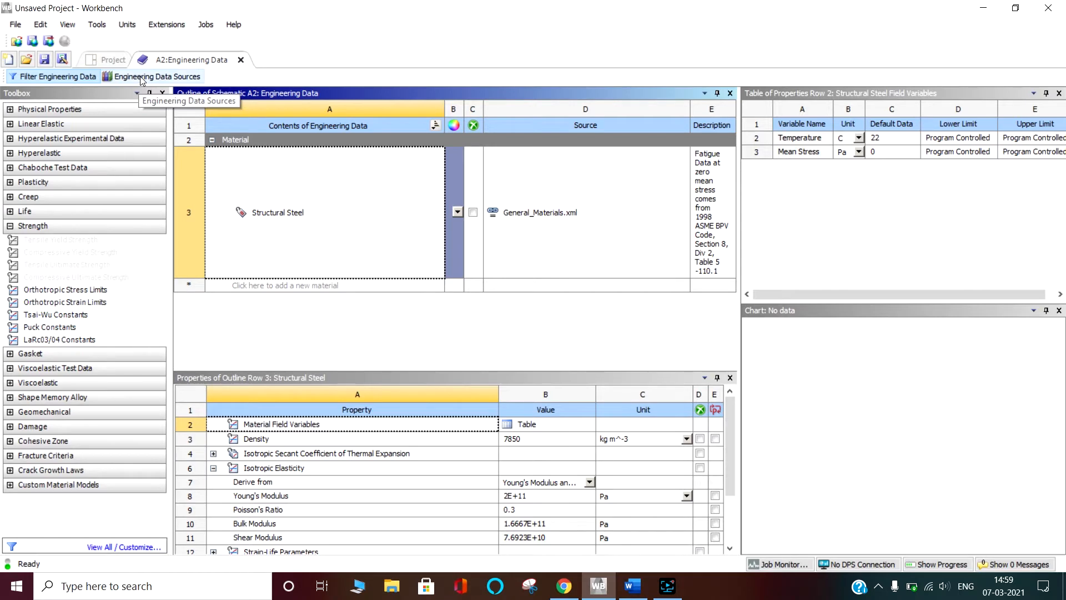
left_click(157, 76)
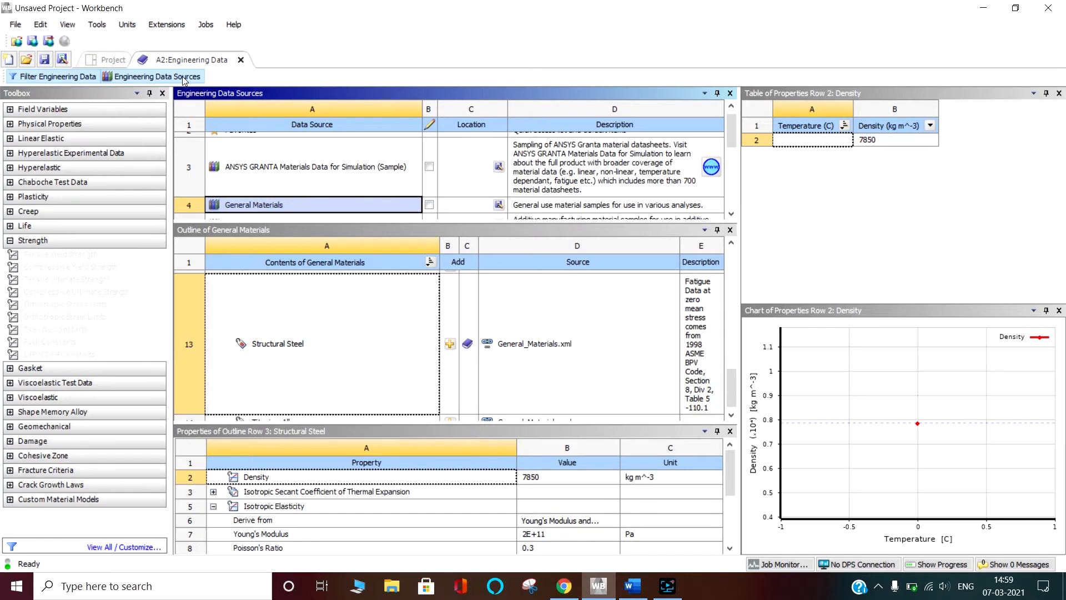
mouse_move(111, 62)
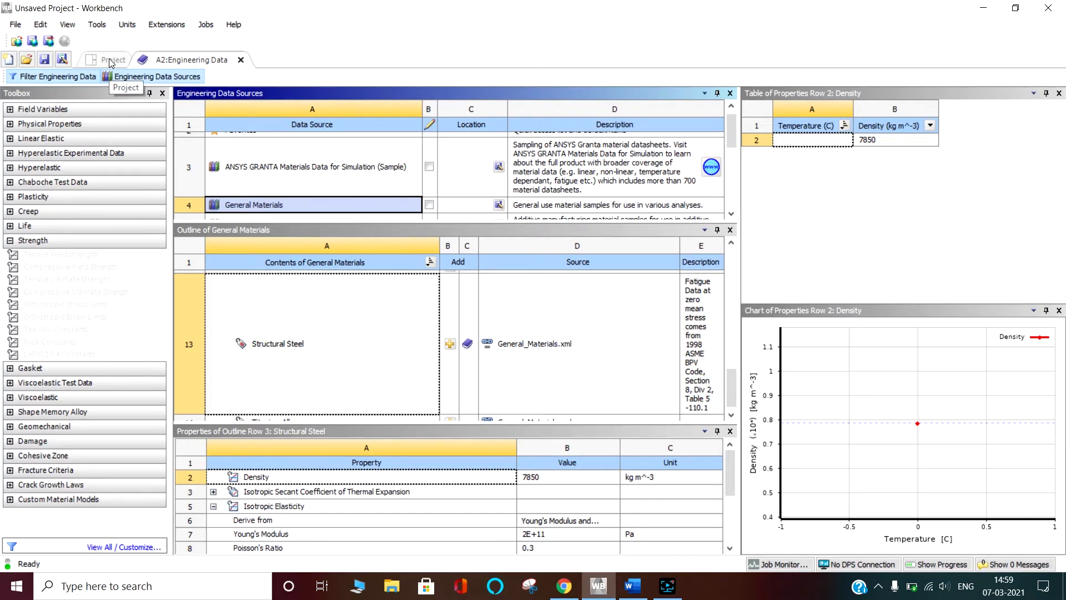
left_click(109, 58)
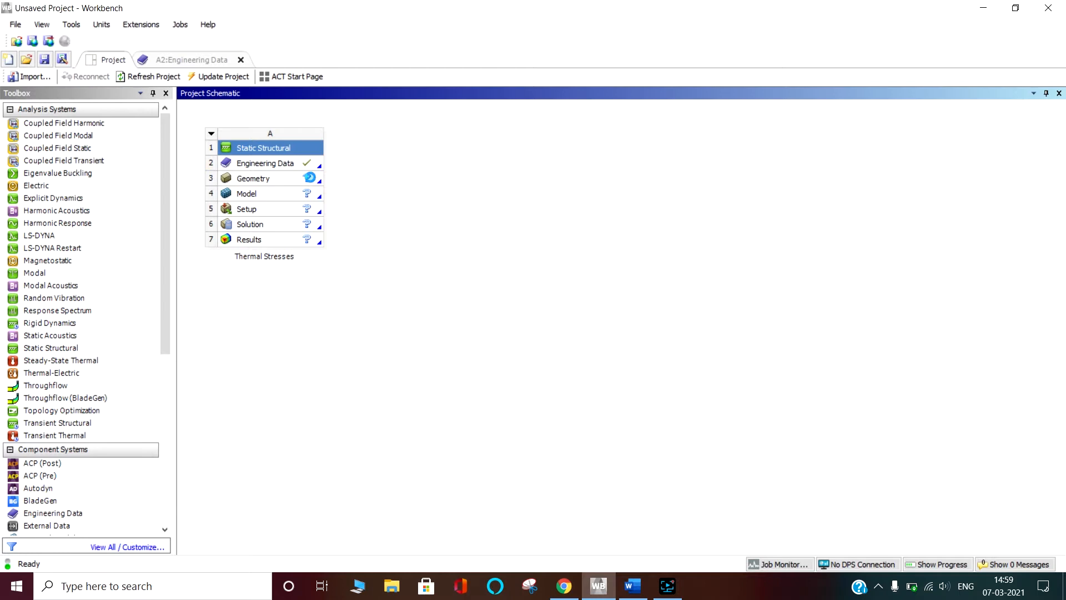
- Create a new SpaceClaim geometry from the system's Geometry cell
right_click(253, 178)
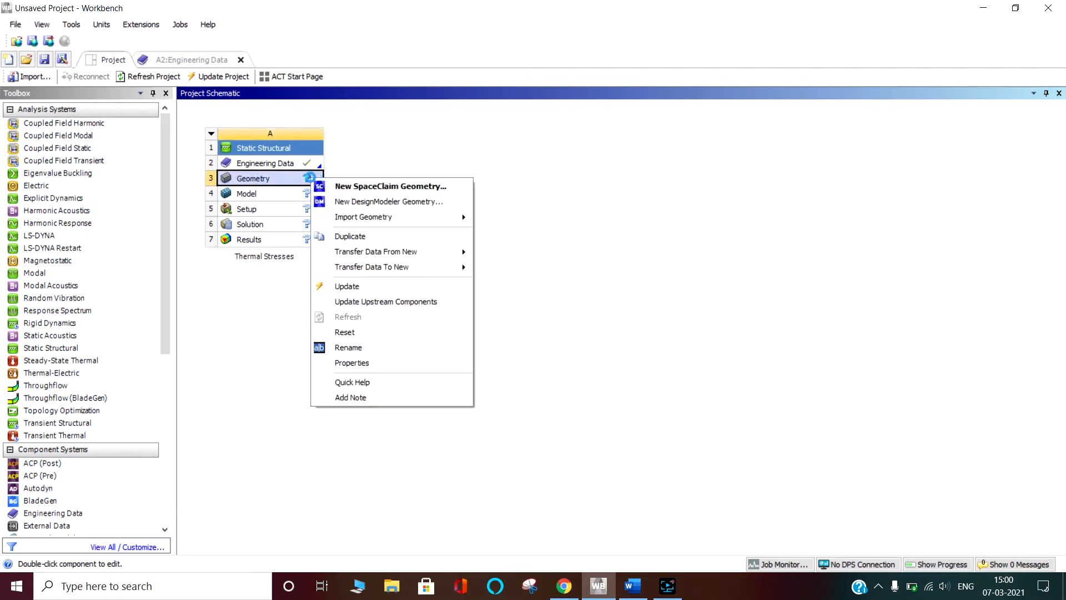
mouse_move(401, 187)
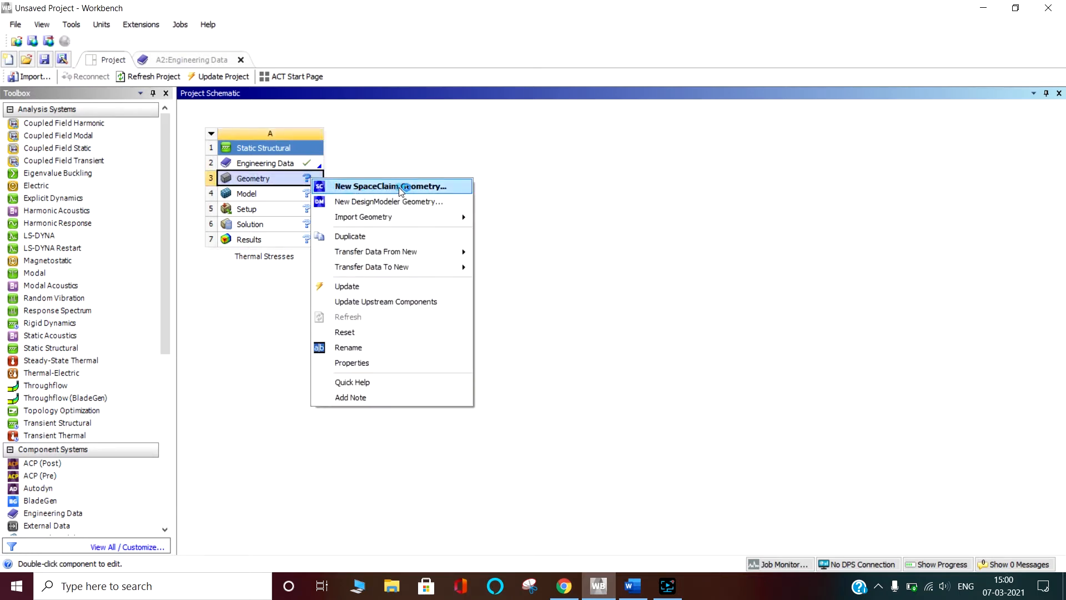
left_click(400, 186)
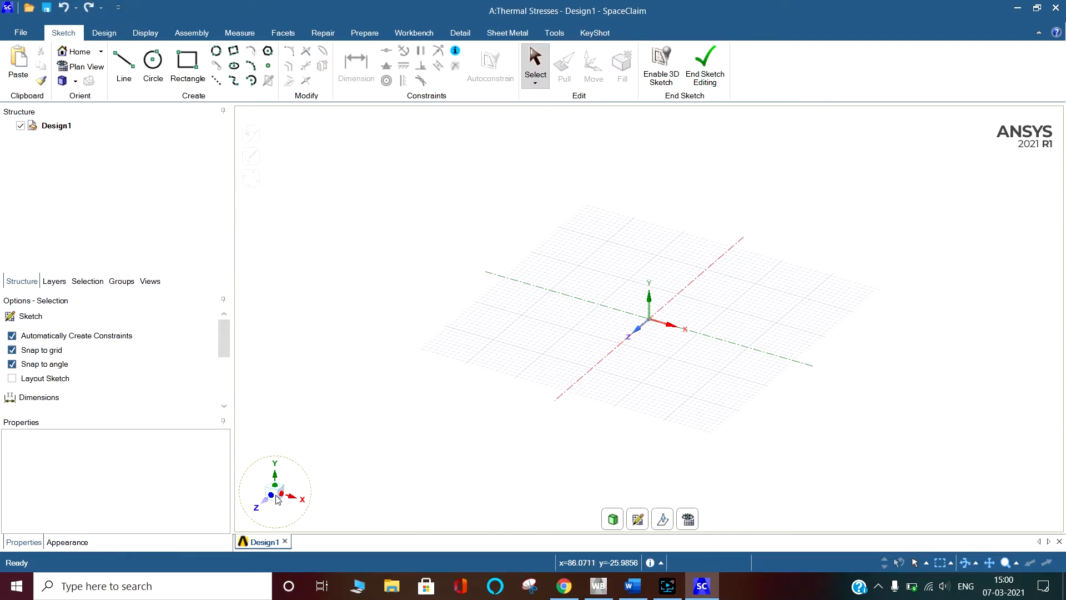
- Sketch a centre-defined rectangle 80 mm wide around the origin on the grid
left_click(638, 519)
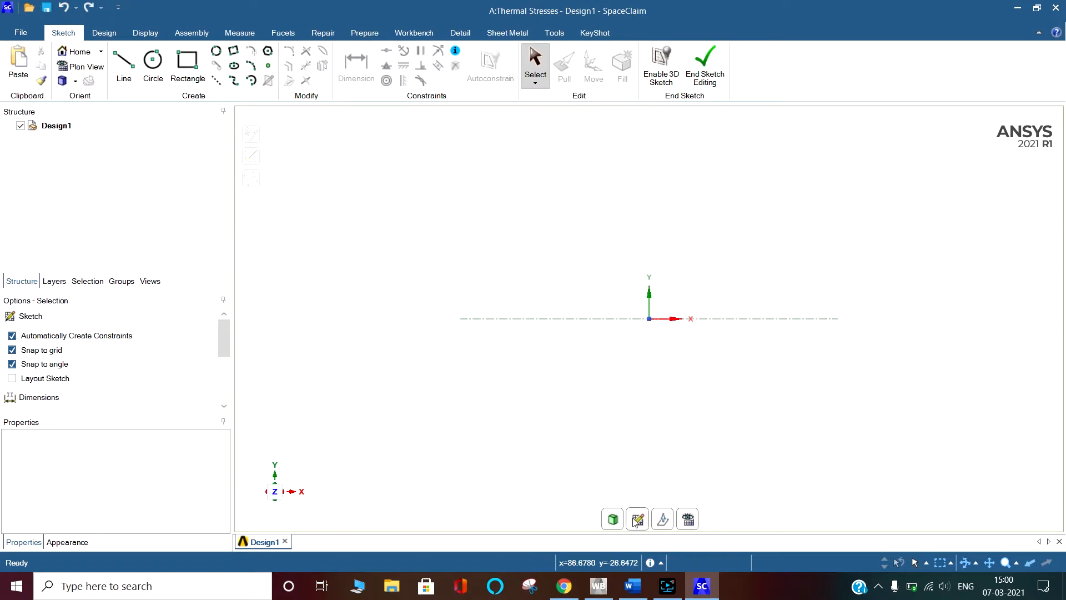
left_click(638, 518)
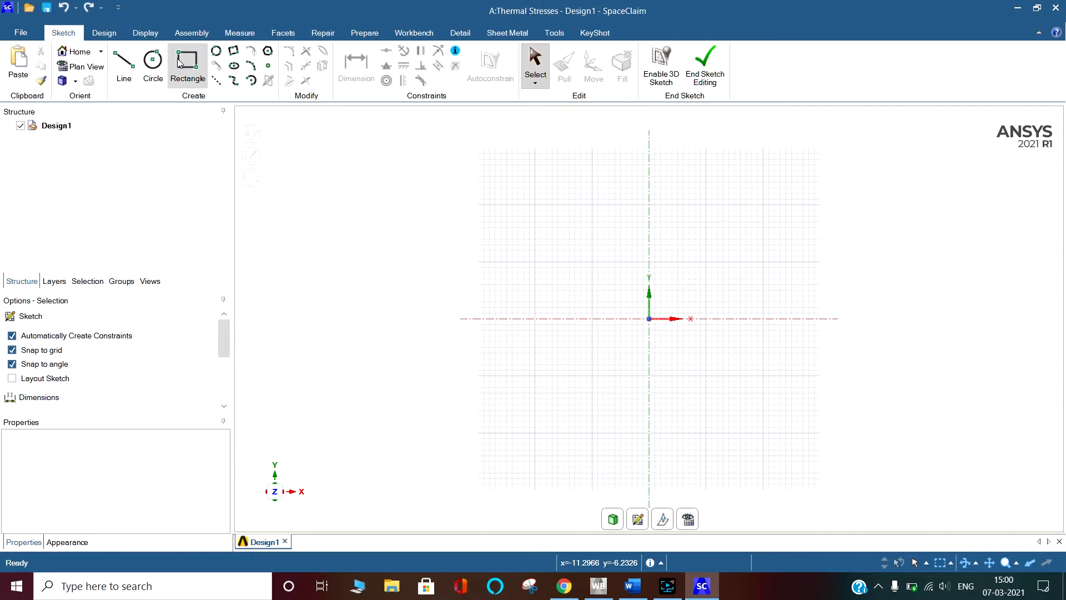
left_click(187, 58)
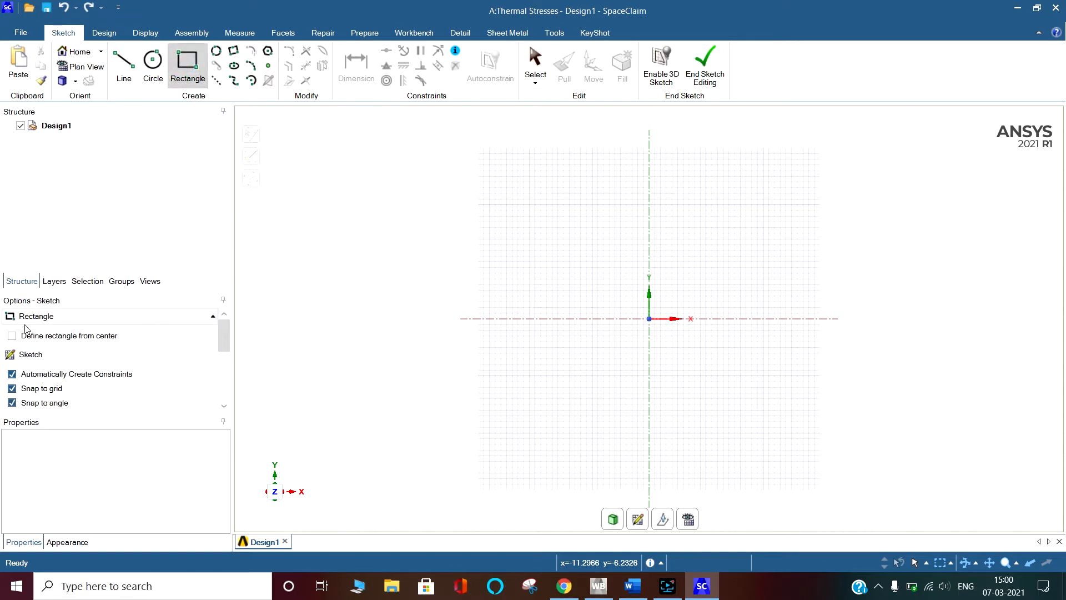
left_click(11, 335)
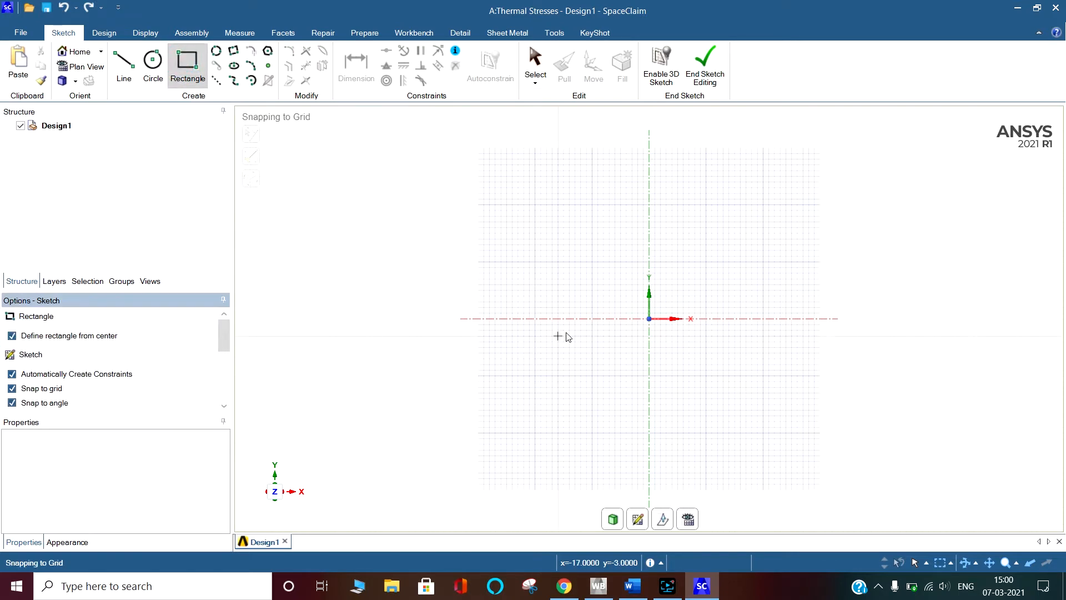
left_click_drag(647, 319, 756, 380)
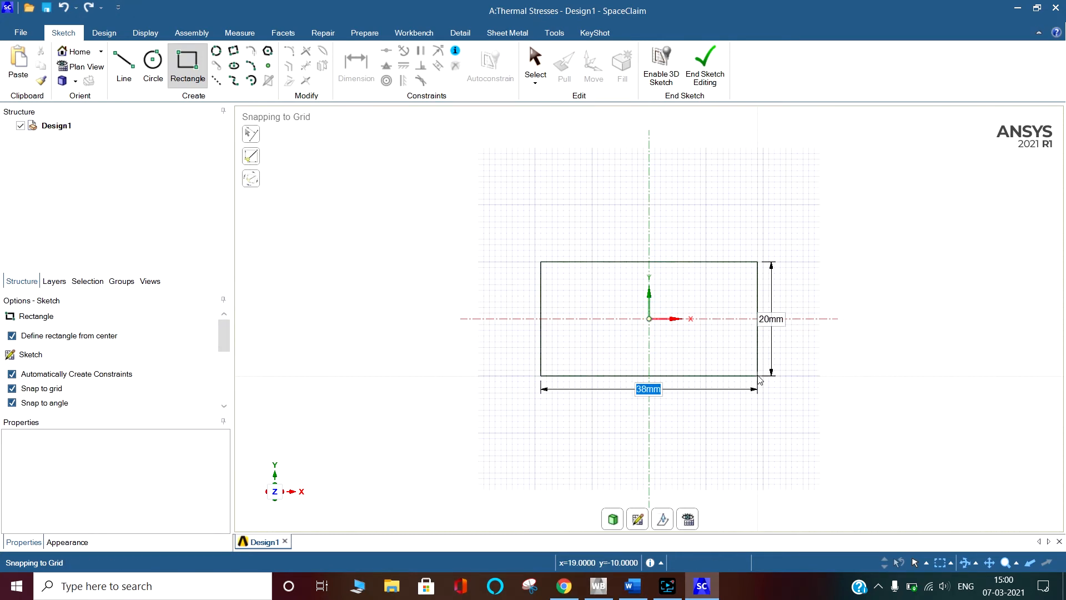
type("80")
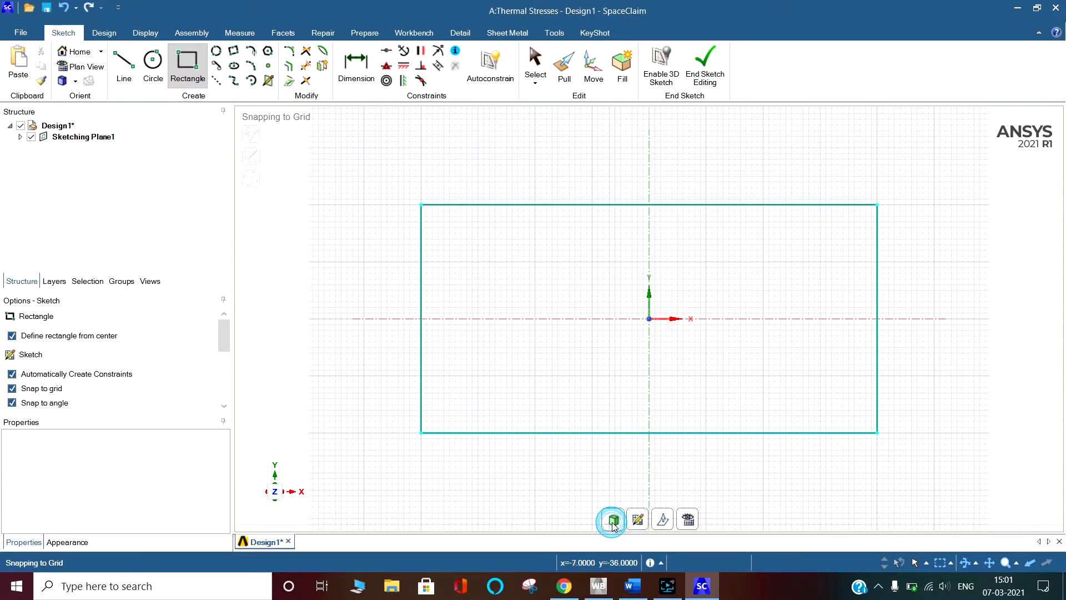
- Pull the rectangle surface into a solid block in 3D mode
left_click(611, 520)
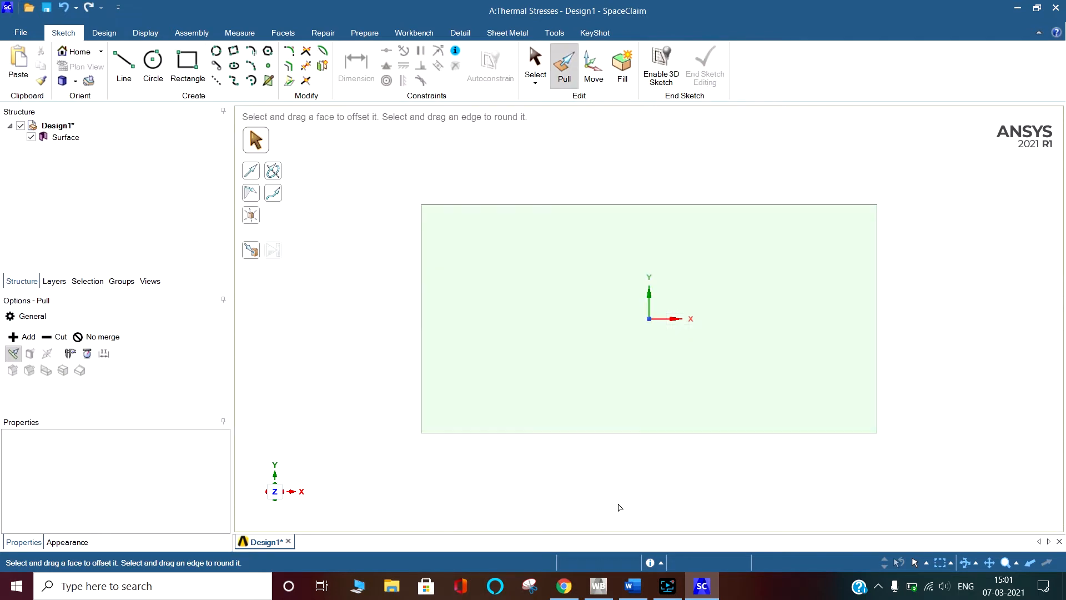
mouse_move(609, 491)
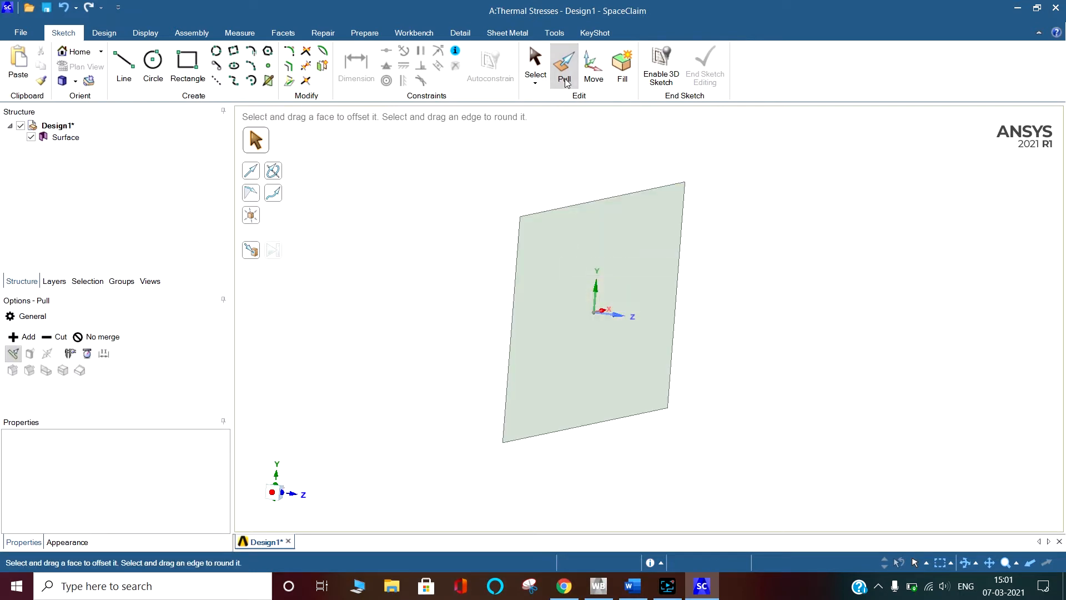
left_click(570, 277)
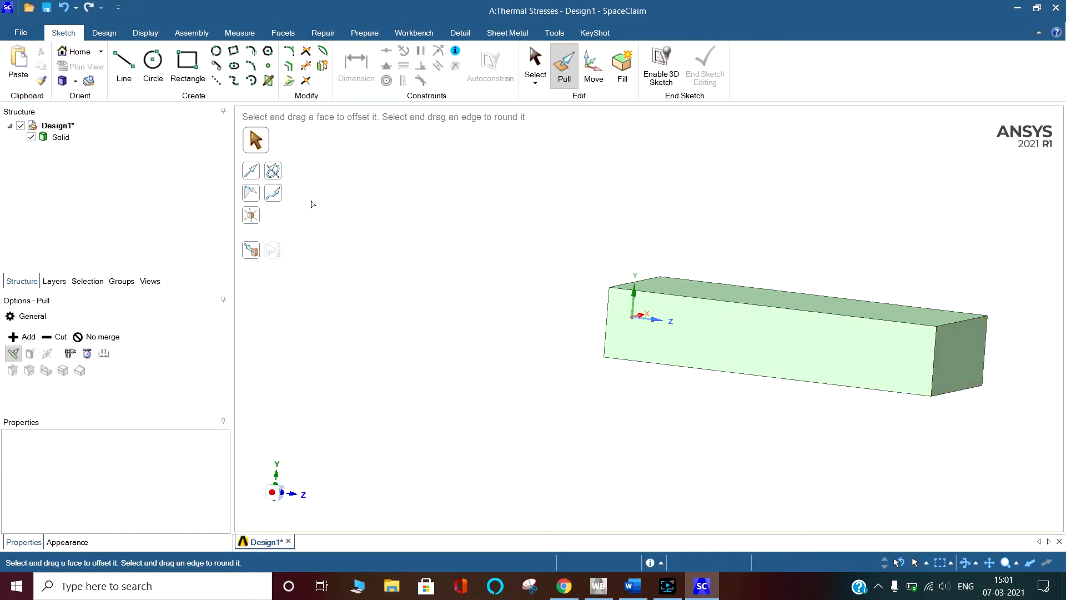
- Rename the solid body to thermal
right_click(59, 138)
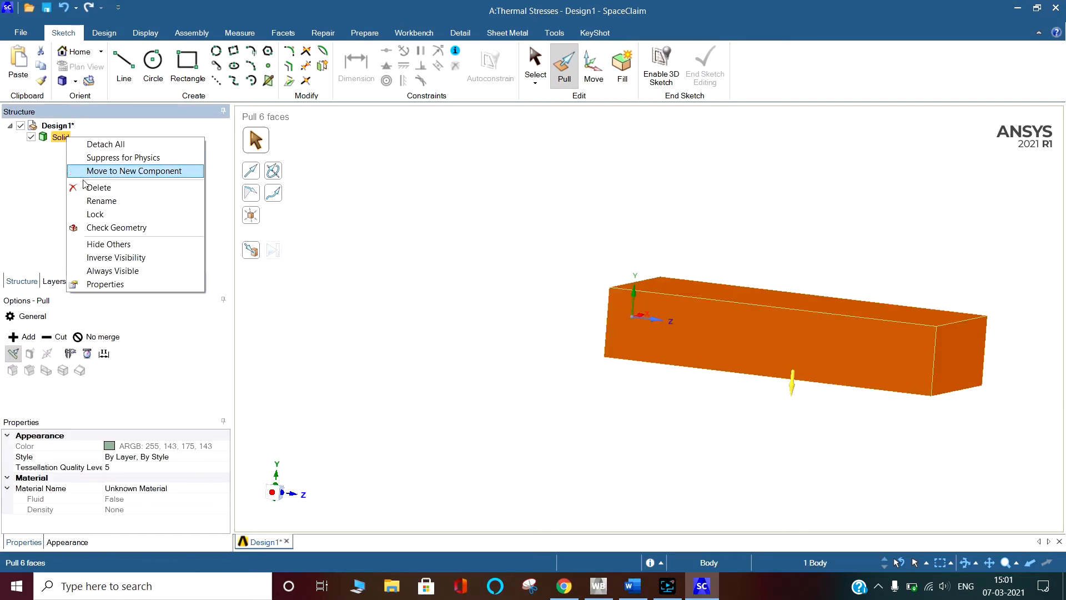
left_click(102, 199)
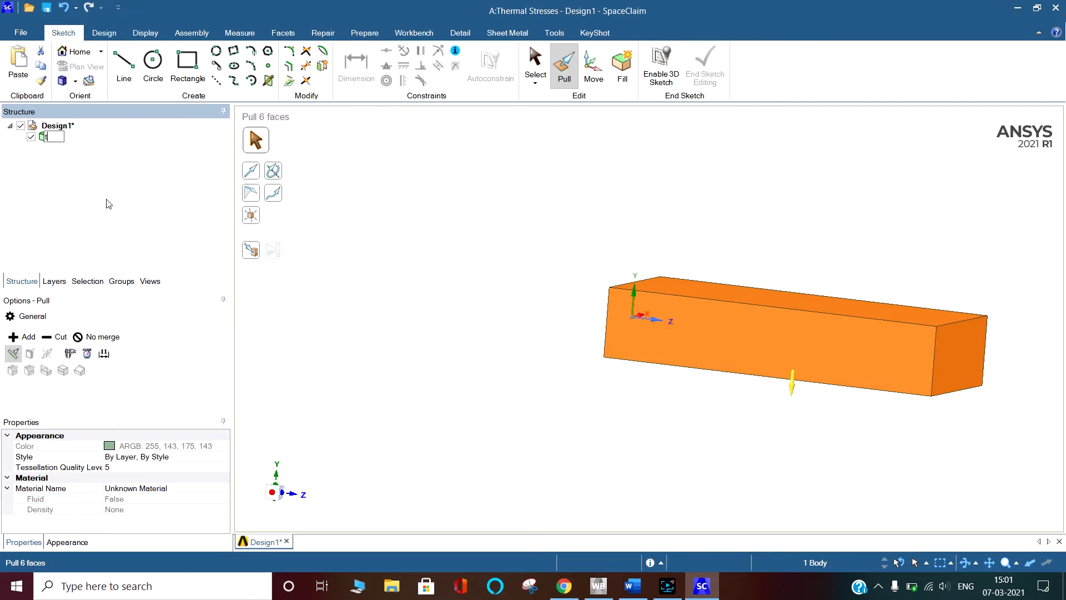
type("thrm")
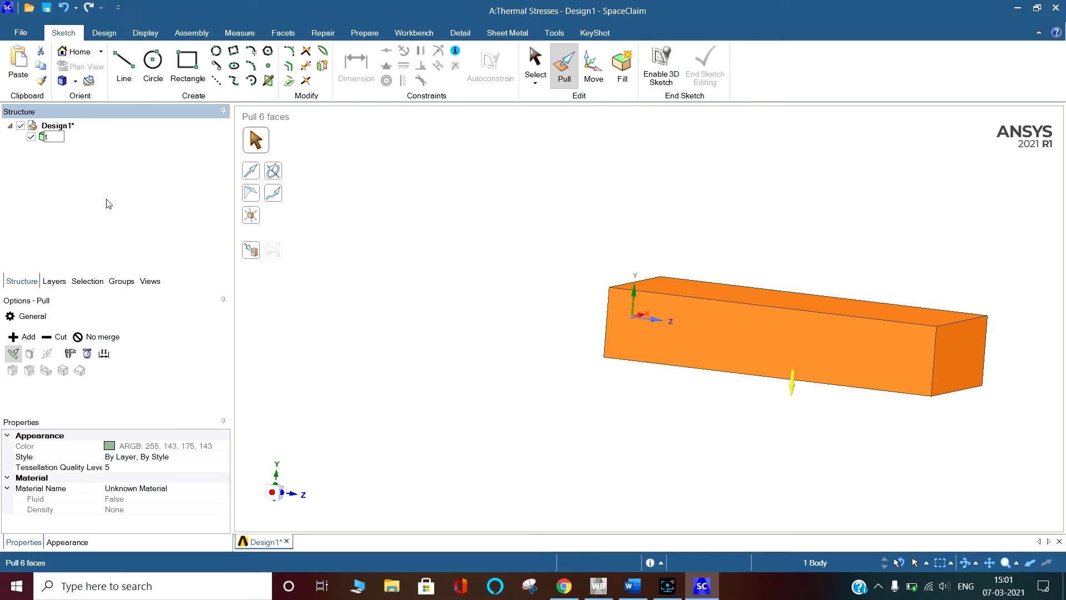
type("thermal")
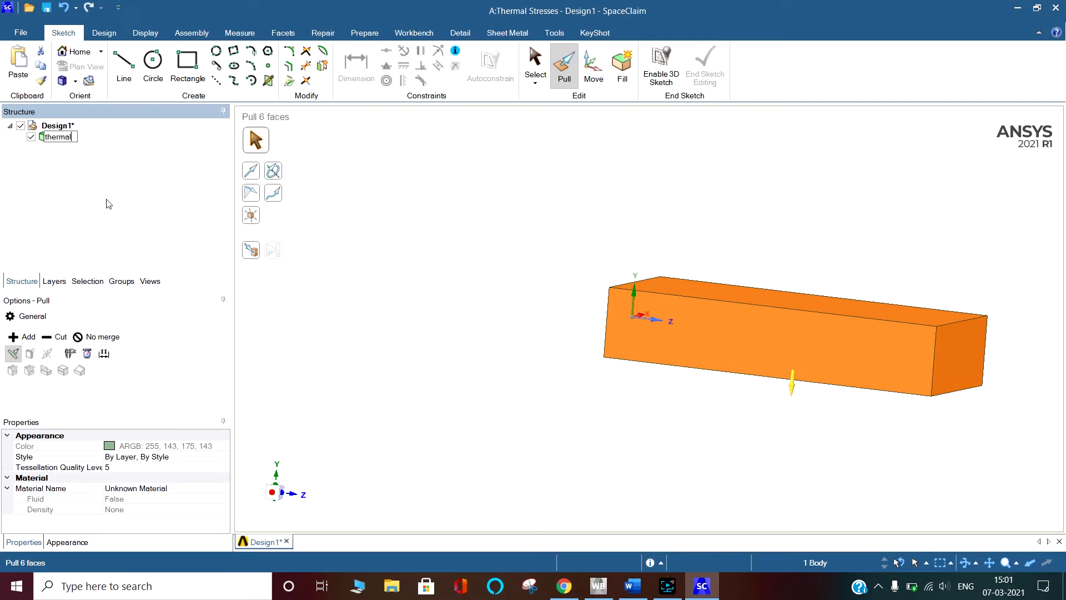
left_click(468, 257)
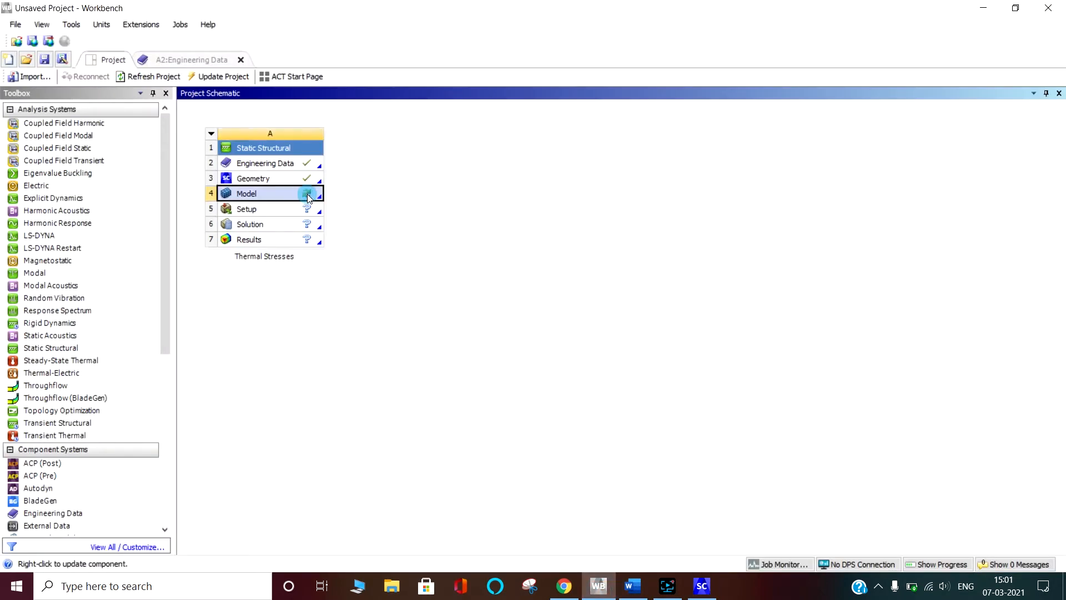
- Launch Mechanical from the system's Model cell
double_click(262, 194)
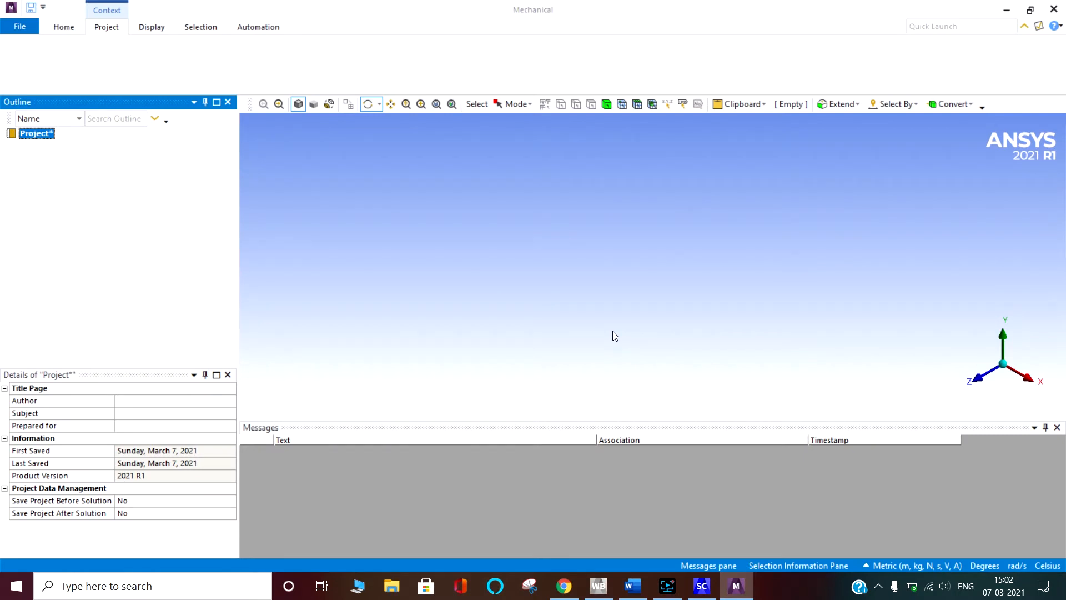
mouse_move(586, 353)
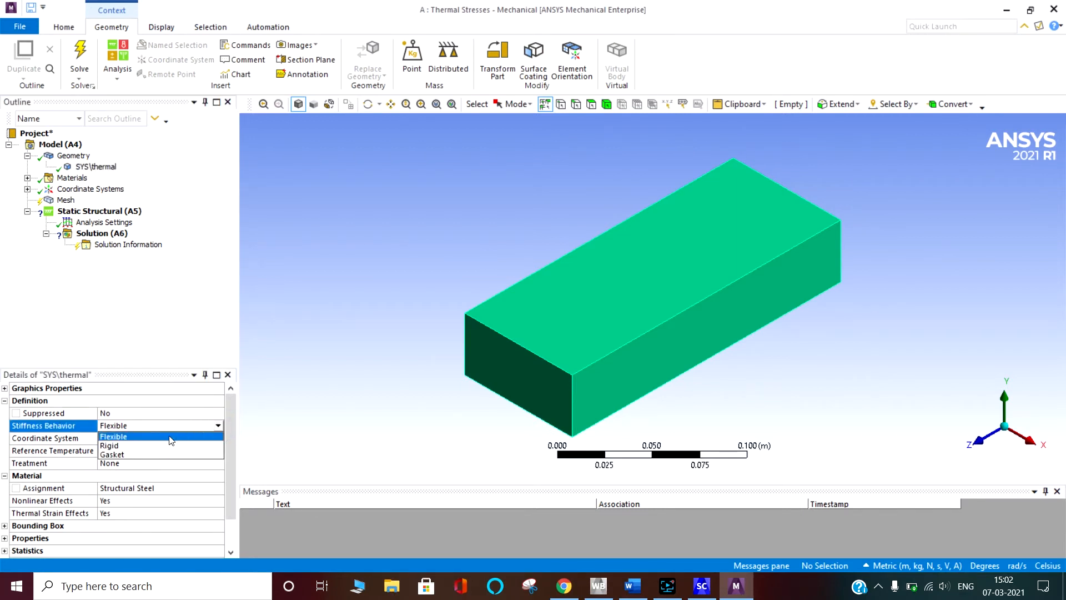
- Keep the thermal body Flexible with Structural Steel and thermal strain effects on
left_click(114, 437)
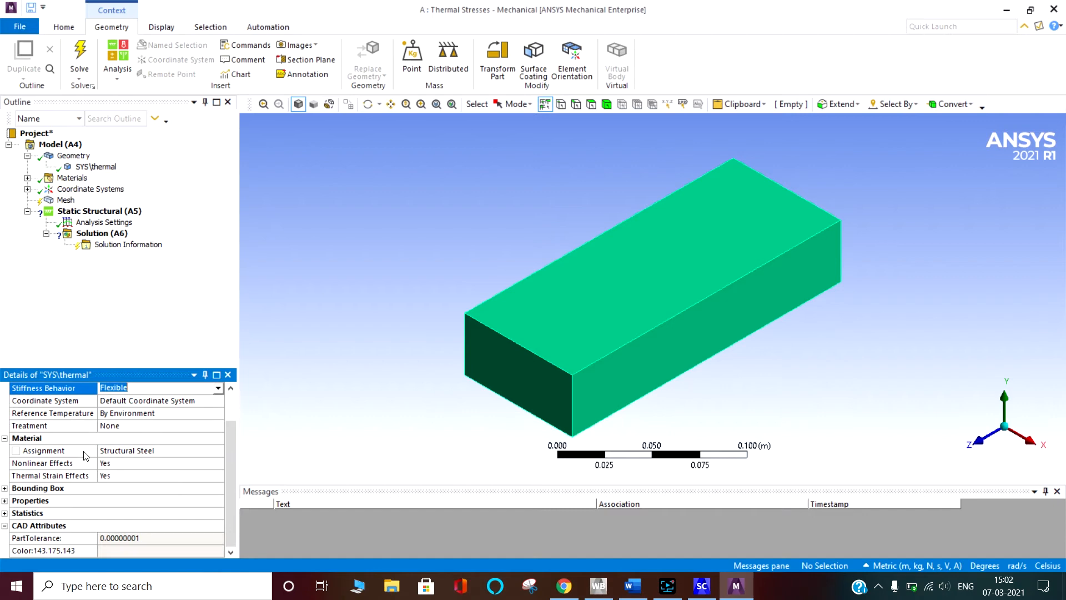
mouse_move(117, 468)
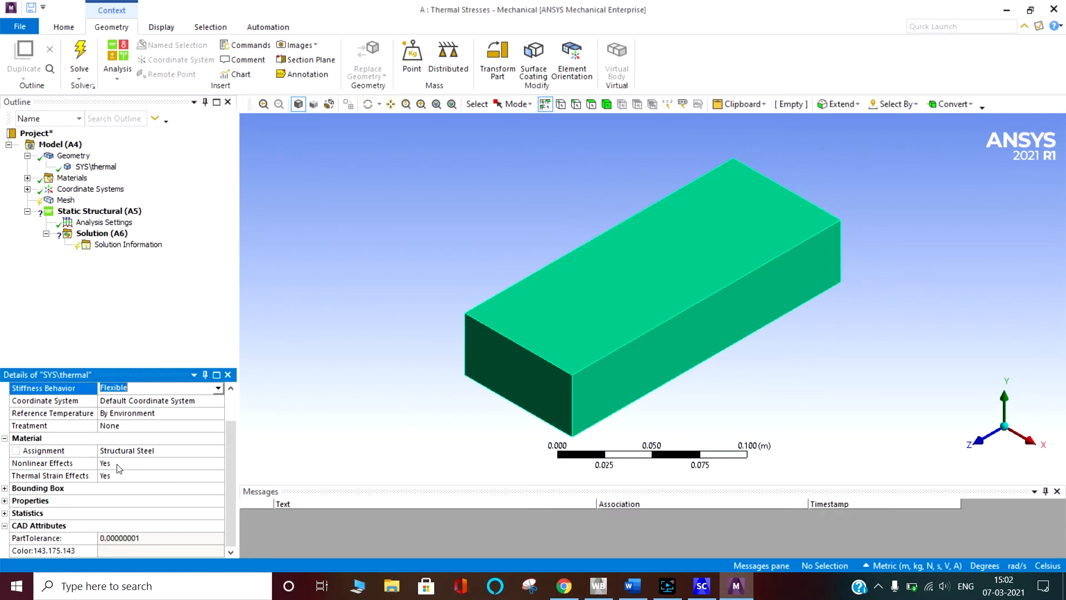
mouse_move(171, 455)
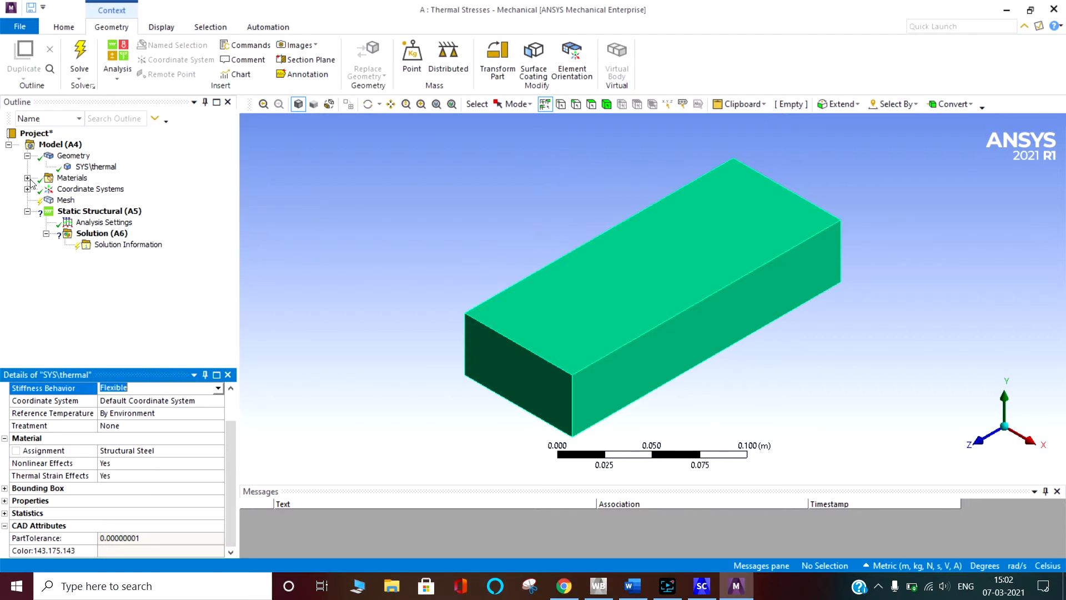
- Insert a Sweep mesh method scoped to the block body
right_click(54, 200)
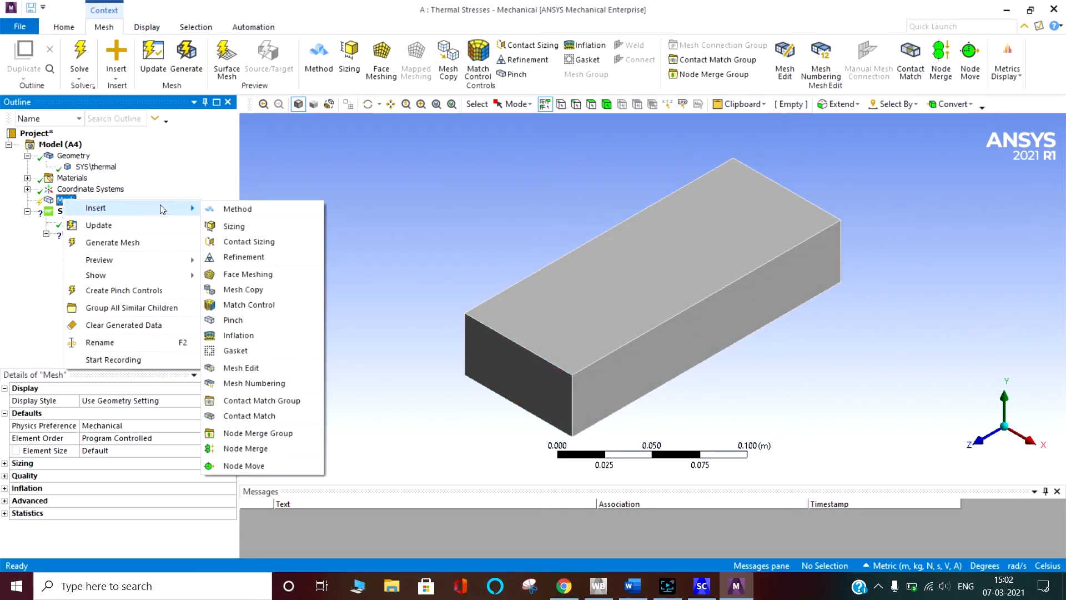
left_click(237, 208)
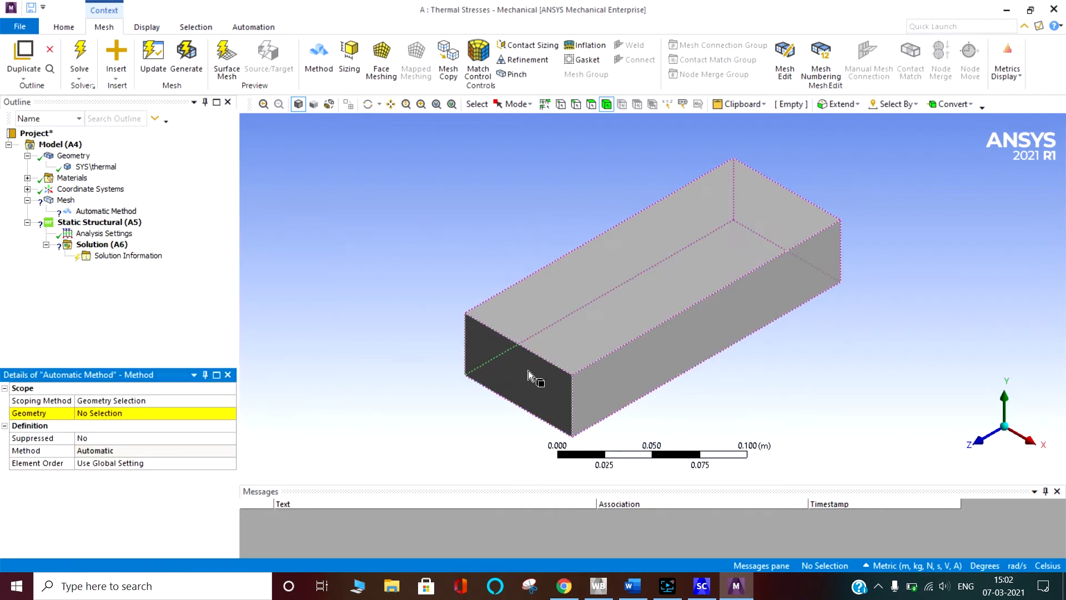
left_click(528, 371)
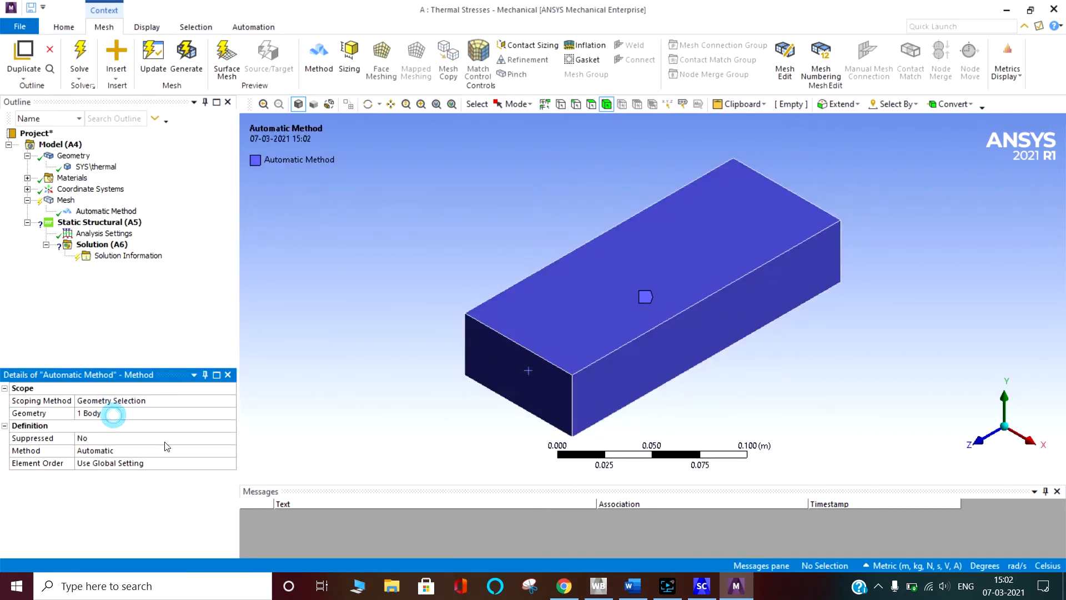
left_click(155, 451)
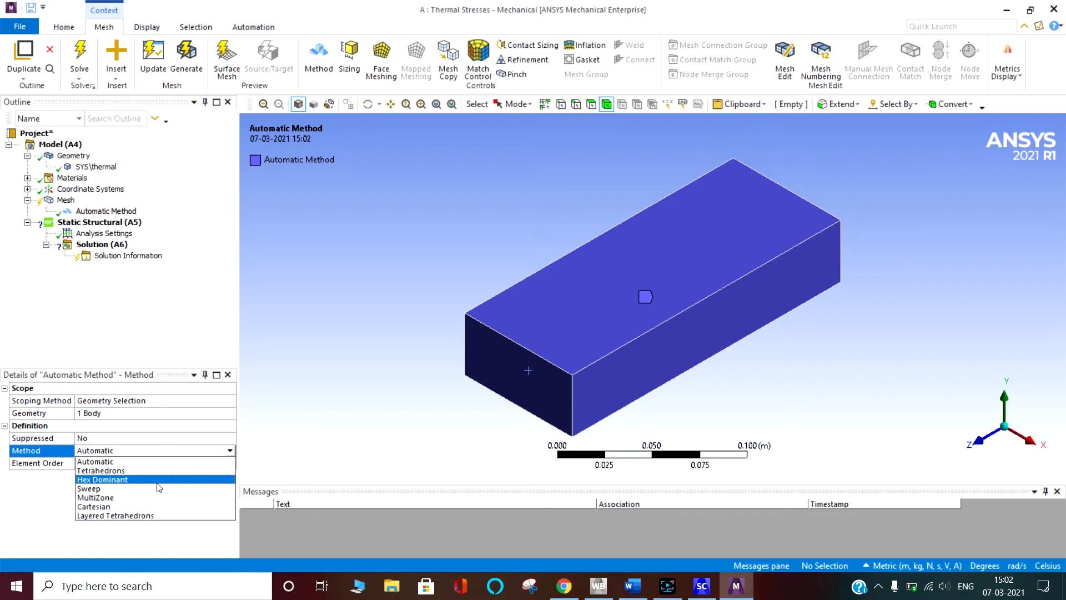
left_click(82, 489)
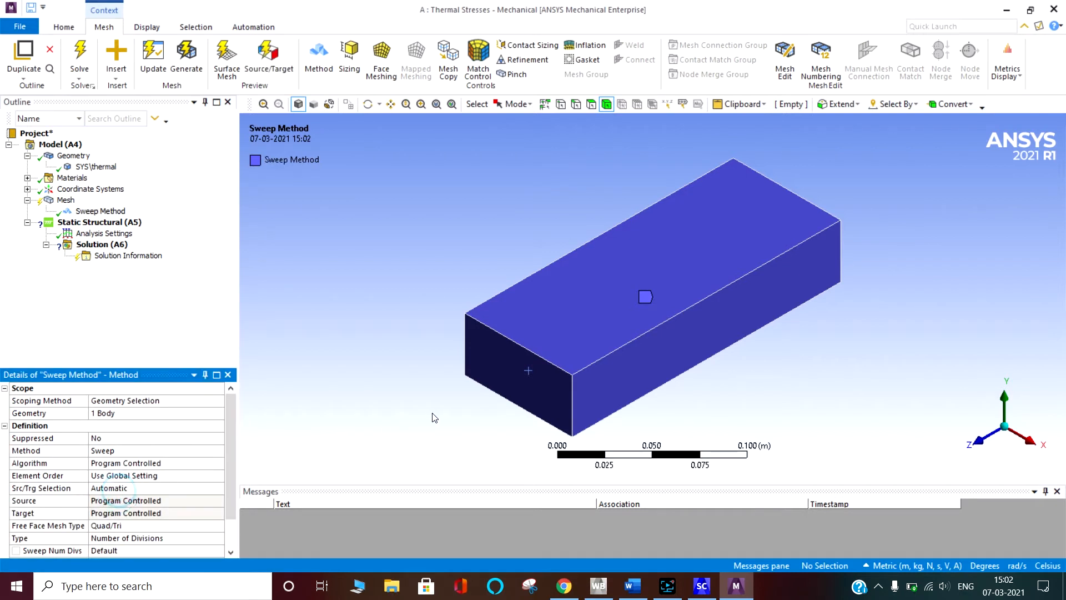
scroll("down", 3)
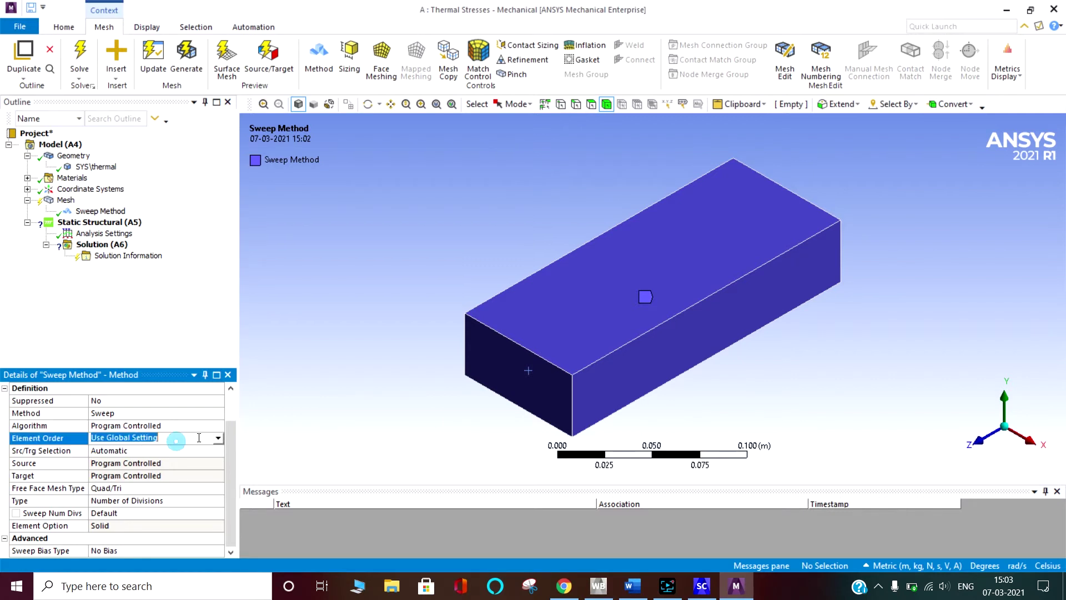
- Set manual source and target and pick the two end faces for the sweep
left_click(218, 438)
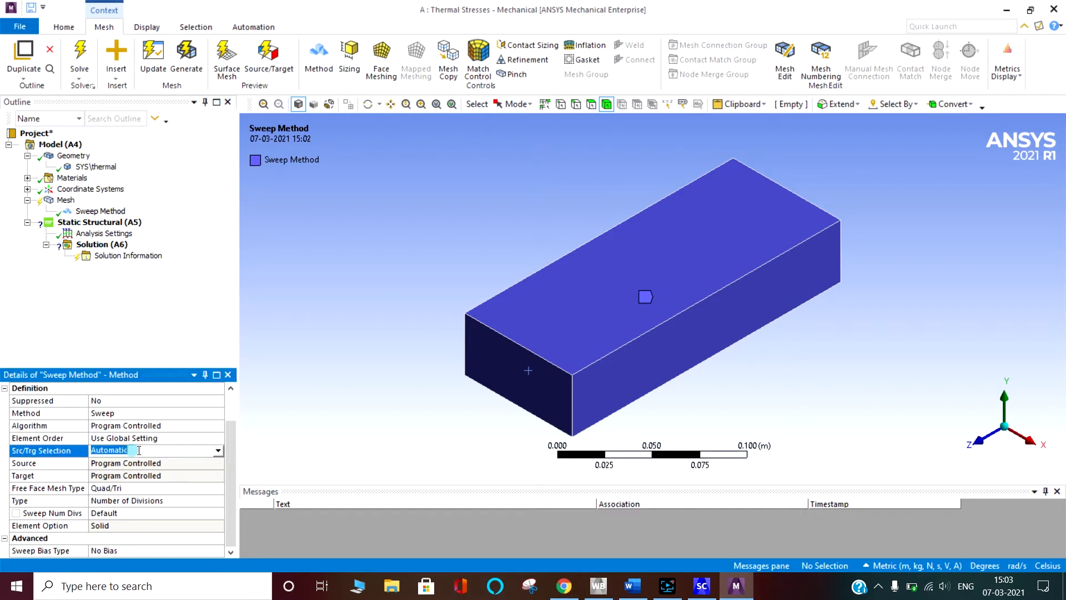
left_click(217, 451)
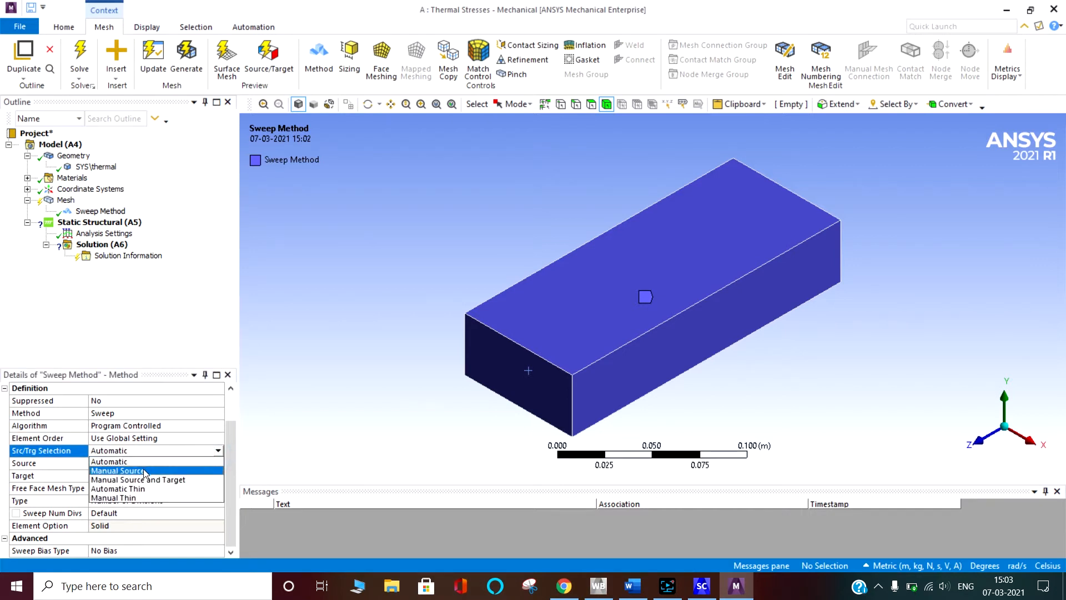
left_click(118, 471)
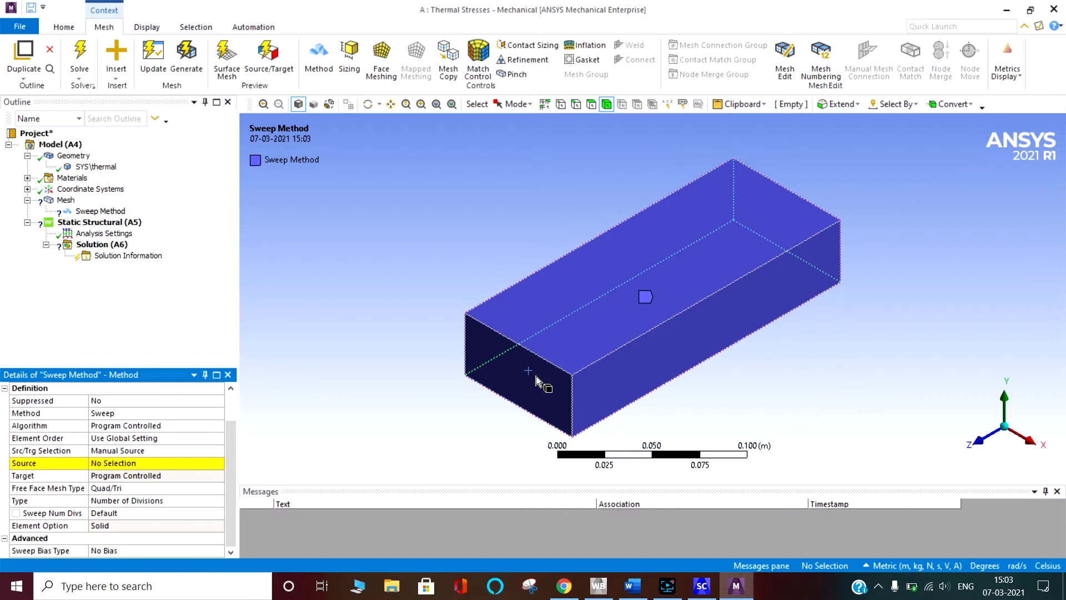
left_click(591, 104)
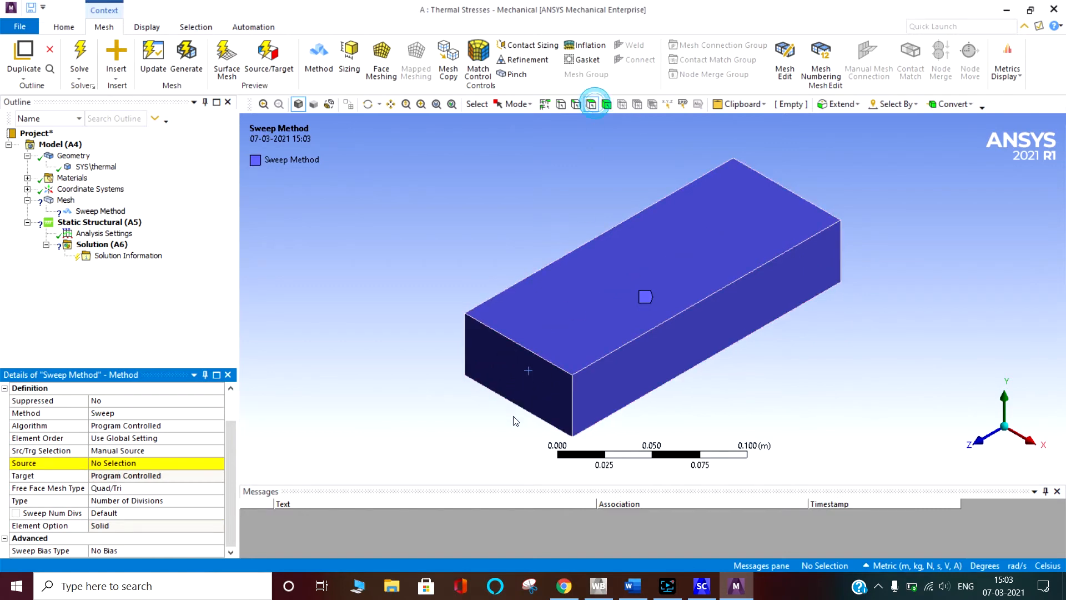
left_click(526, 371)
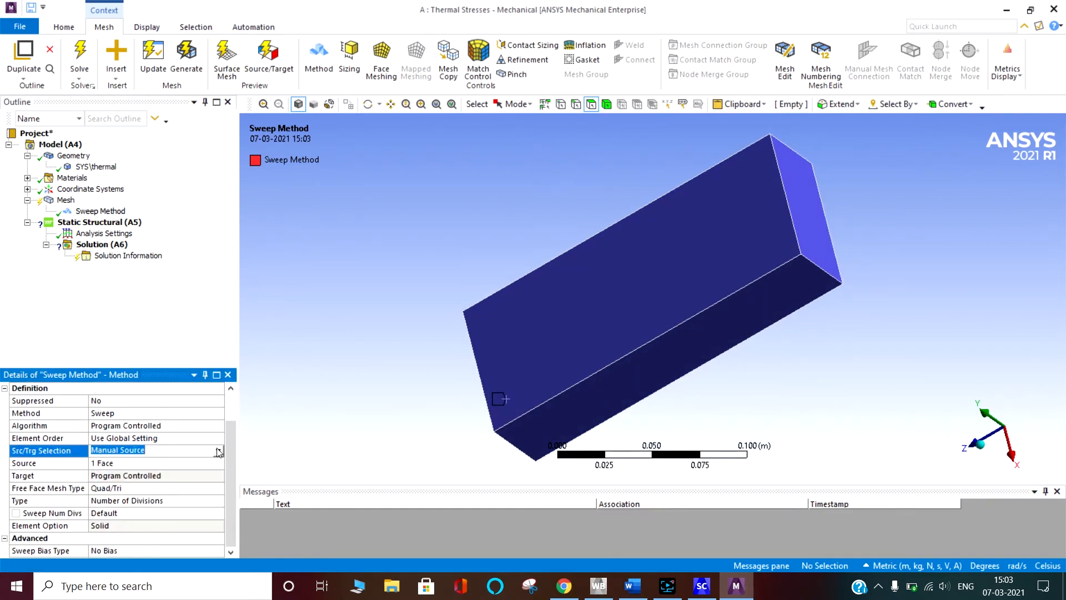
left_click(156, 450)
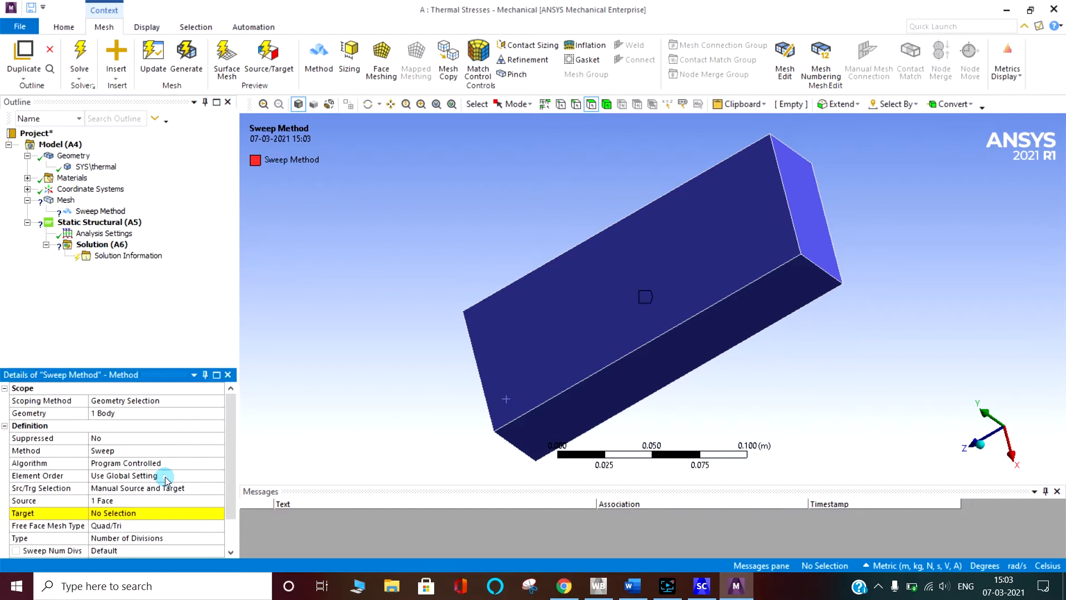
scroll("down", 3)
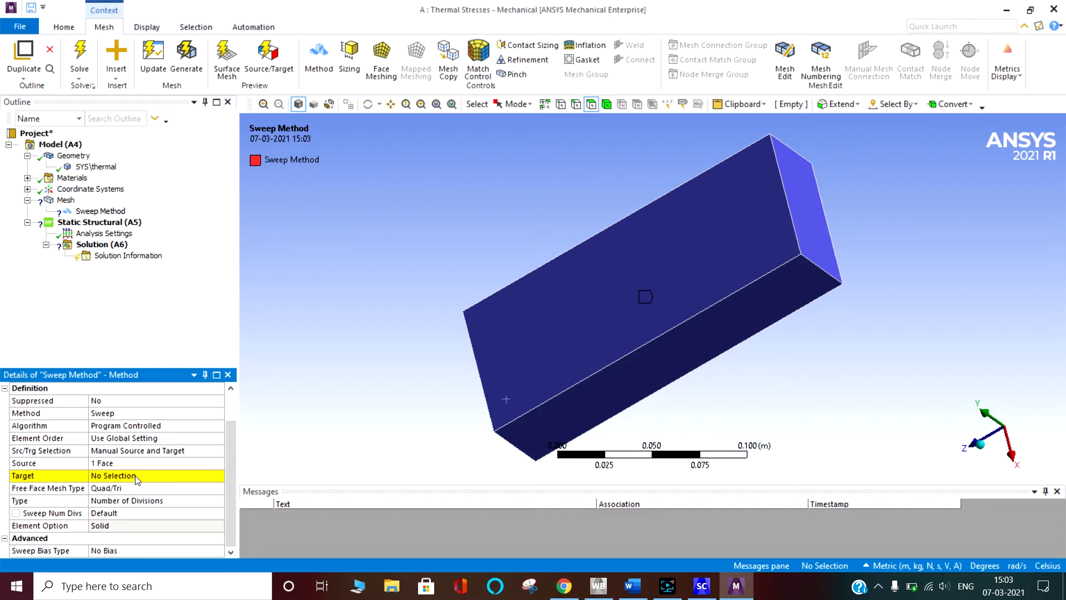
mouse_move(125, 469)
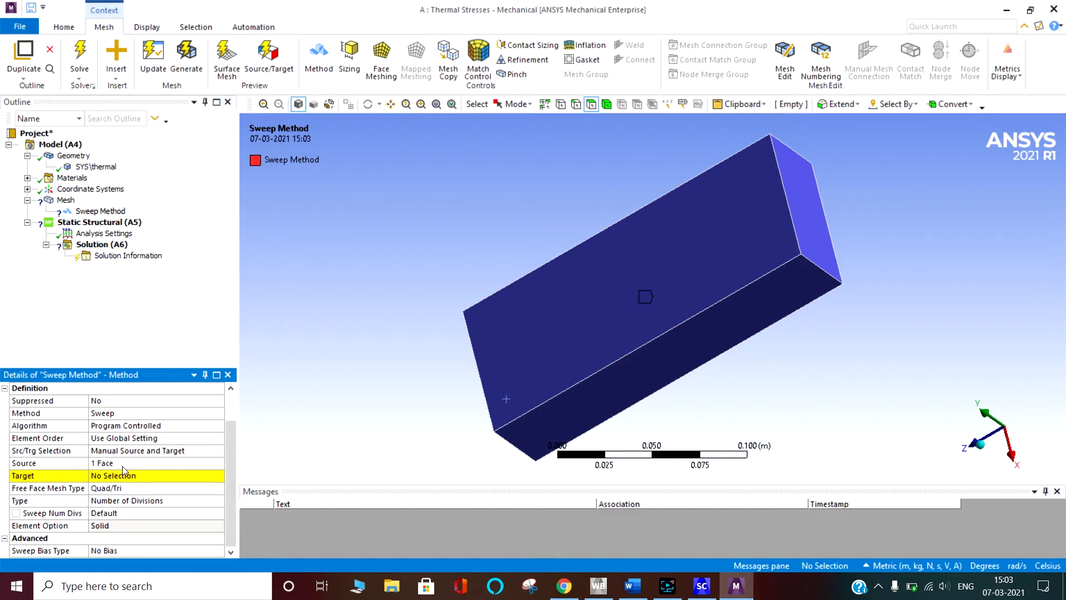
mouse_move(903, 211)
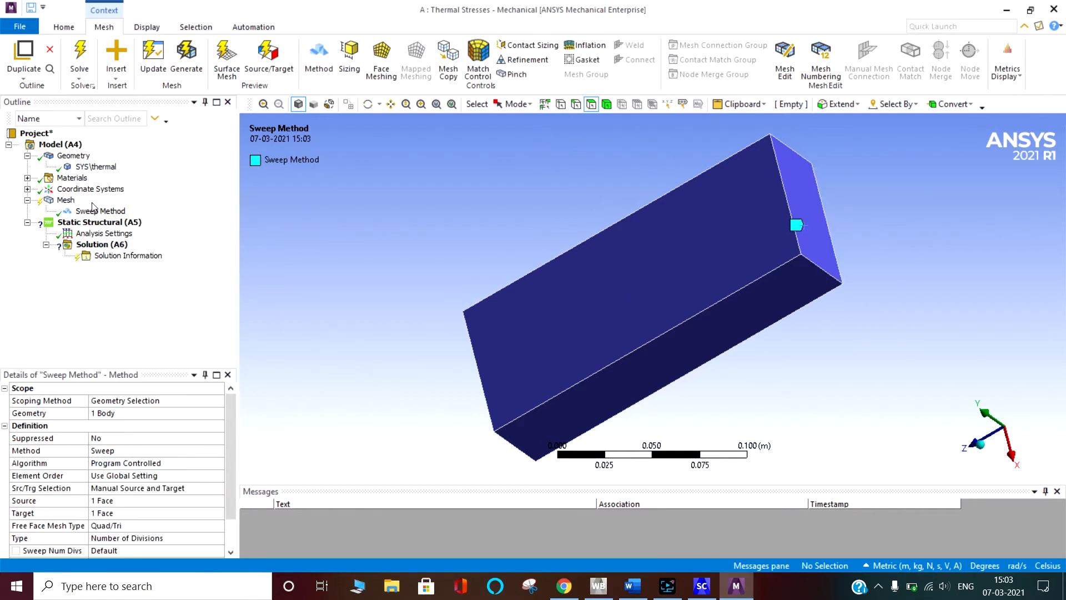
- Generate the hexahedral mesh and rotate the block to inspect it
left_click(64, 200)
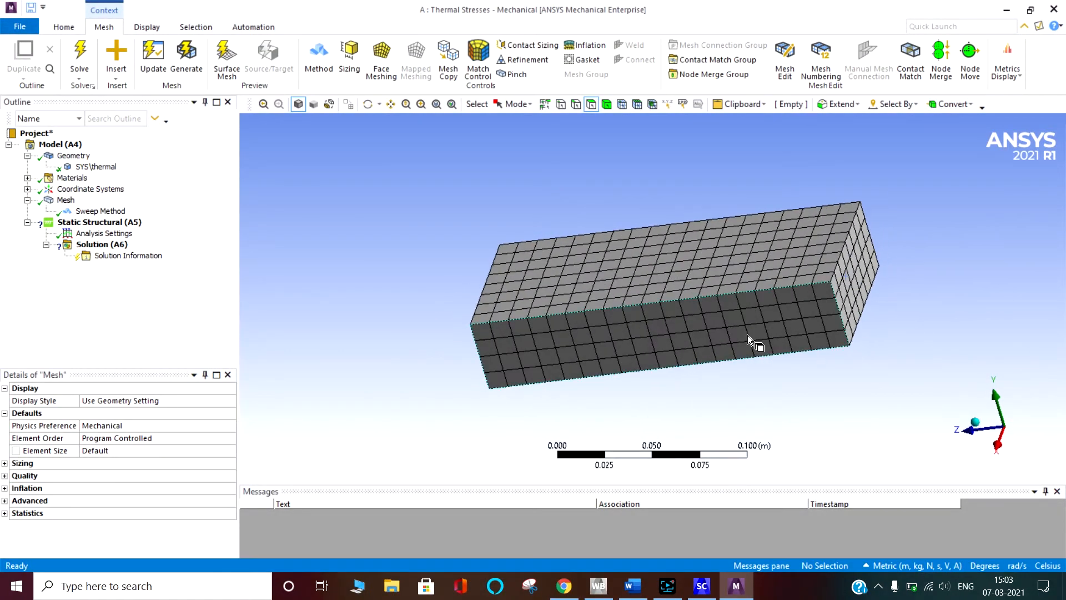
left_click_drag(747, 340, 577, 304)
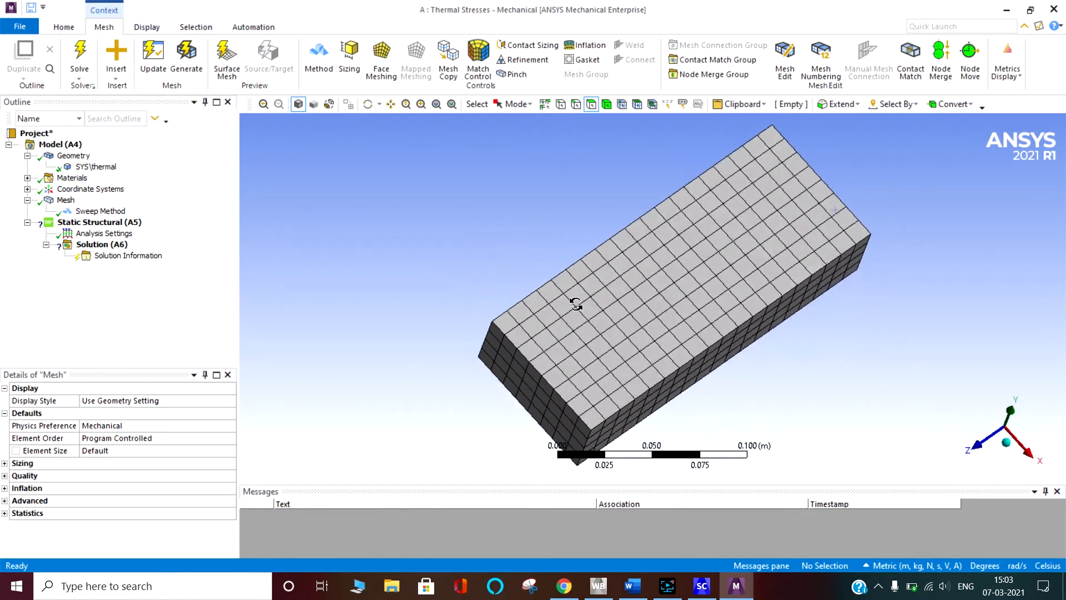
left_click_drag(576, 304, 583, 281)
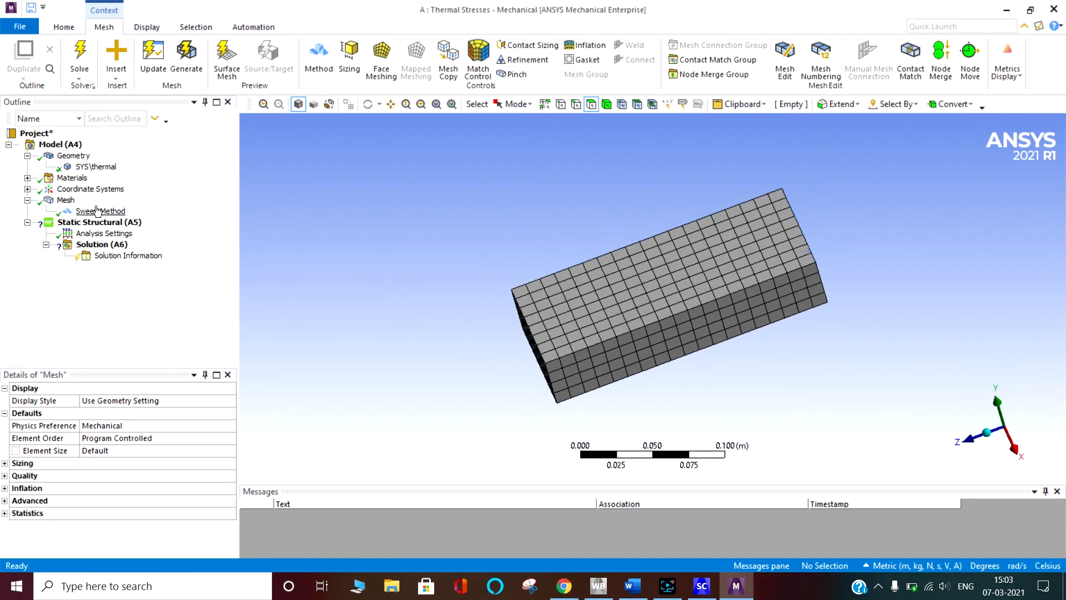
- Add a body sizing of 7.e-003 m element size and regenerate the finer mesh
right_click(60, 200)
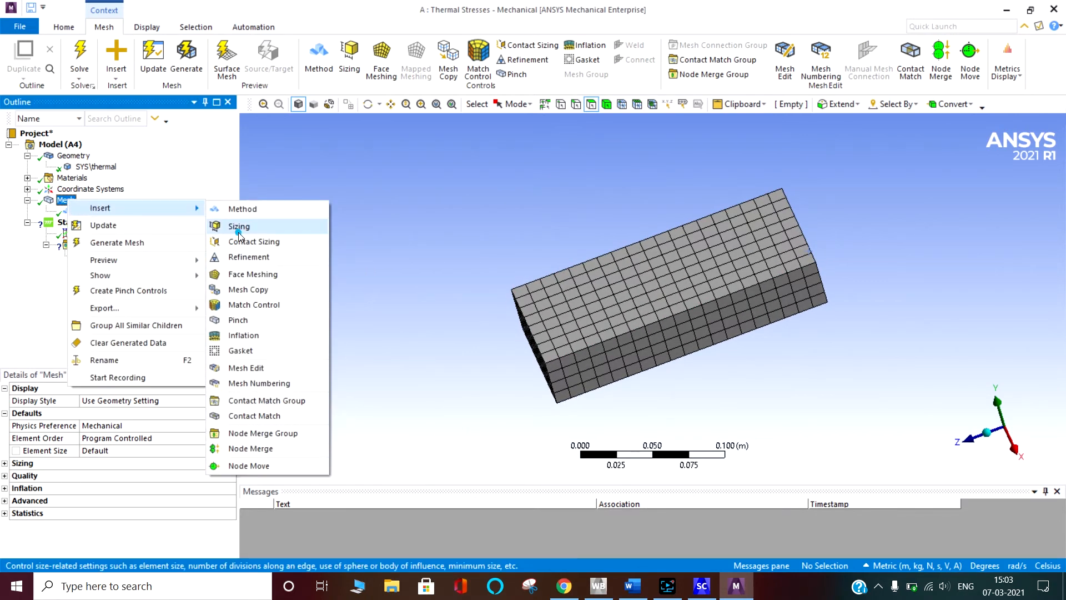
left_click(239, 227)
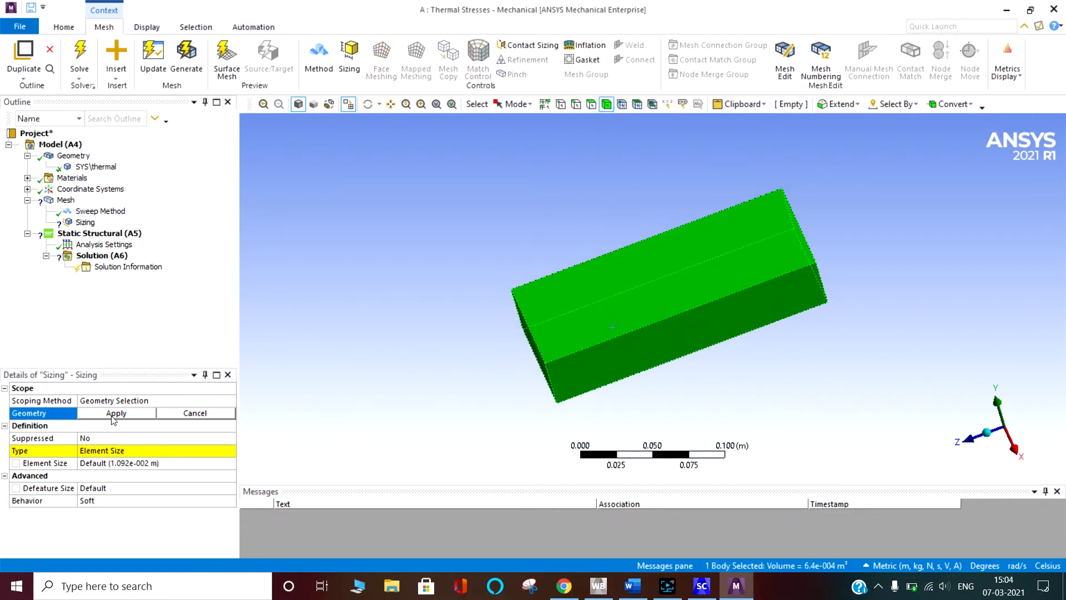
left_click(116, 413)
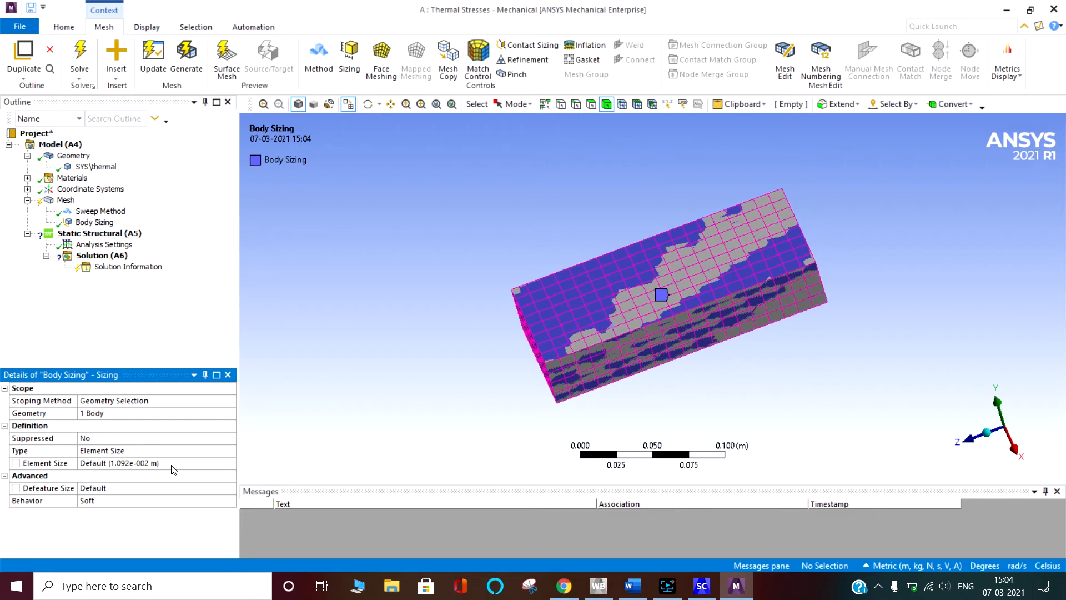
mouse_move(173, 464)
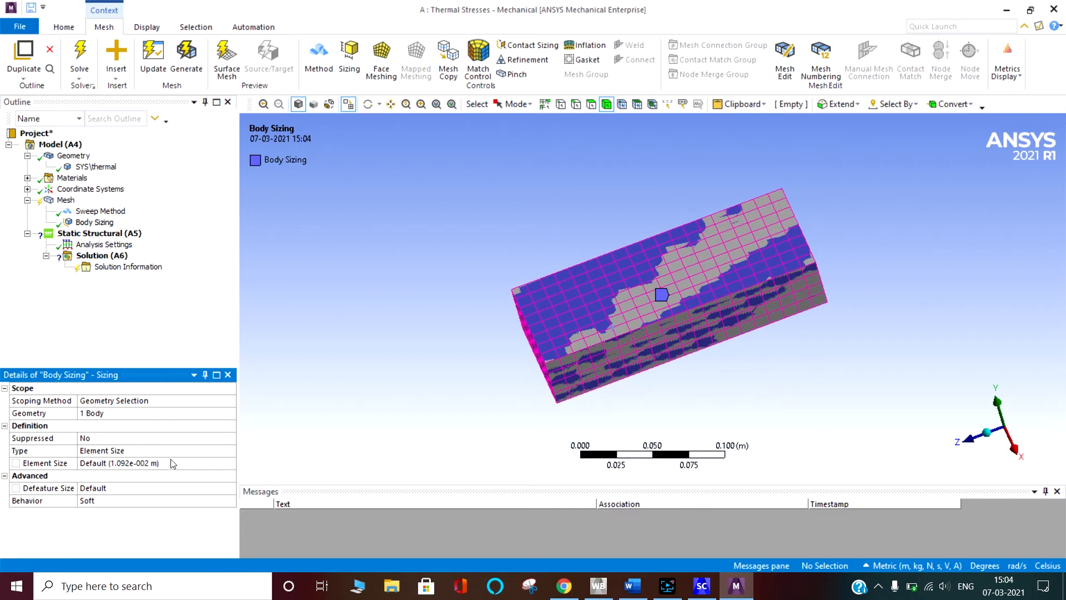
mouse_move(174, 467)
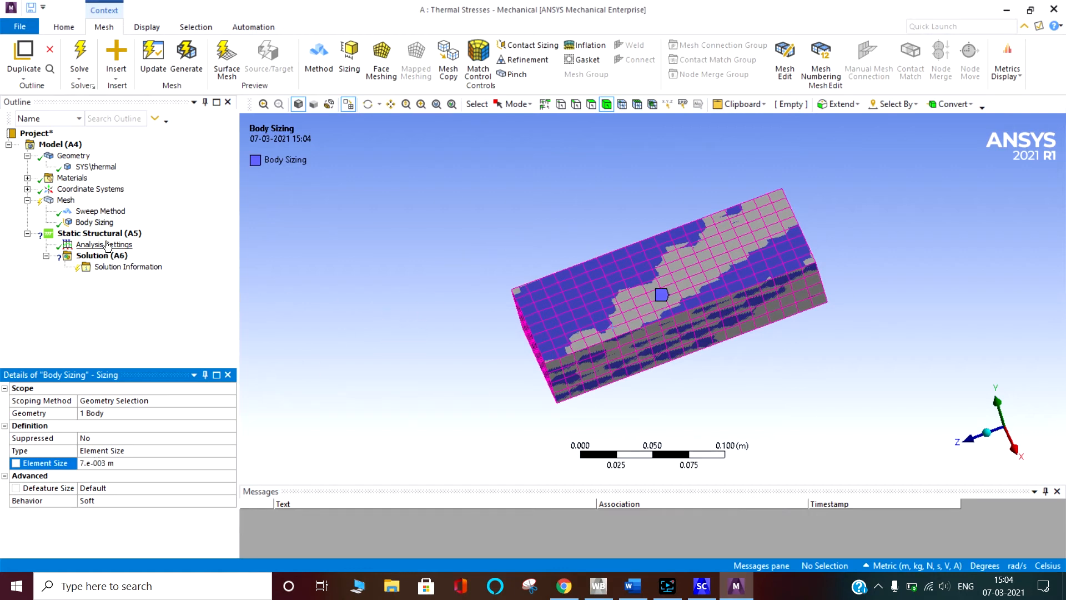
left_click(65, 200)
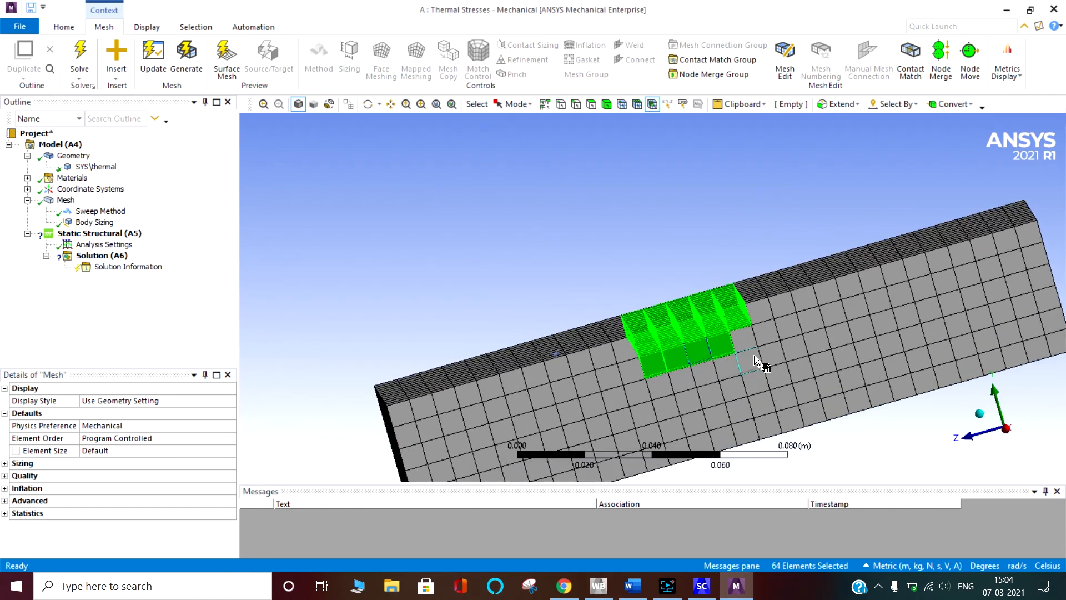
left_click_drag(755, 360, 650, 272)
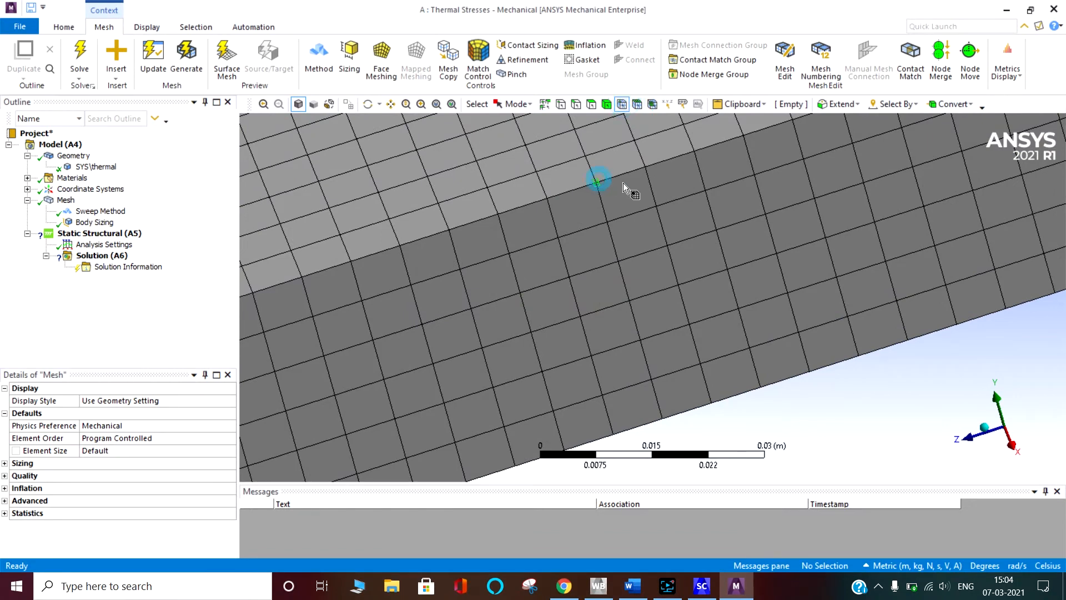
left_click(599, 180)
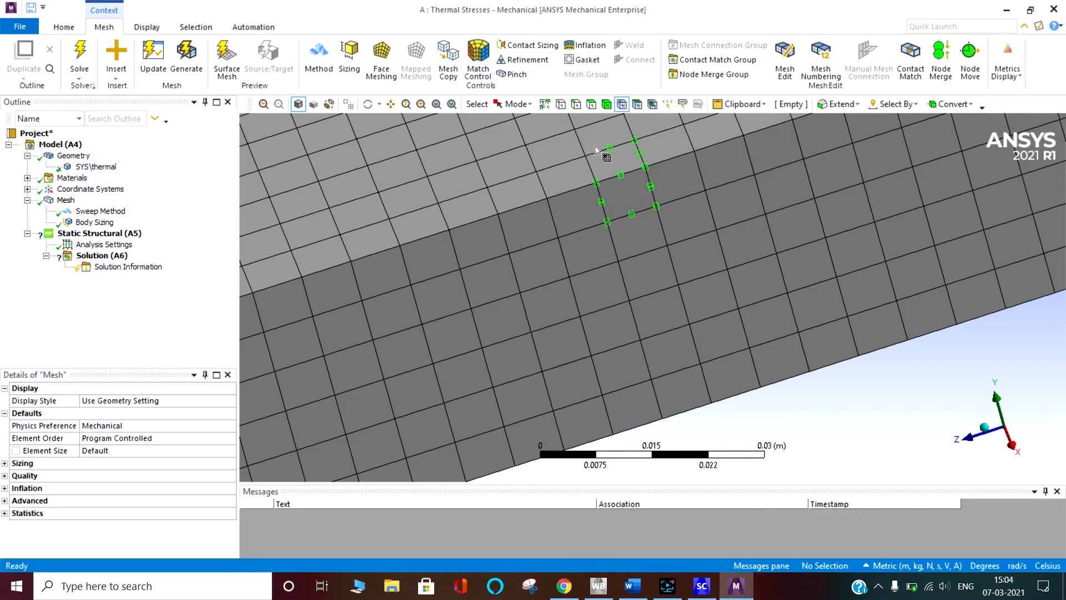
left_click(620, 261)
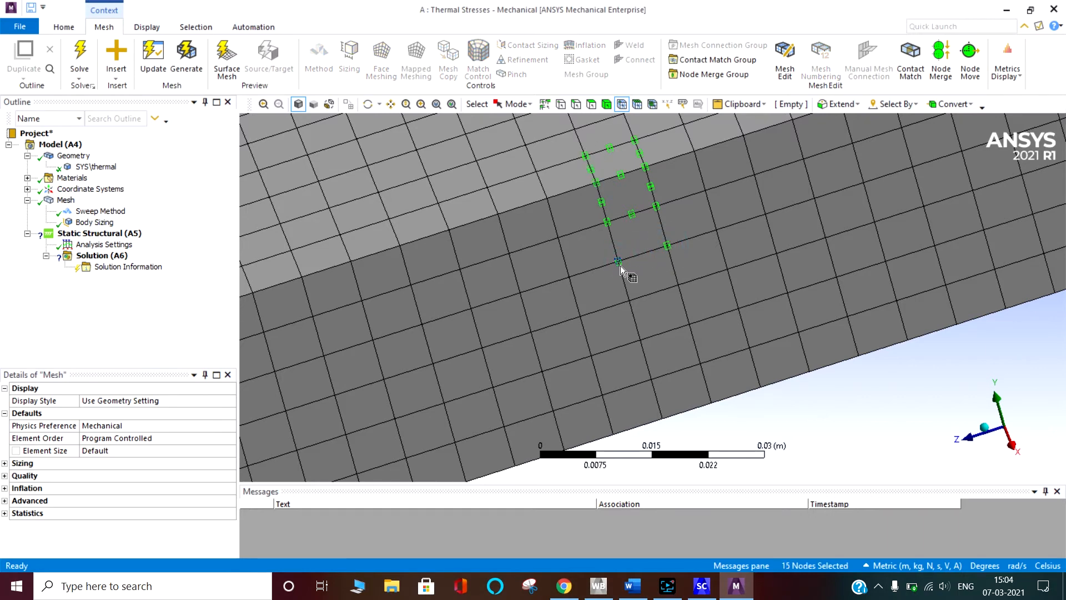
mouse_move(648, 257)
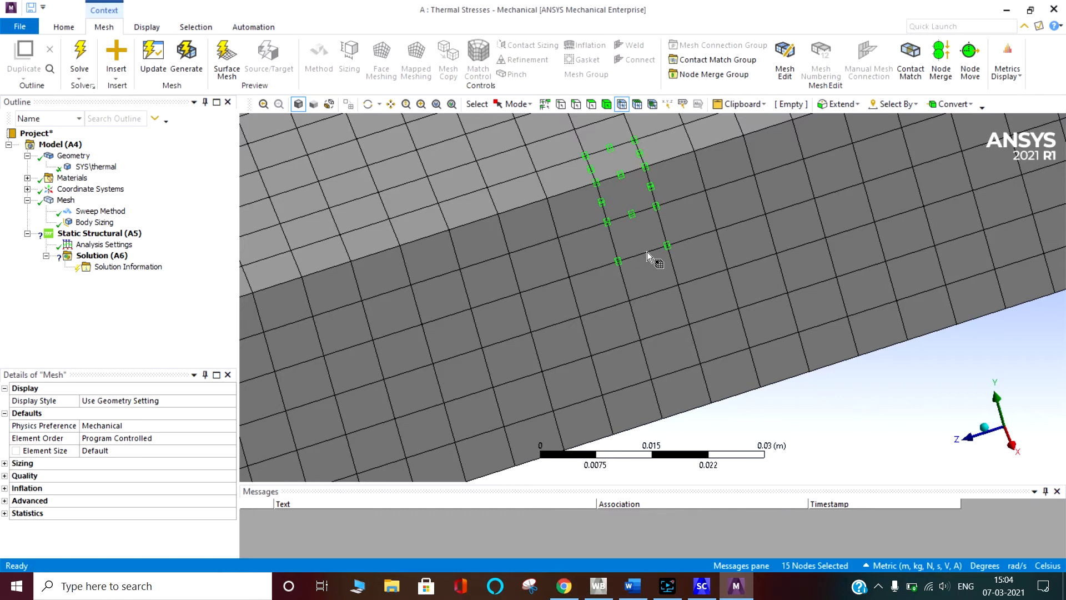
left_click(642, 254)
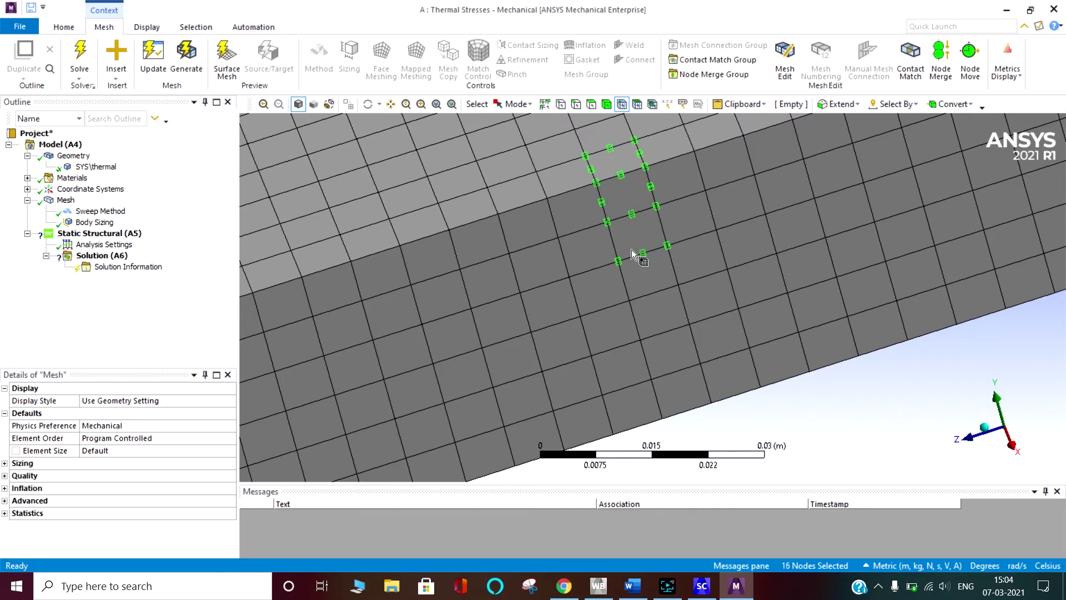
left_click(626, 300)
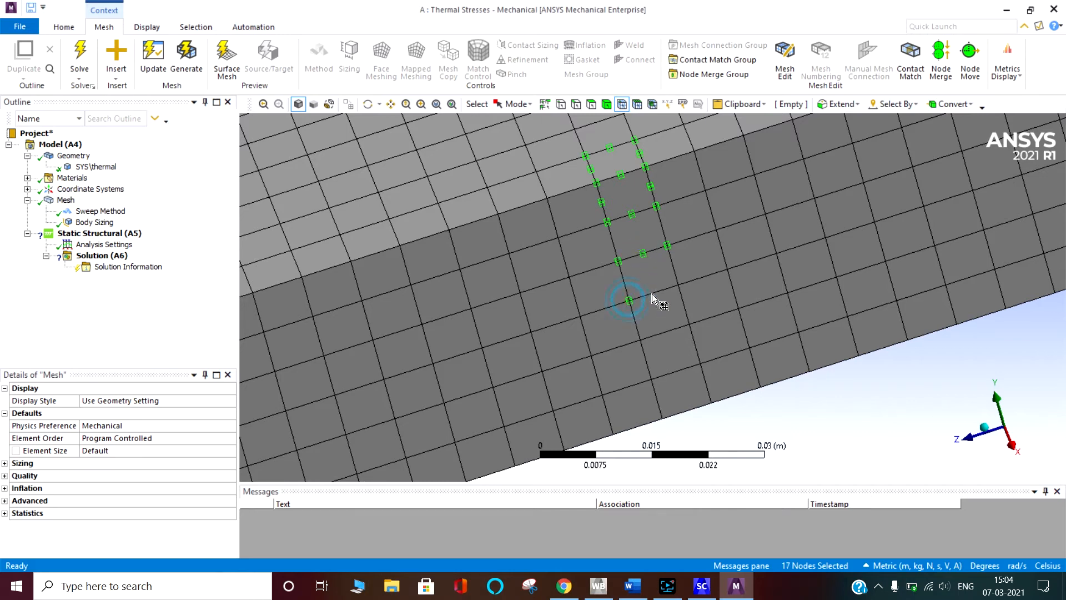
left_click(677, 285)
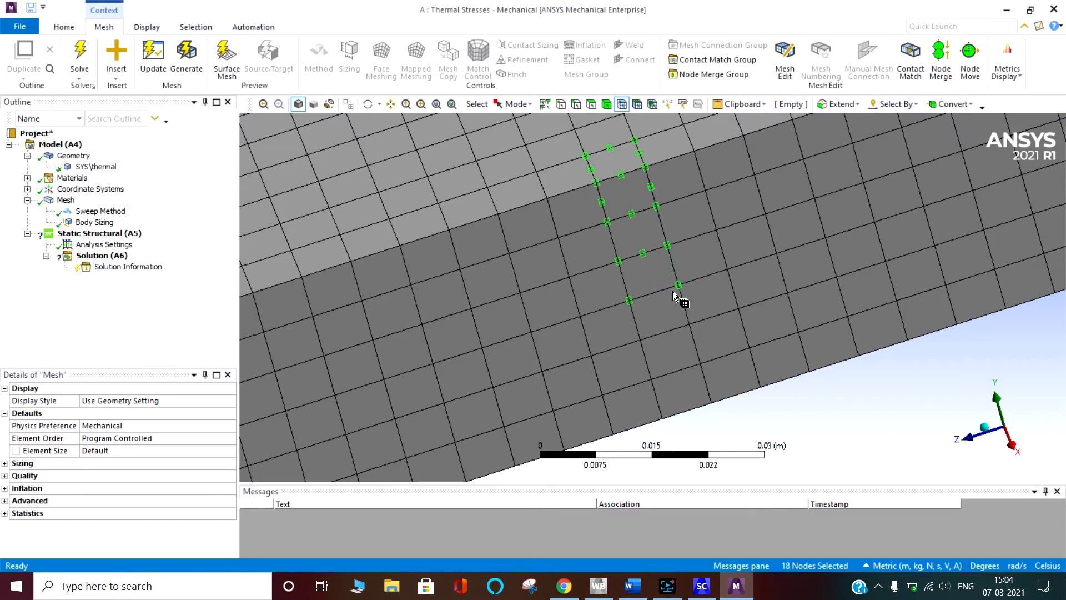
left_click(653, 292)
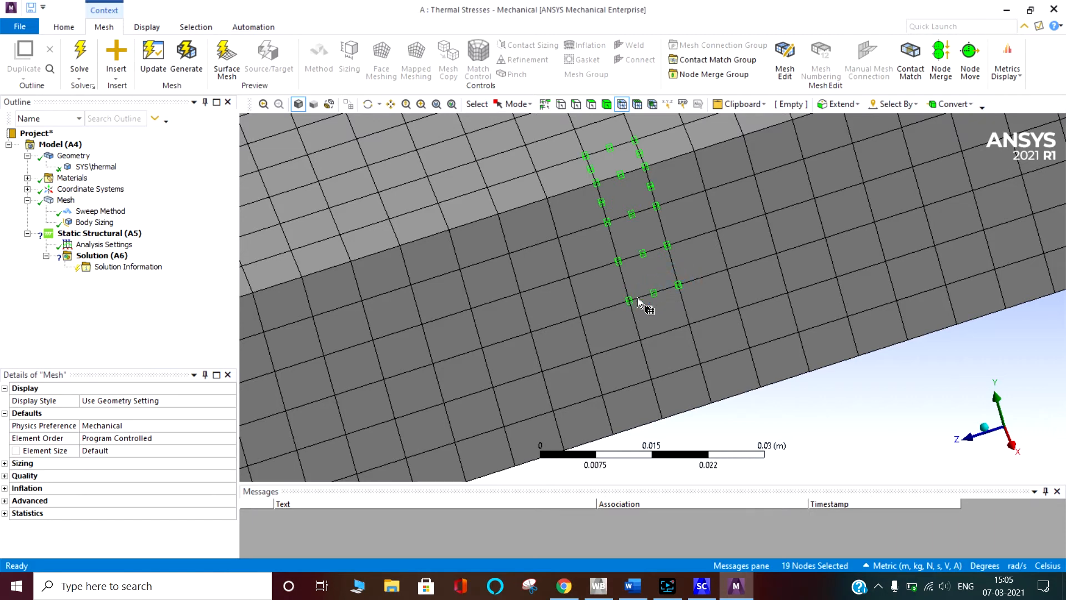
left_click(673, 275)
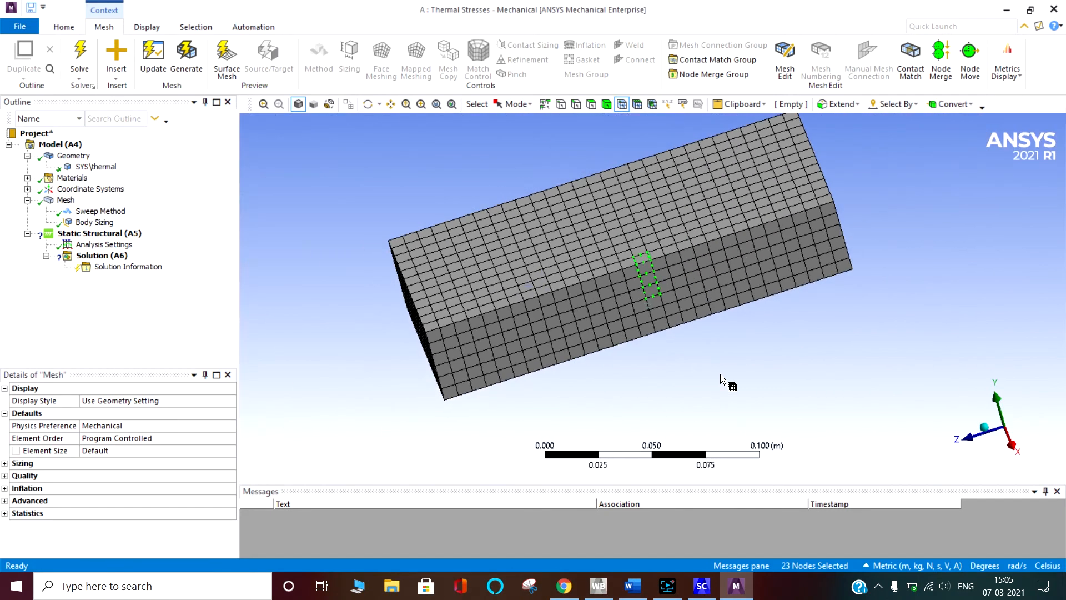
left_click(95, 233)
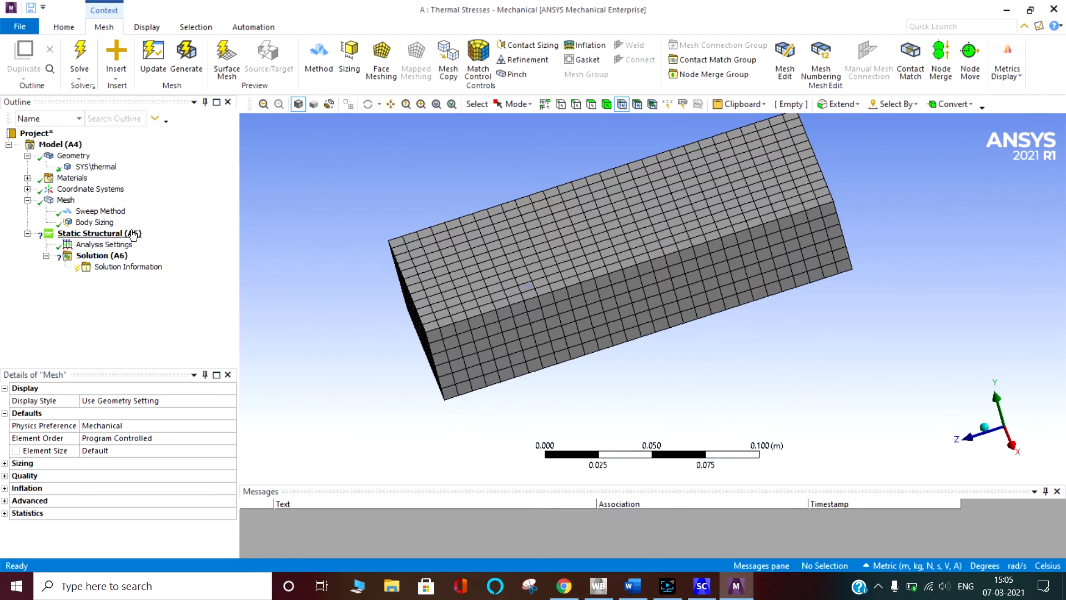
- Insert a Fixed Support scoped to both end faces of the block
left_click(104, 244)
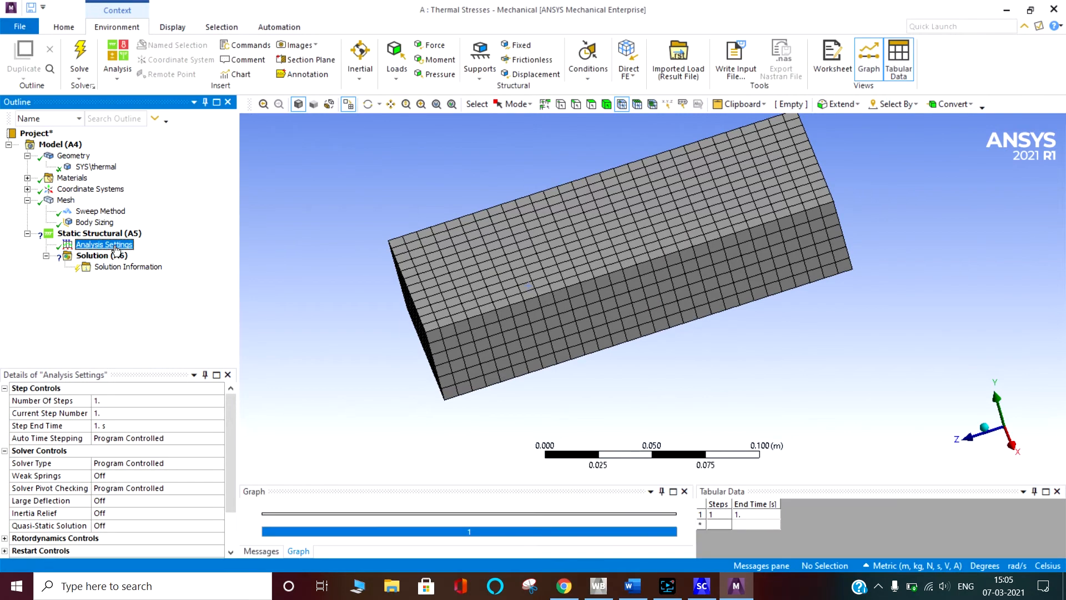
left_click(98, 233)
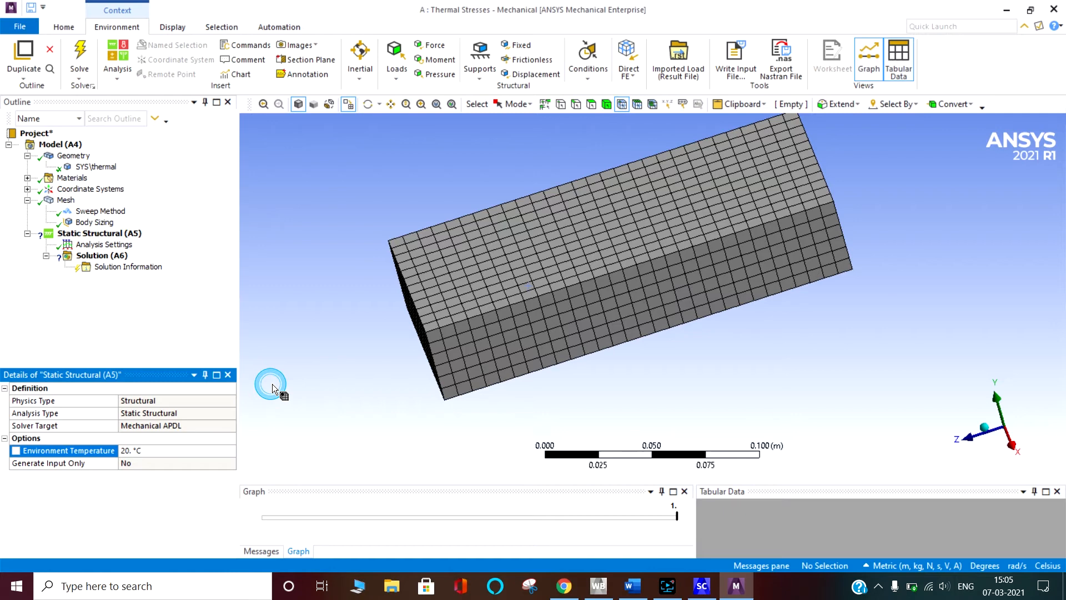
right_click(99, 233)
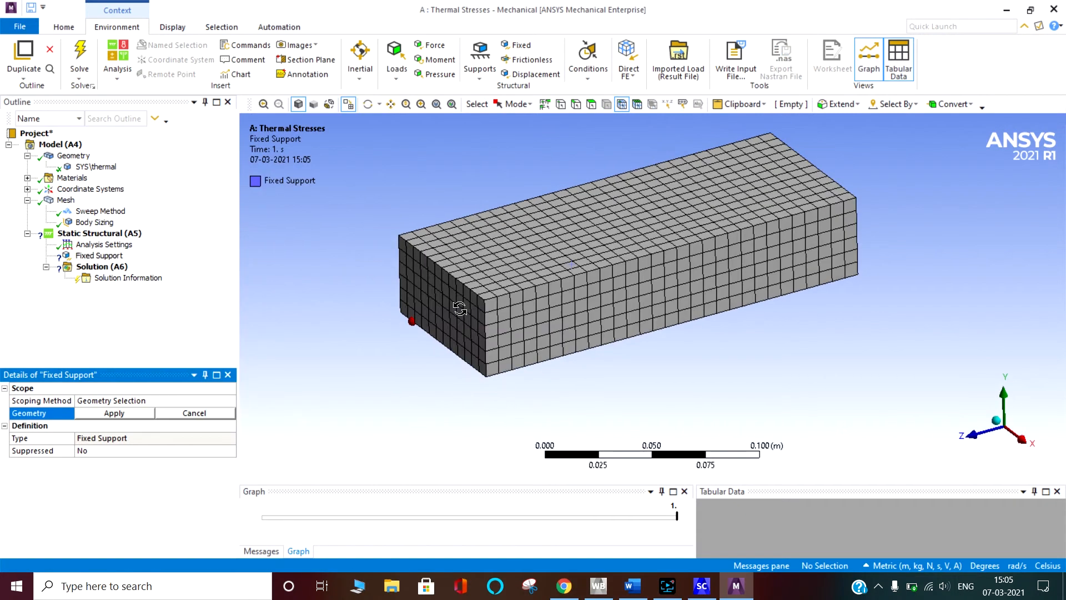
left_click(447, 291)
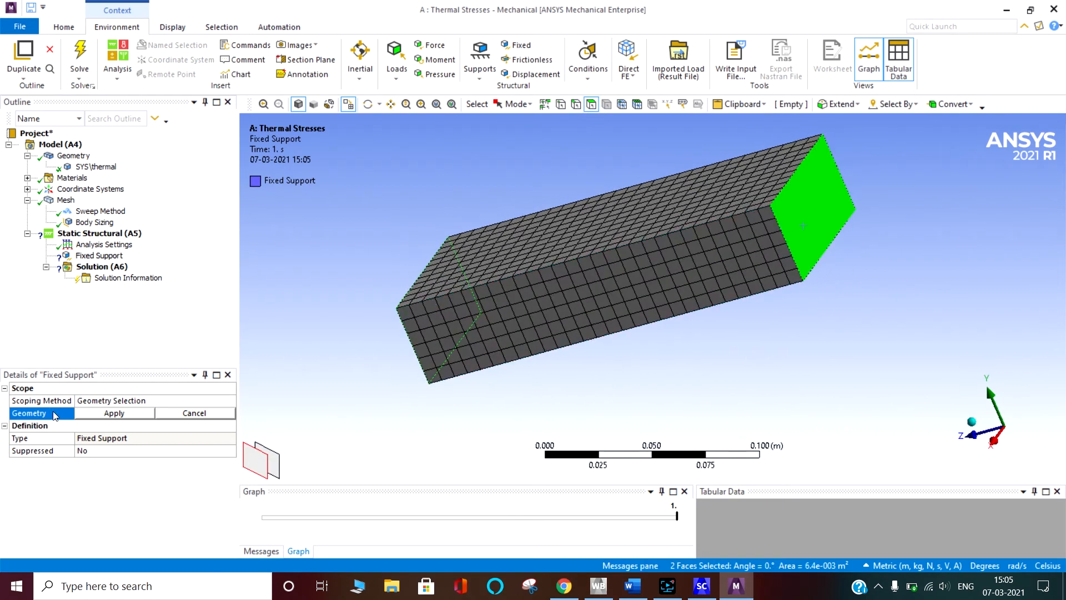
left_click(114, 413)
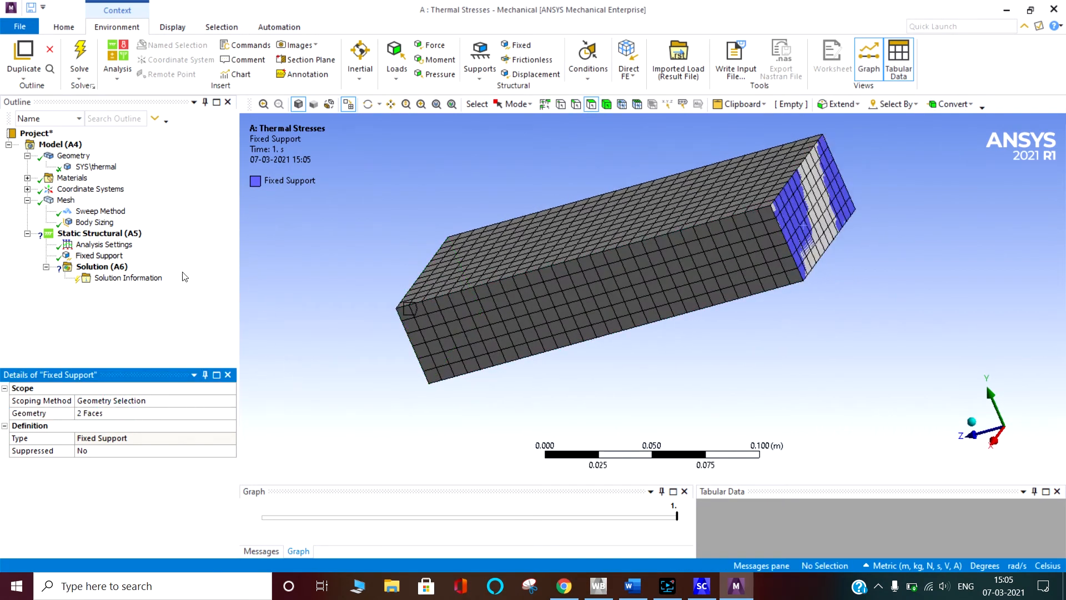
right_click(99, 233)
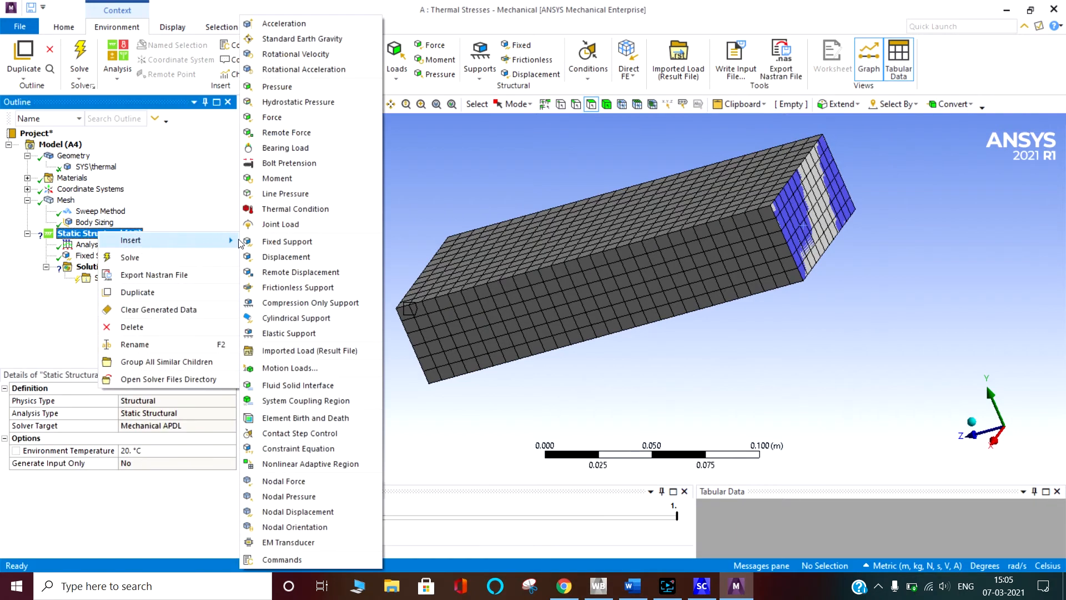
mouse_move(416, 198)
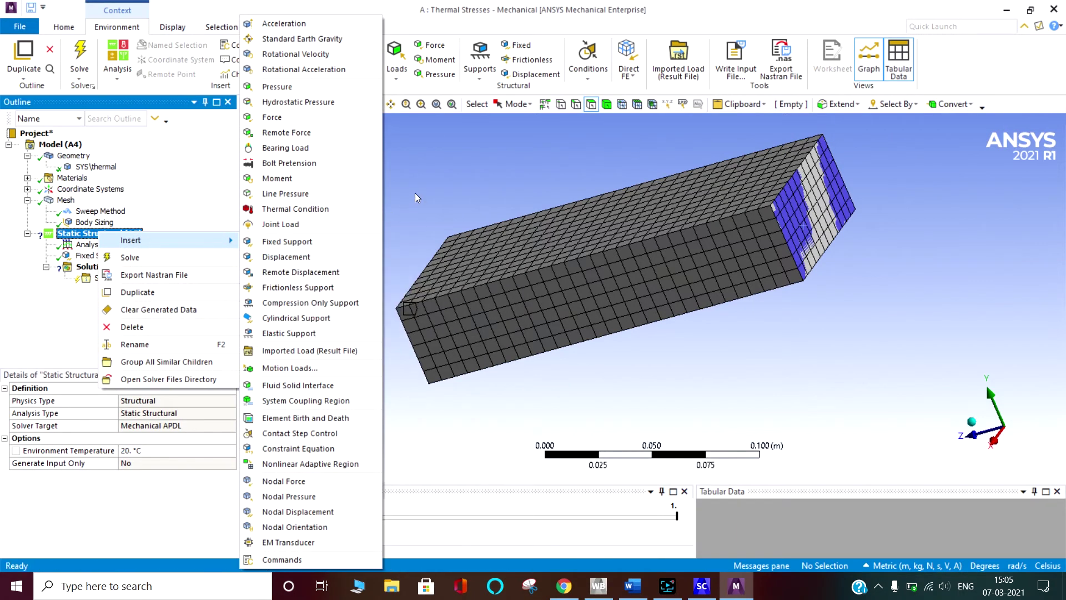
mouse_move(304, 209)
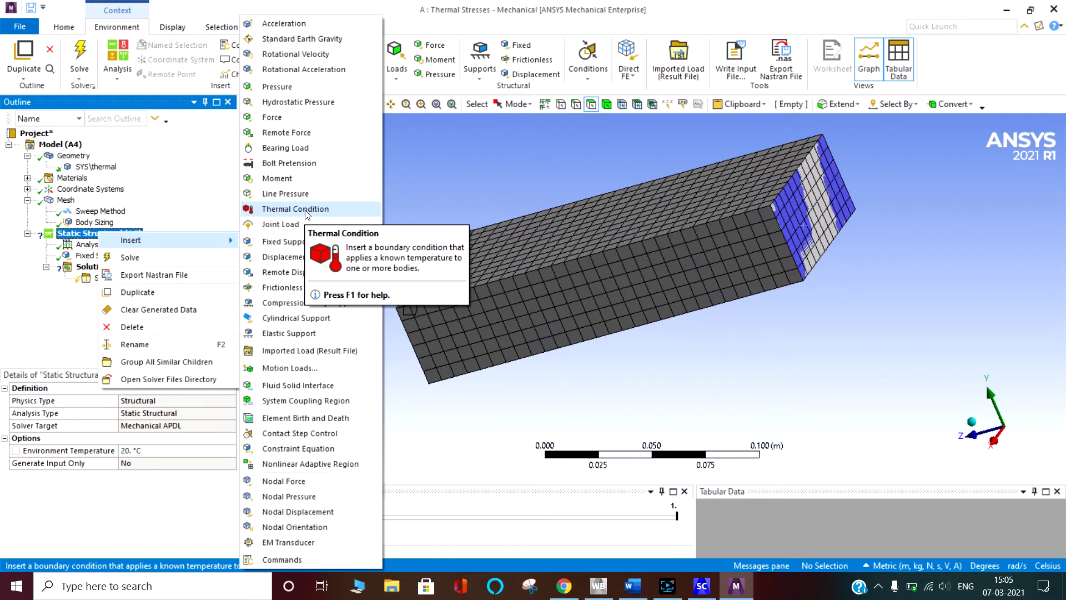
- Apply a 120 °C thermal condition to the whole body and solve the analysis
left_click(296, 209)
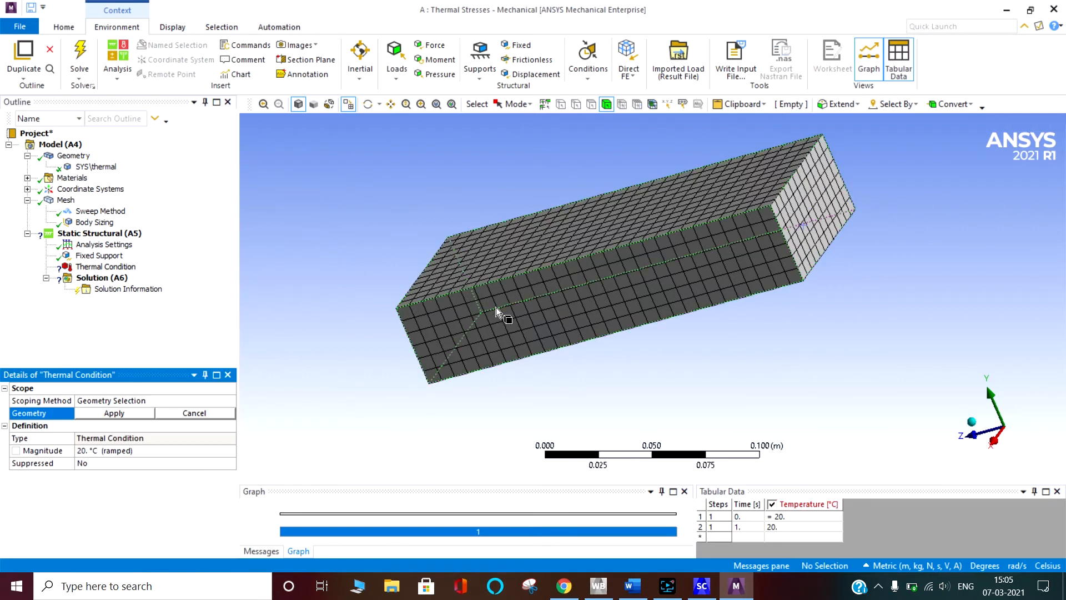
left_click(499, 311)
type("100")
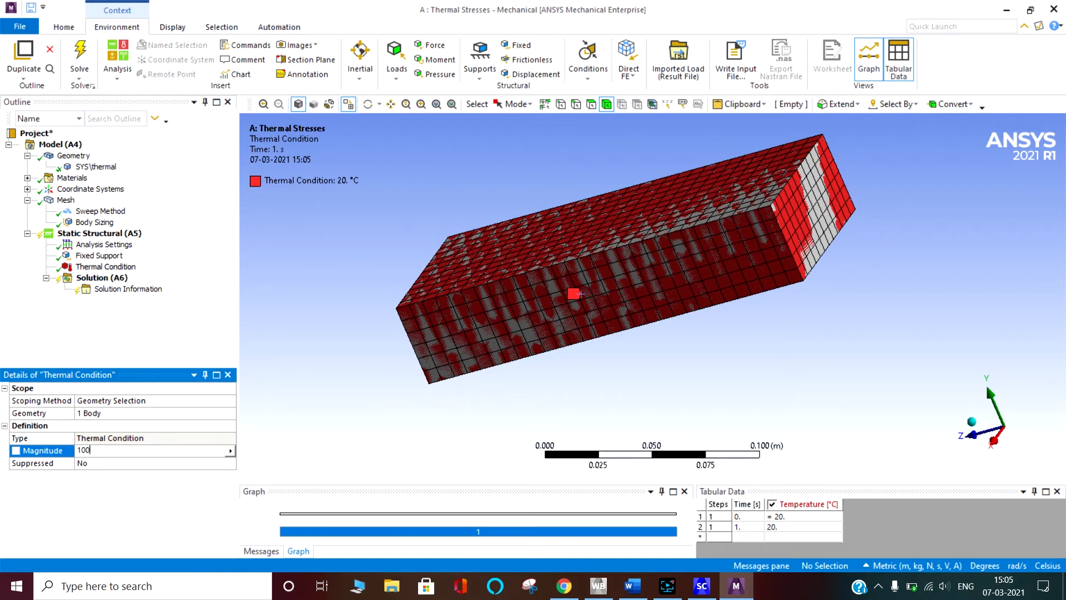
type("120. °C (ramped")
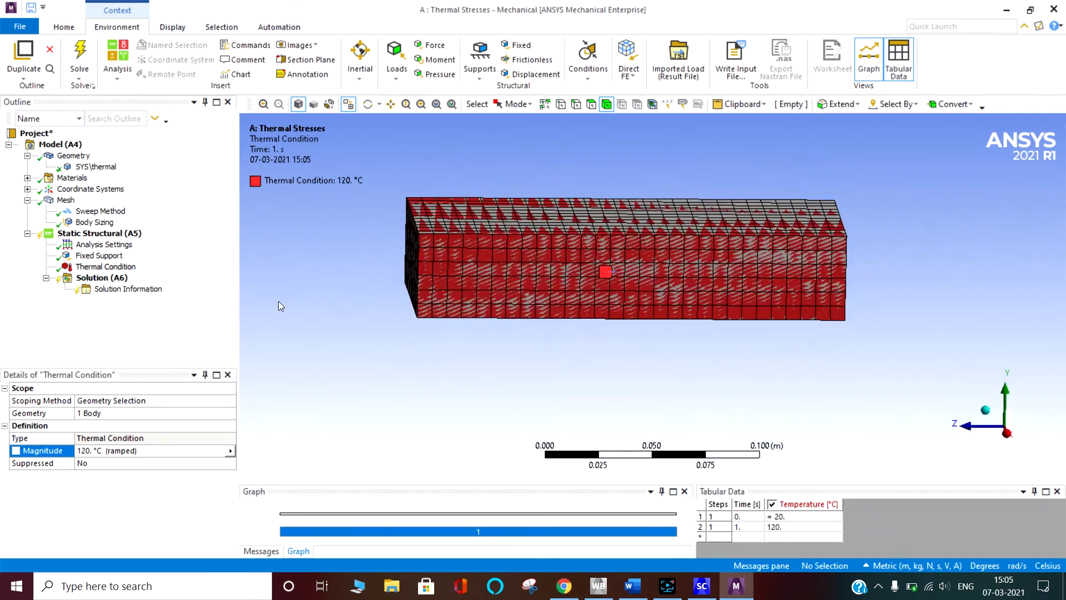
right_click(100, 277)
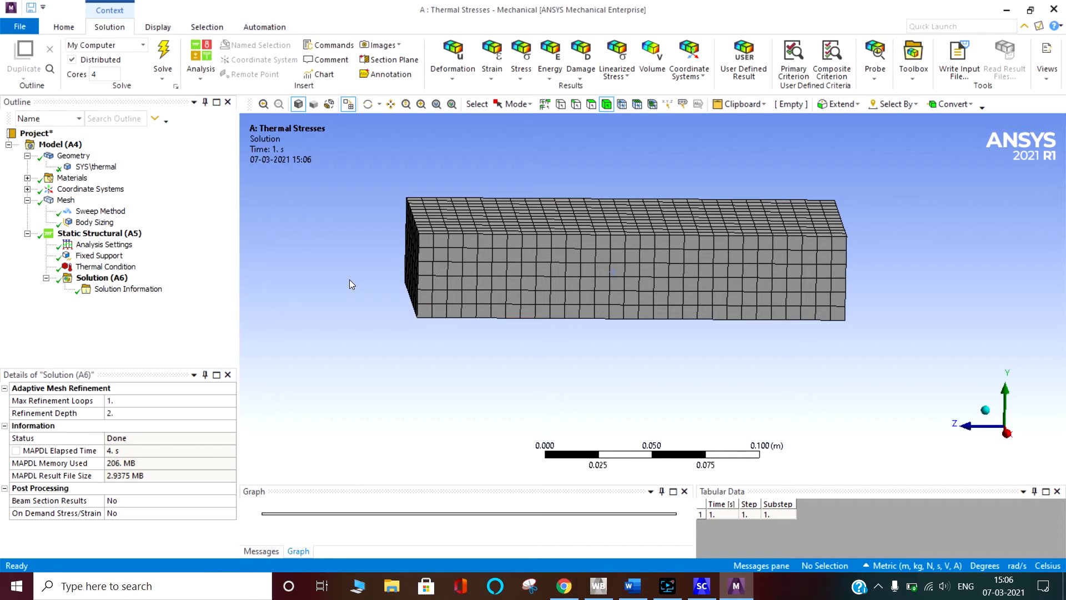
mouse_move(171, 271)
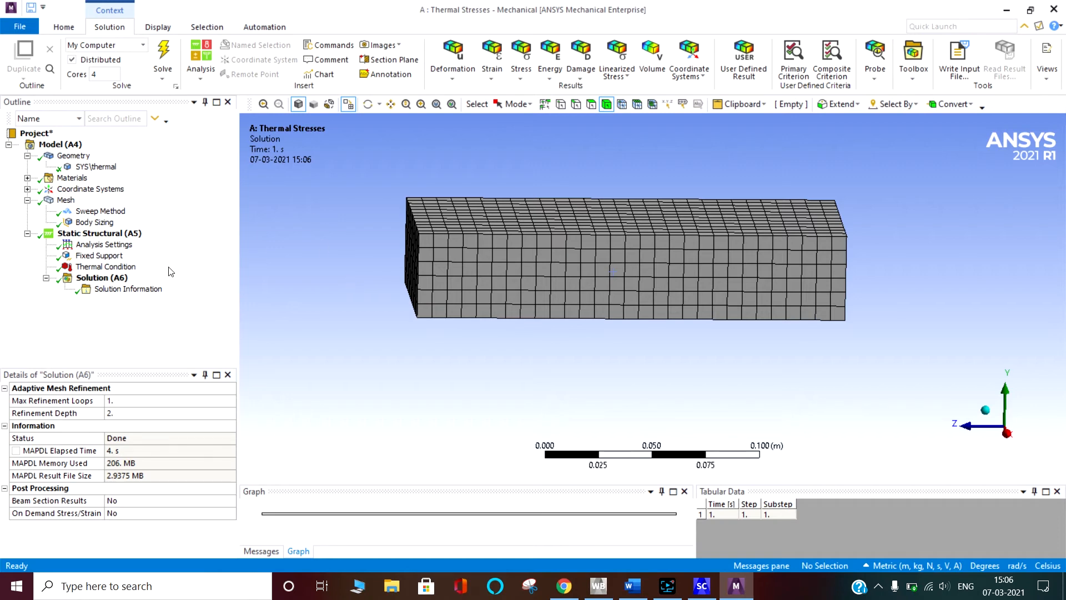
- Insert a Directional Deformation result under Solution with its orientation set to the Z axis
right_click(102, 277)
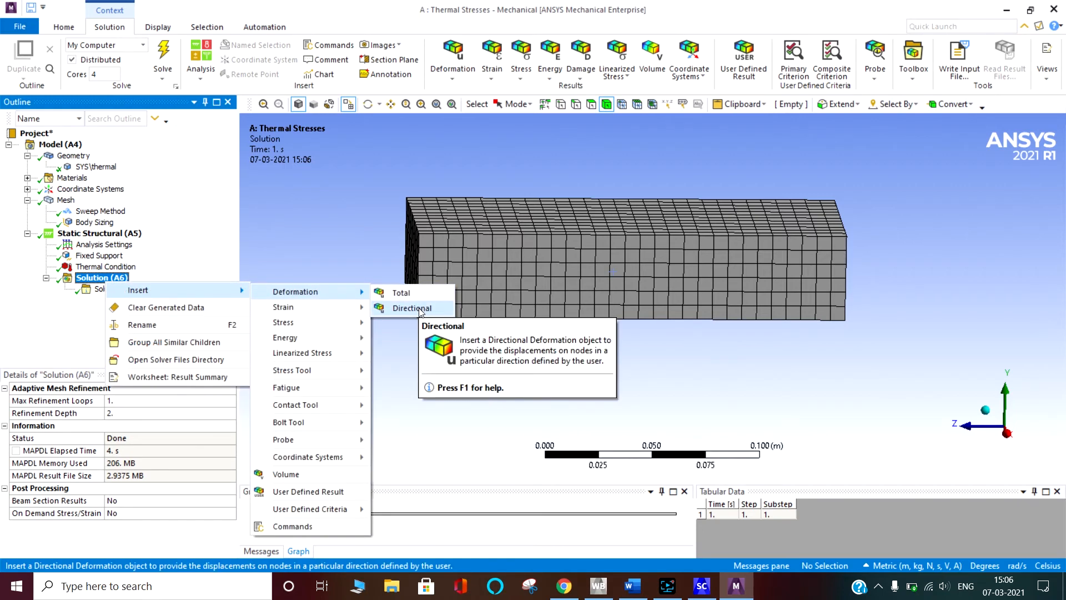
left_click(411, 308)
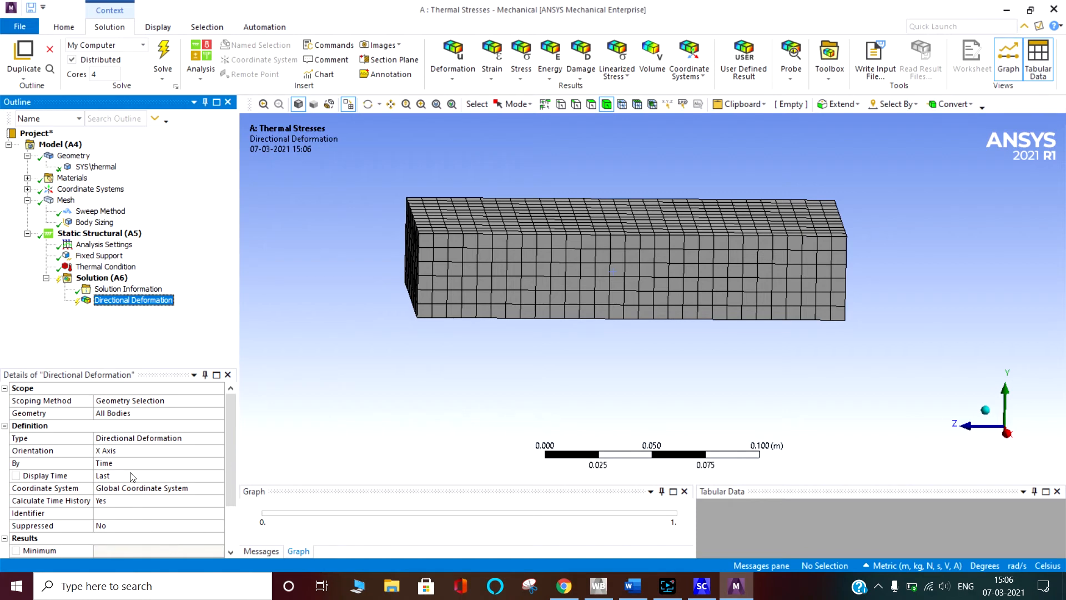
left_click(158, 450)
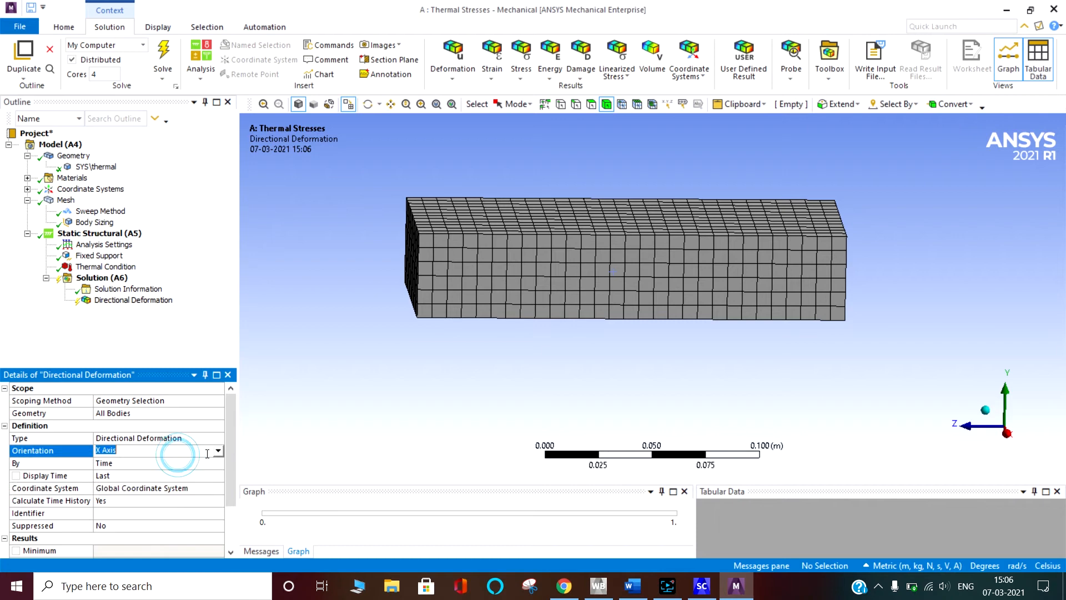
left_click(218, 450)
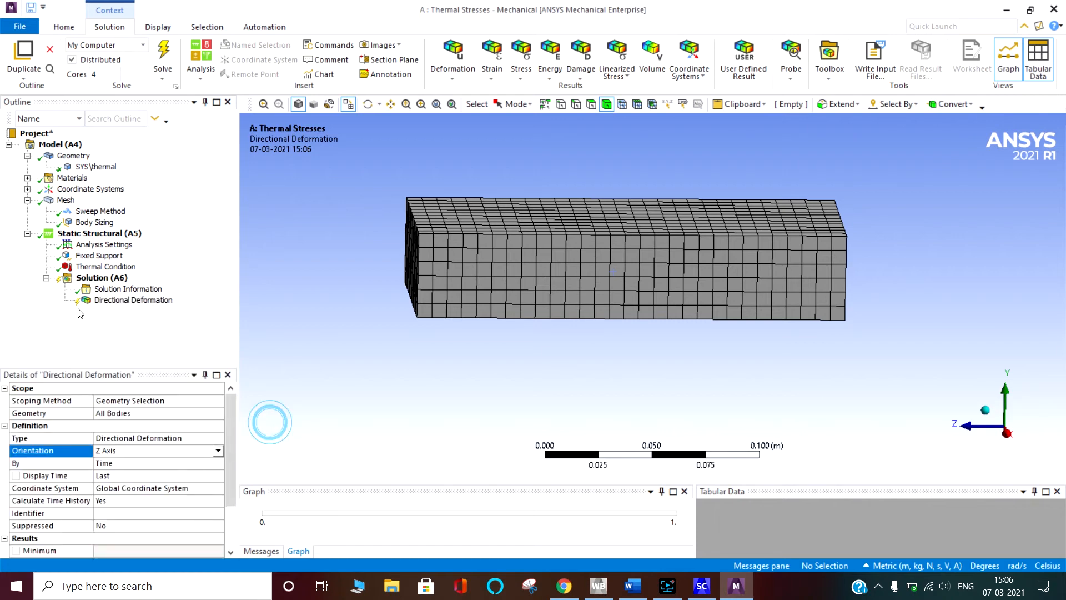
- Insert Maximum Principal Stress and a Z-axis Normal Stress result under Solution
right_click(100, 278)
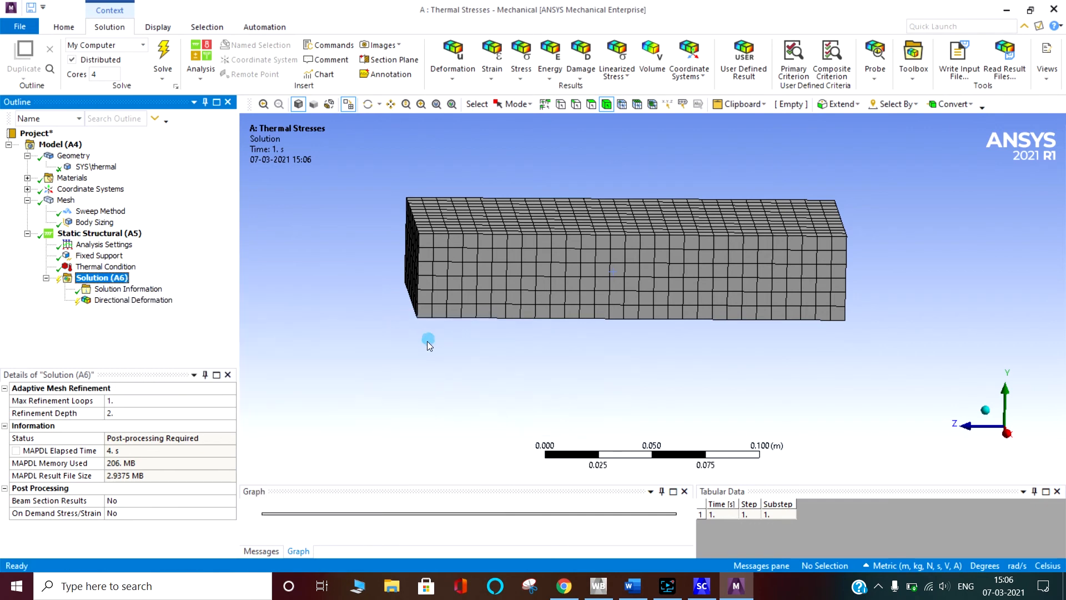
right_click(100, 277)
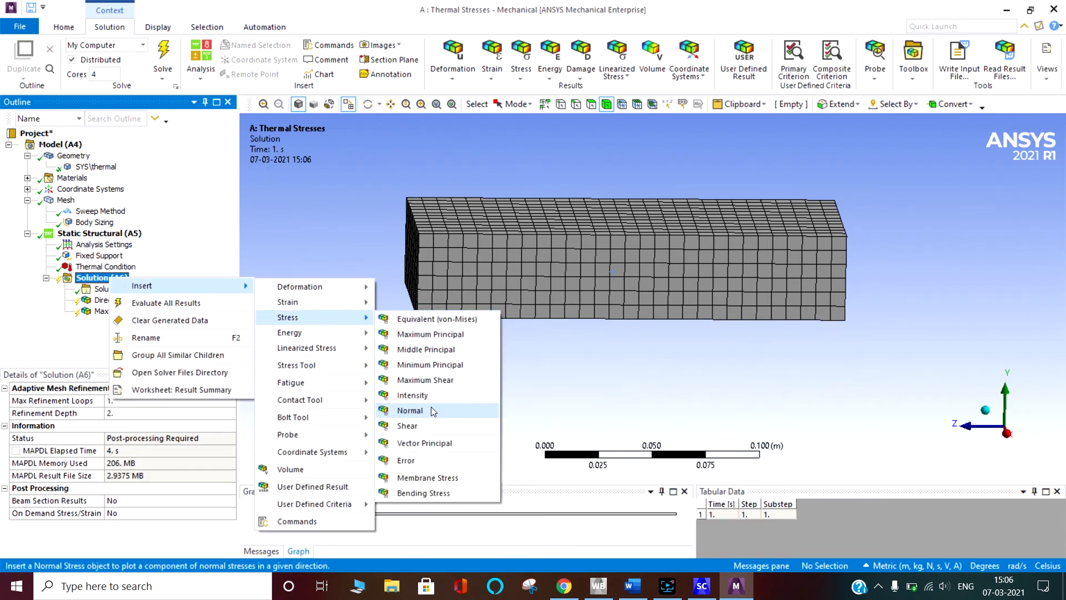
left_click(410, 411)
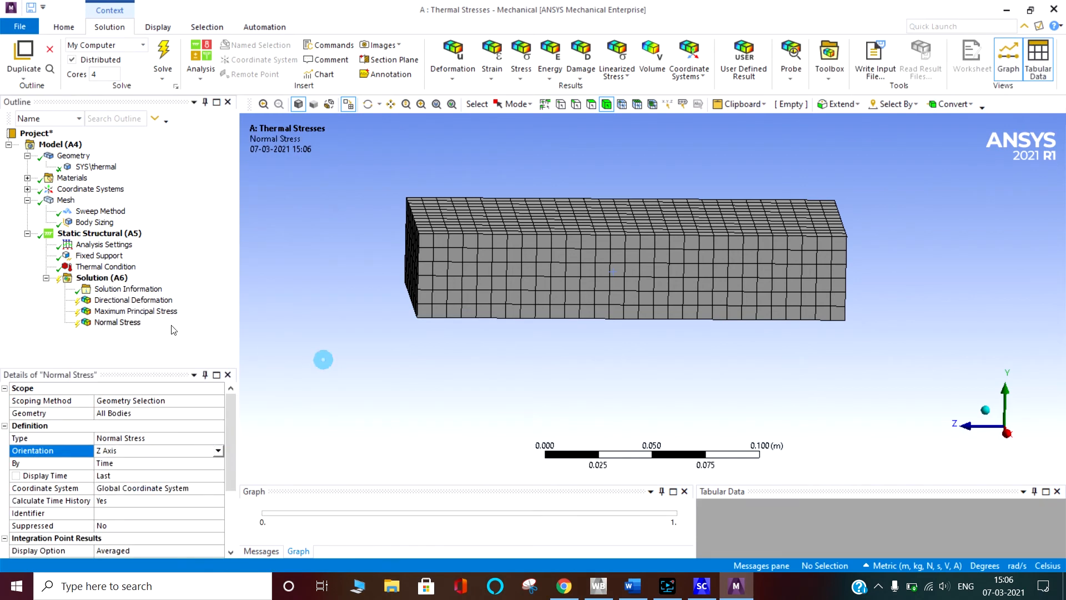
- Evaluate all results and view the Z normal stress contour with Max and Min tags visible together
left_click(117, 322)
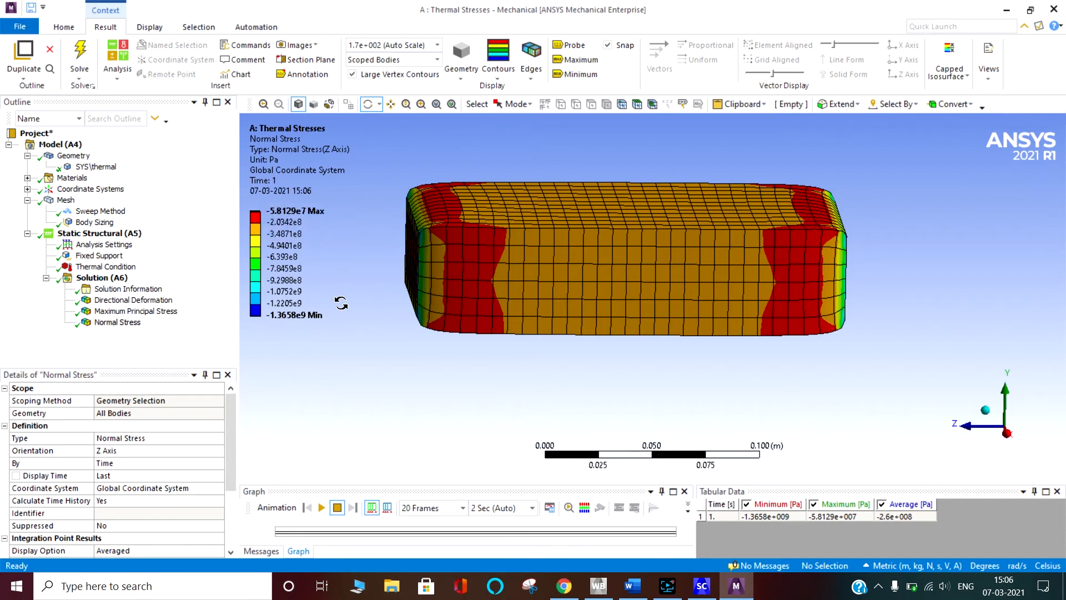
mouse_move(355, 342)
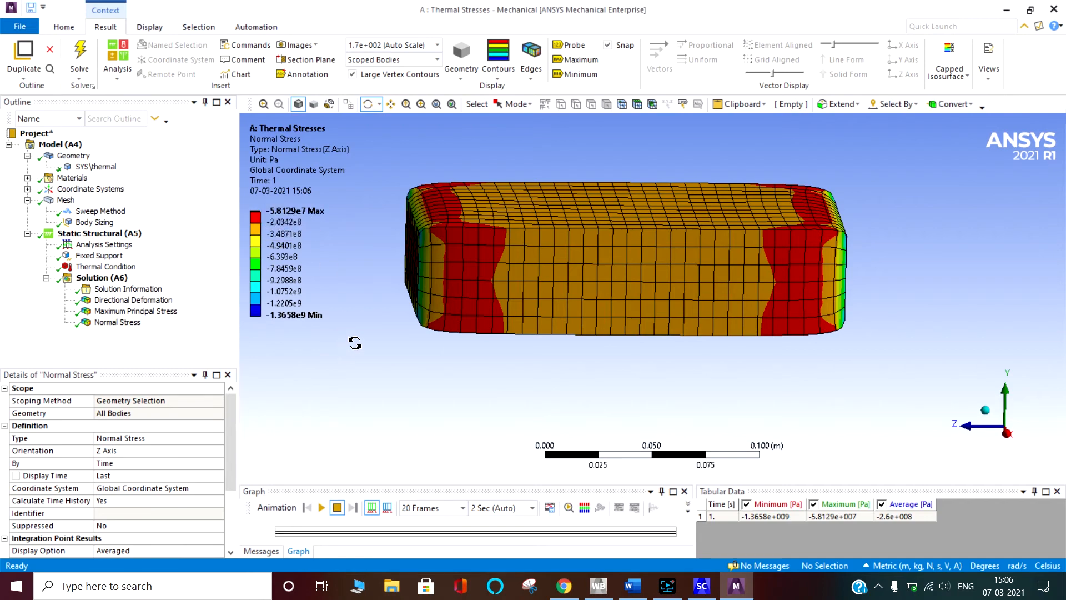
left_click_drag(612, 265, 626, 244)
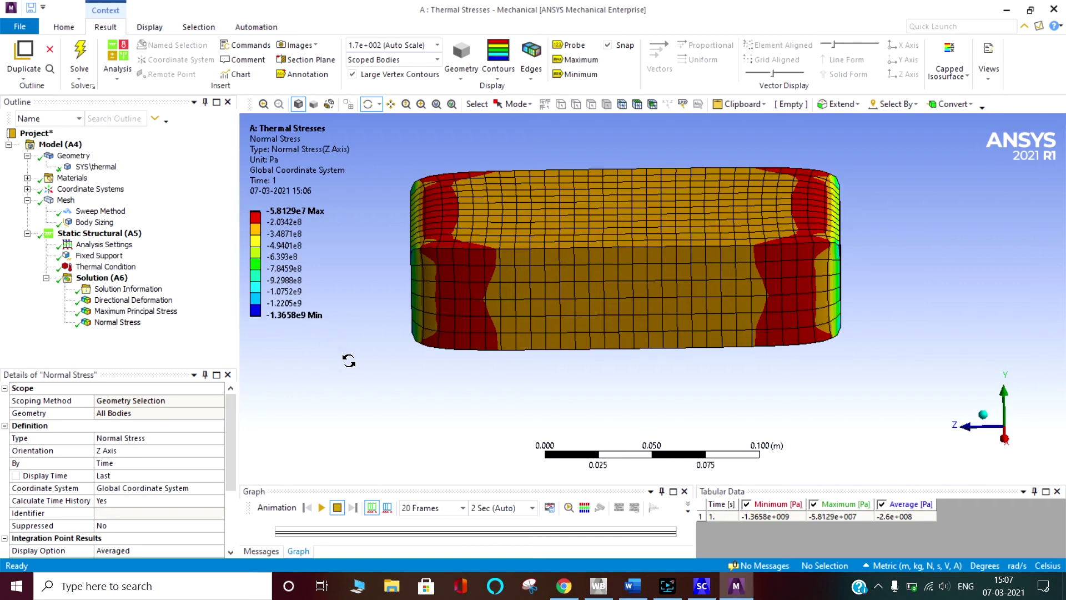
mouse_move(520, 117)
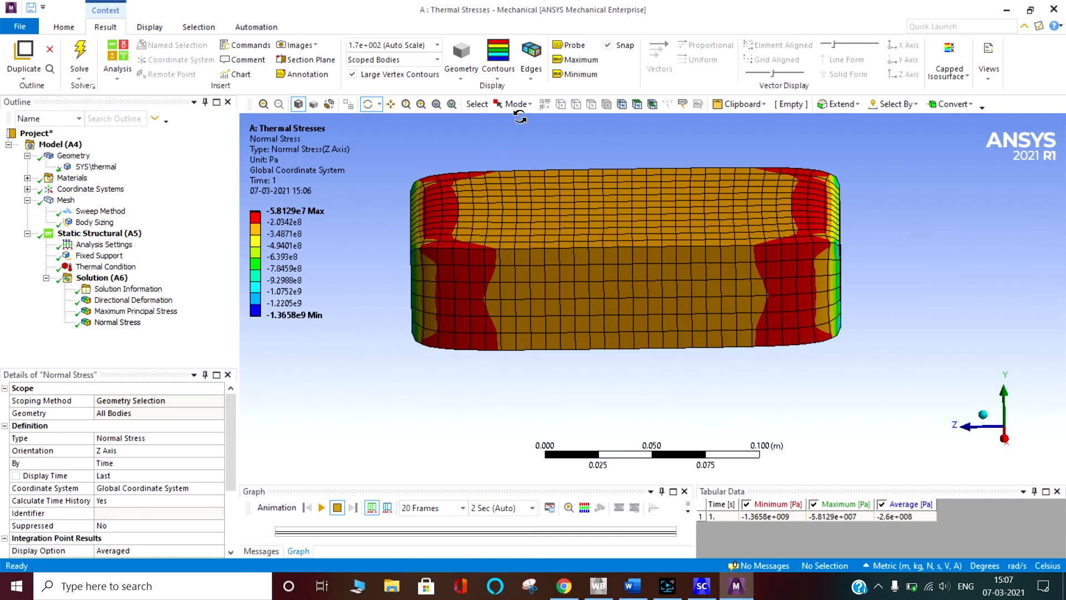
left_click(574, 59)
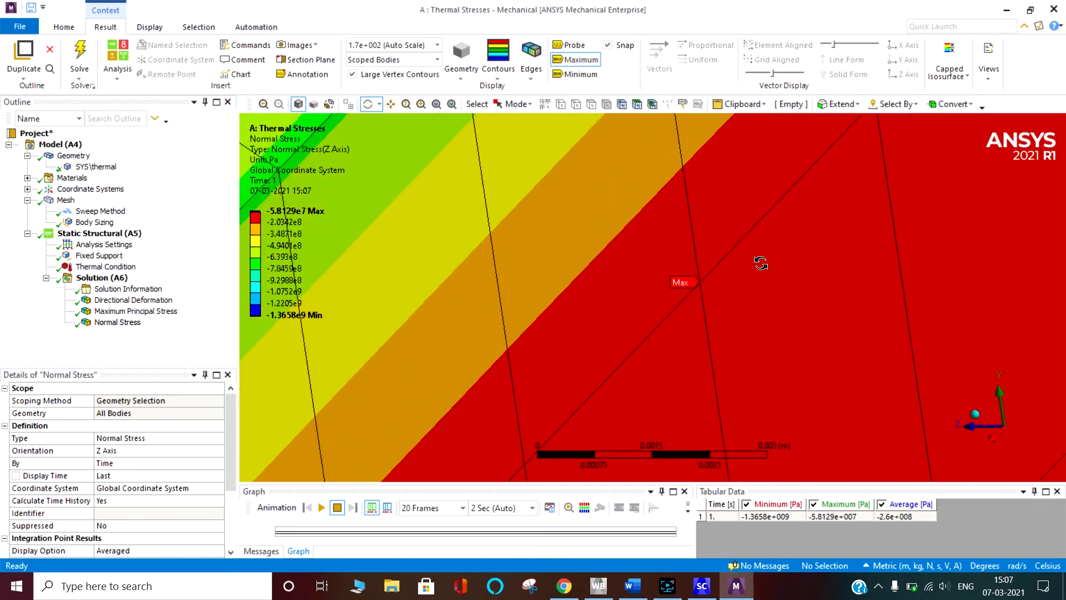
left_click_drag(762, 264, 746, 241)
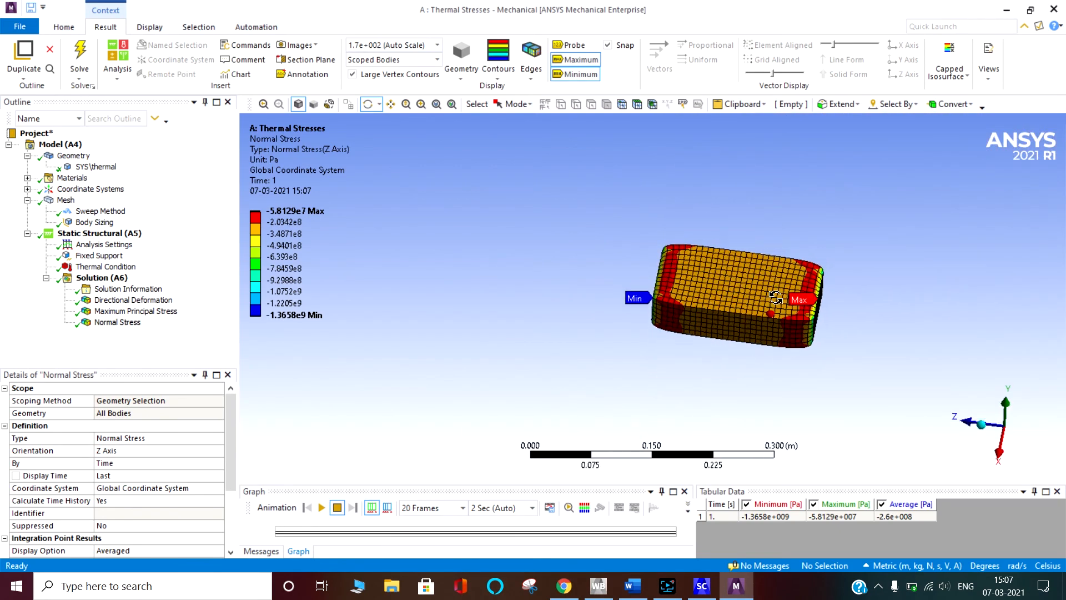
left_click_drag(775, 298, 782, 325)
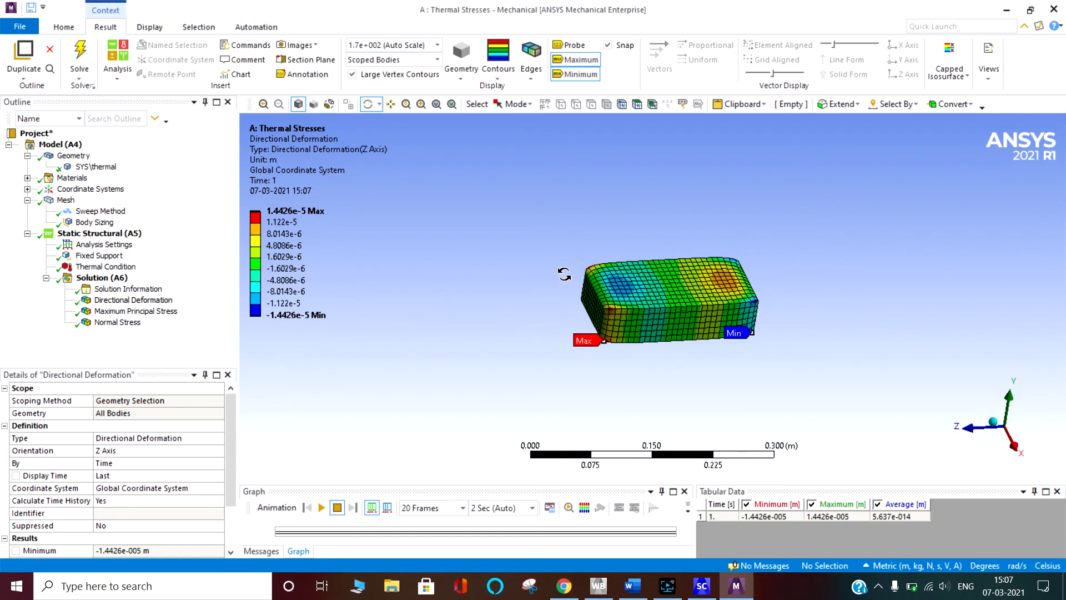
- Probe Z directional deformation at points on the end face and bottom edge (e.g. 3.8974e-006, -1.9857e-006 m)
left_click_drag(564, 275, 427, 266)
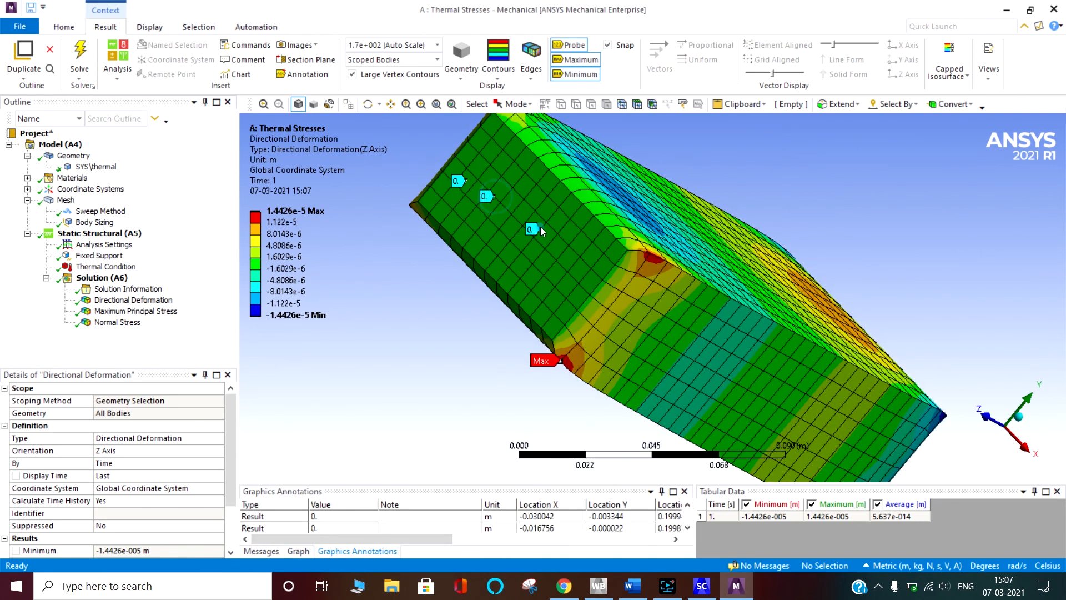
left_click(625, 315)
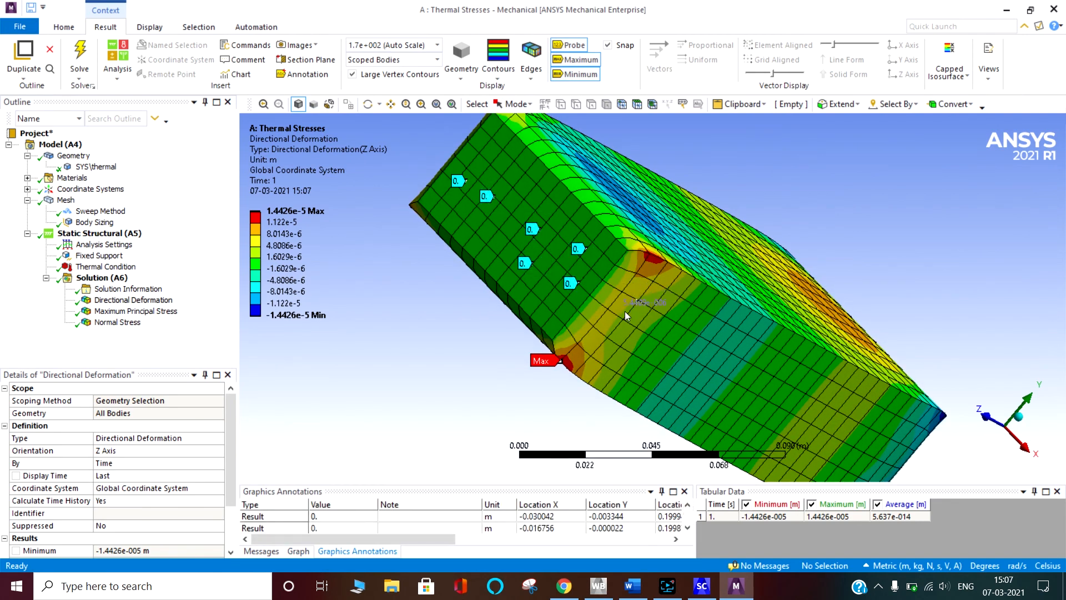
left_click(677, 340)
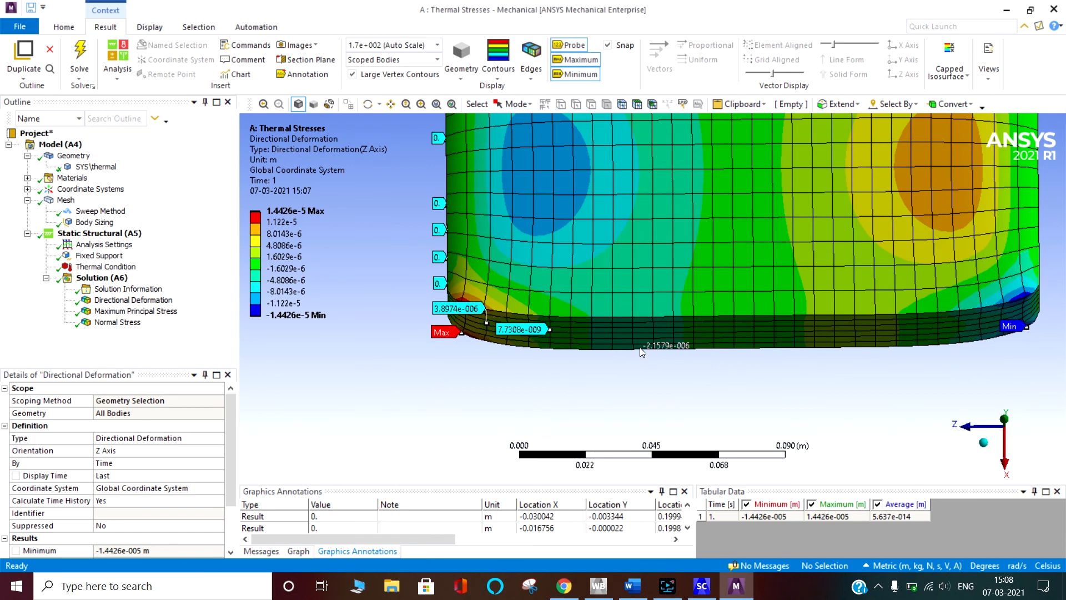
left_click(519, 322)
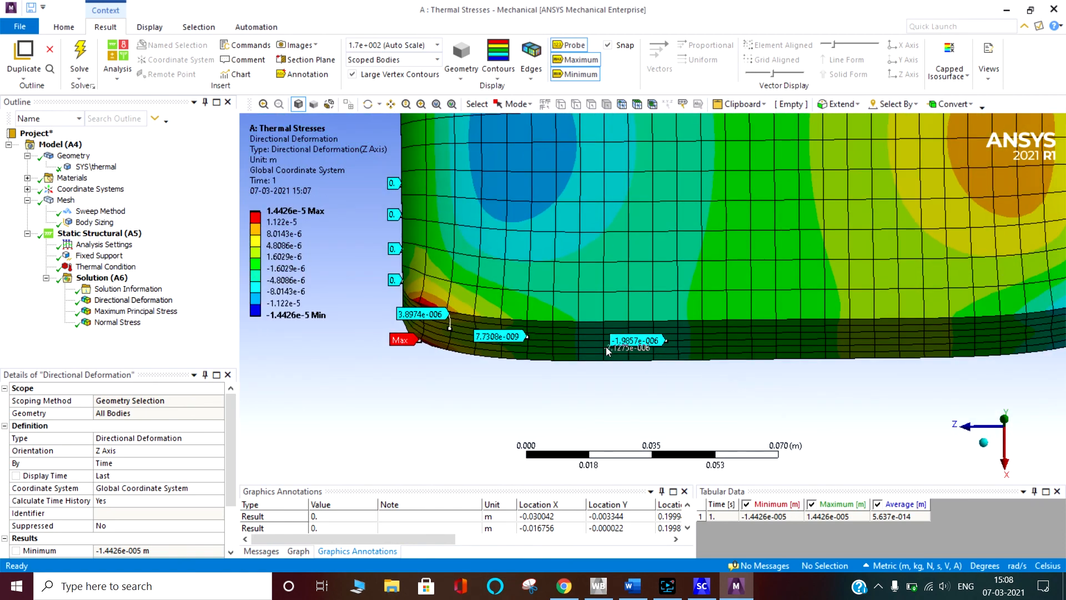
left_click(771, 346)
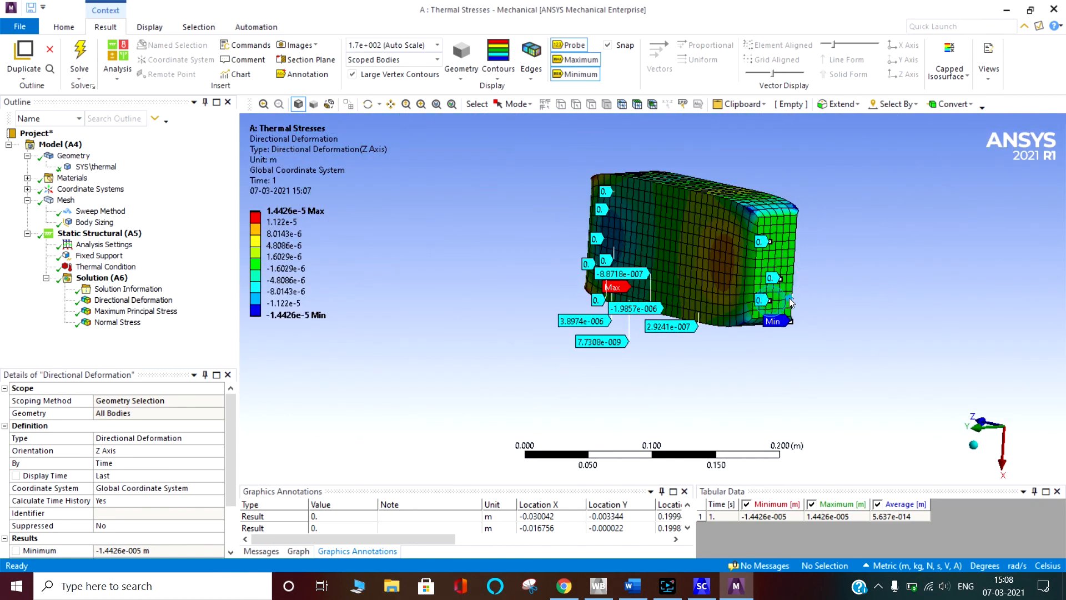
- Display the Maximum Principal Stress contour (2.0289e8 to -2.6526e8 Pa) and zoom onto its Min corner
left_click(136, 311)
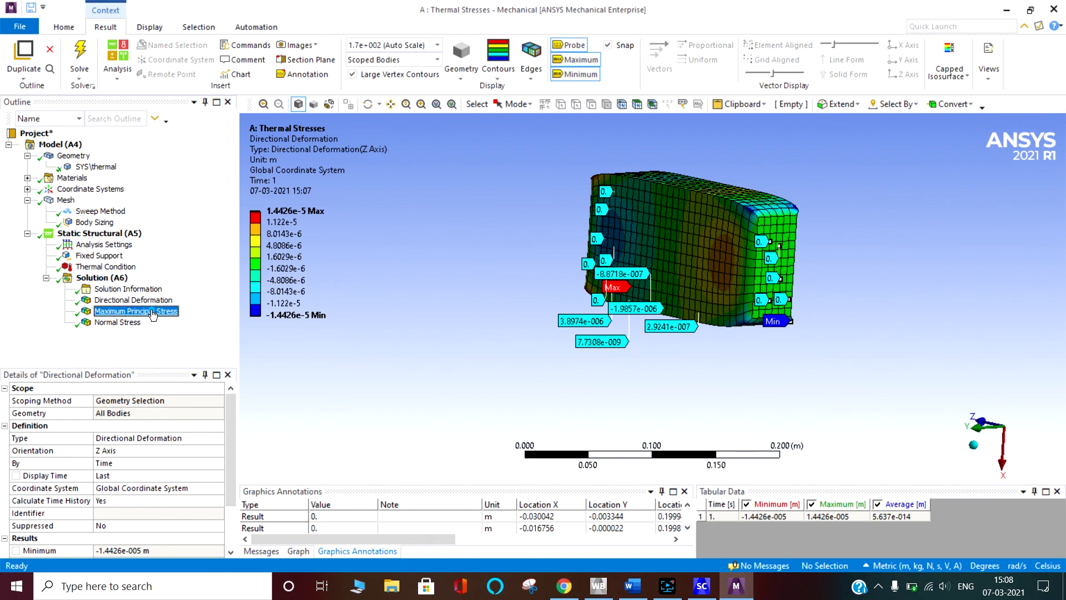
left_click(135, 311)
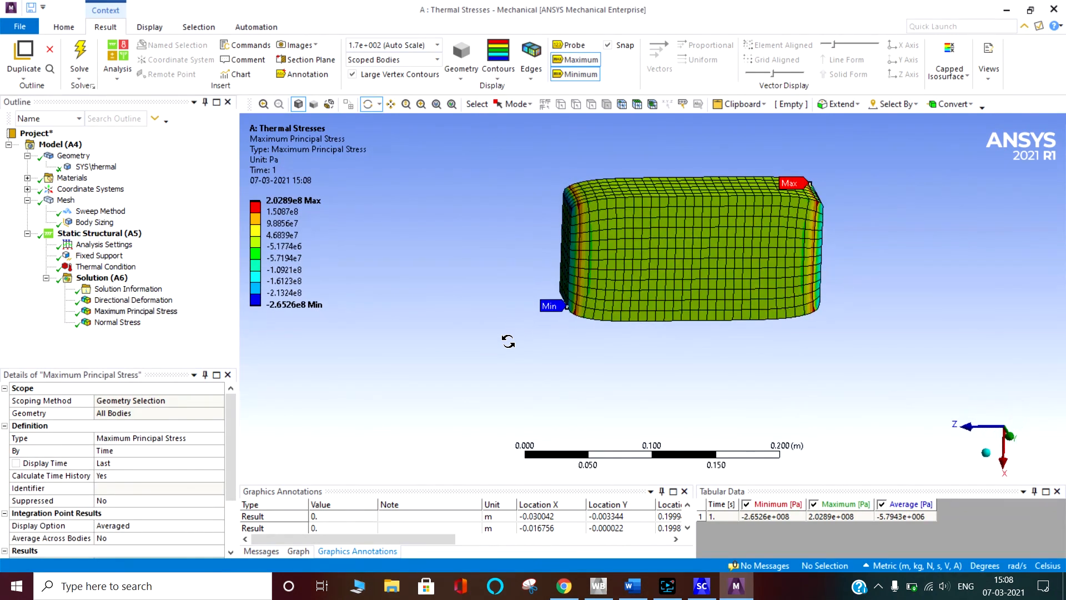
left_click_drag(509, 340, 313, 323)
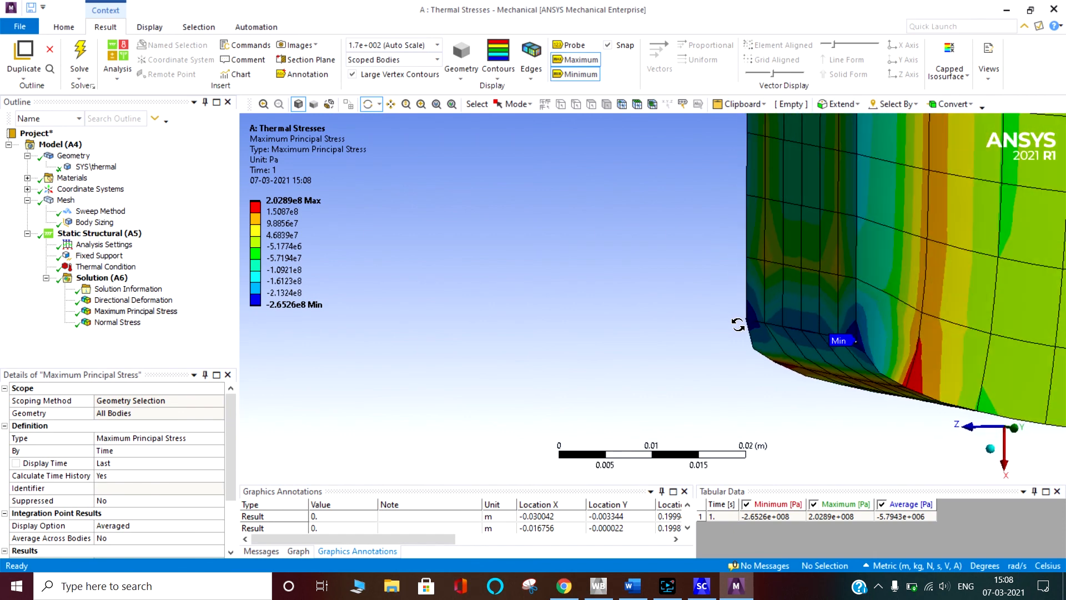
scroll("down", 3)
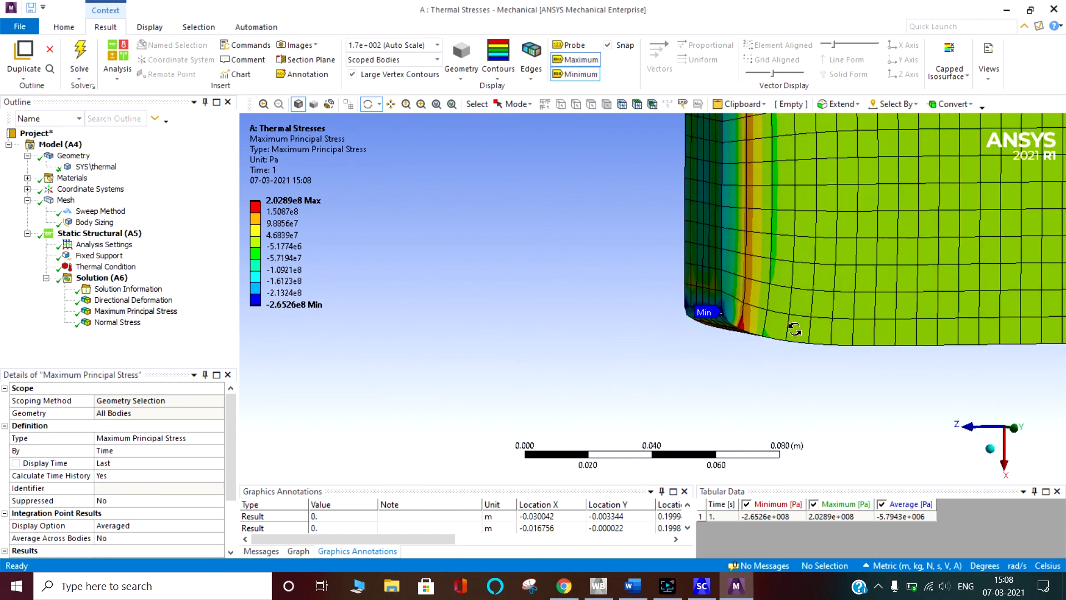